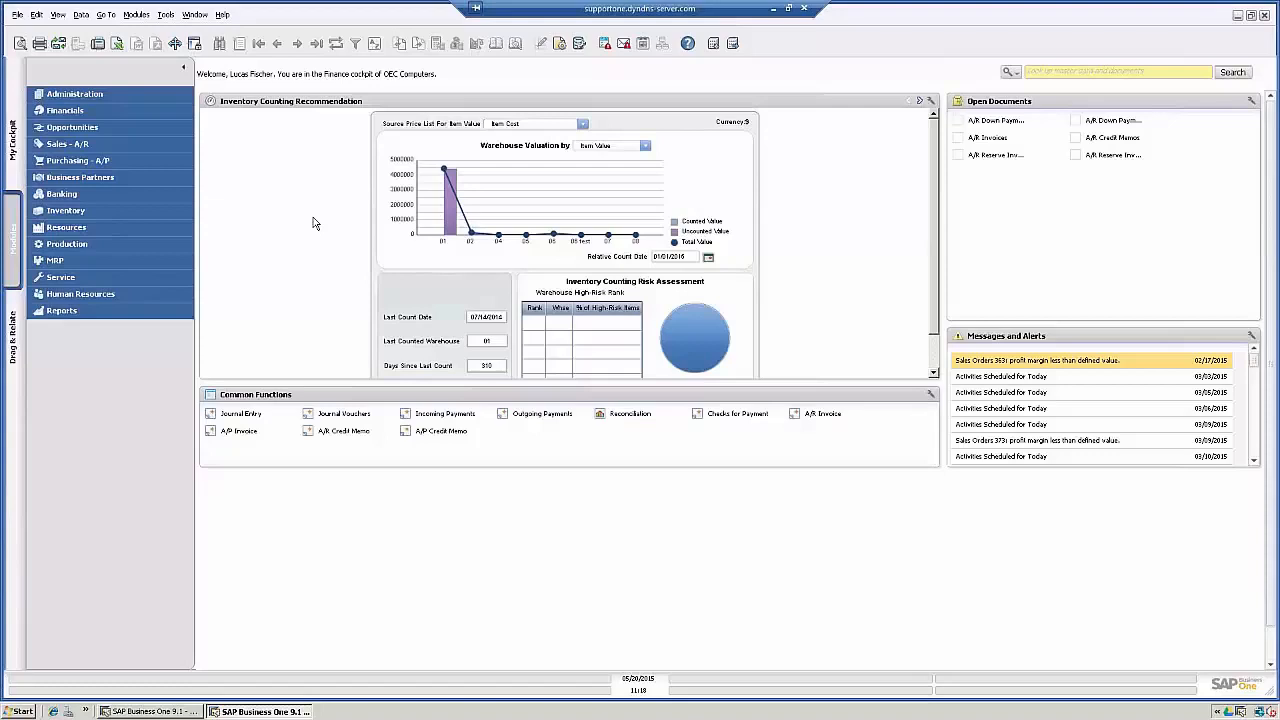
mouse_move(334, 168)
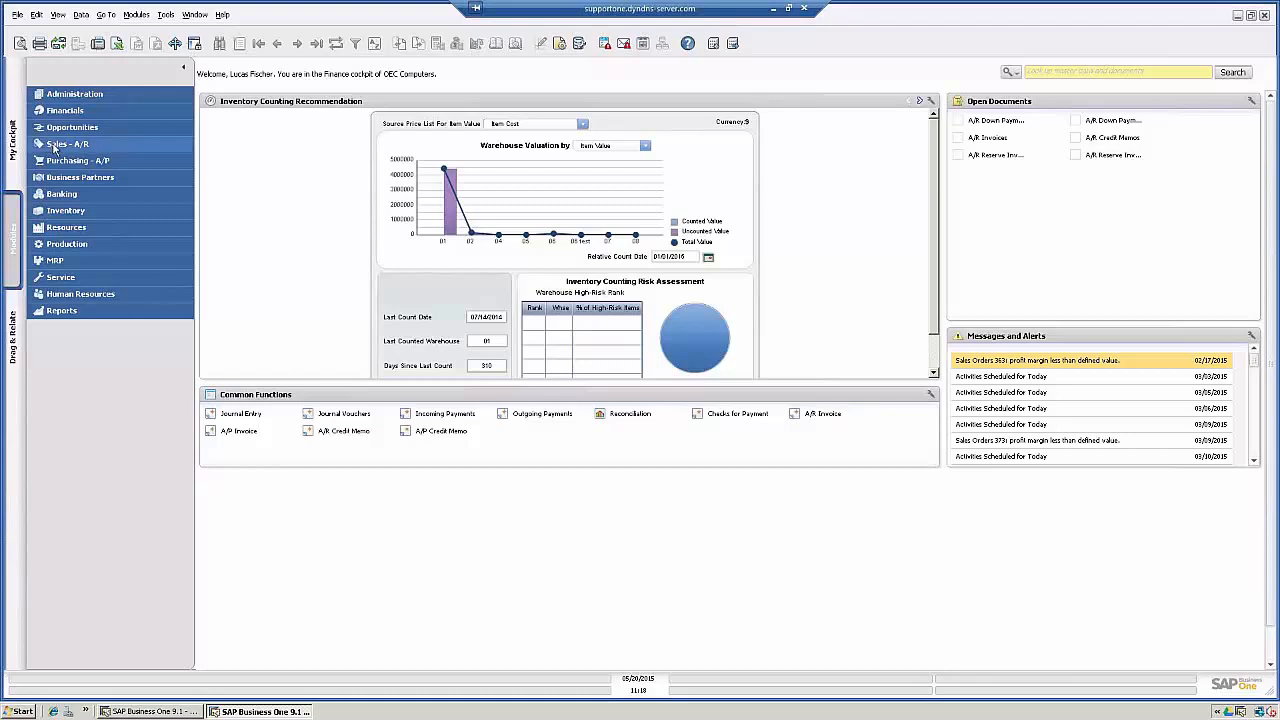
Step: Expand the Sales - A/R module to show its sales documents
click(68, 144)
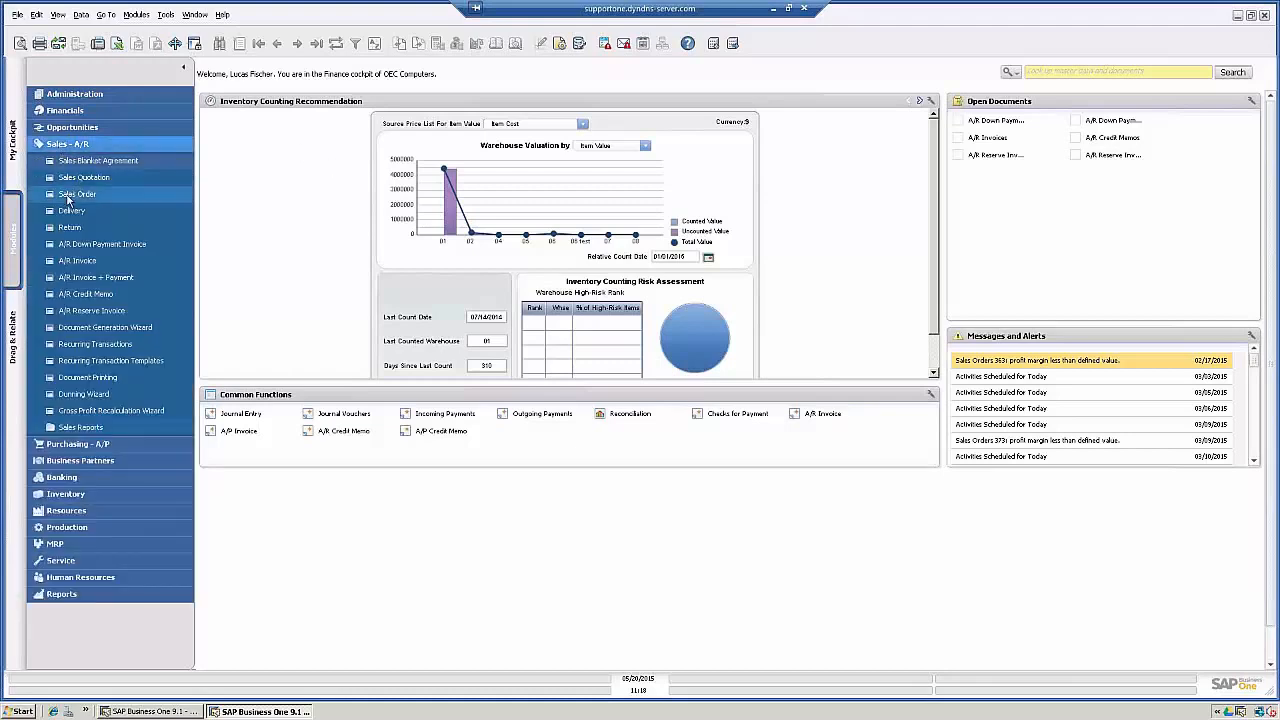
Step: Start a new sales order for customer Lowe's and bring up the item list for its first line
click(76, 194)
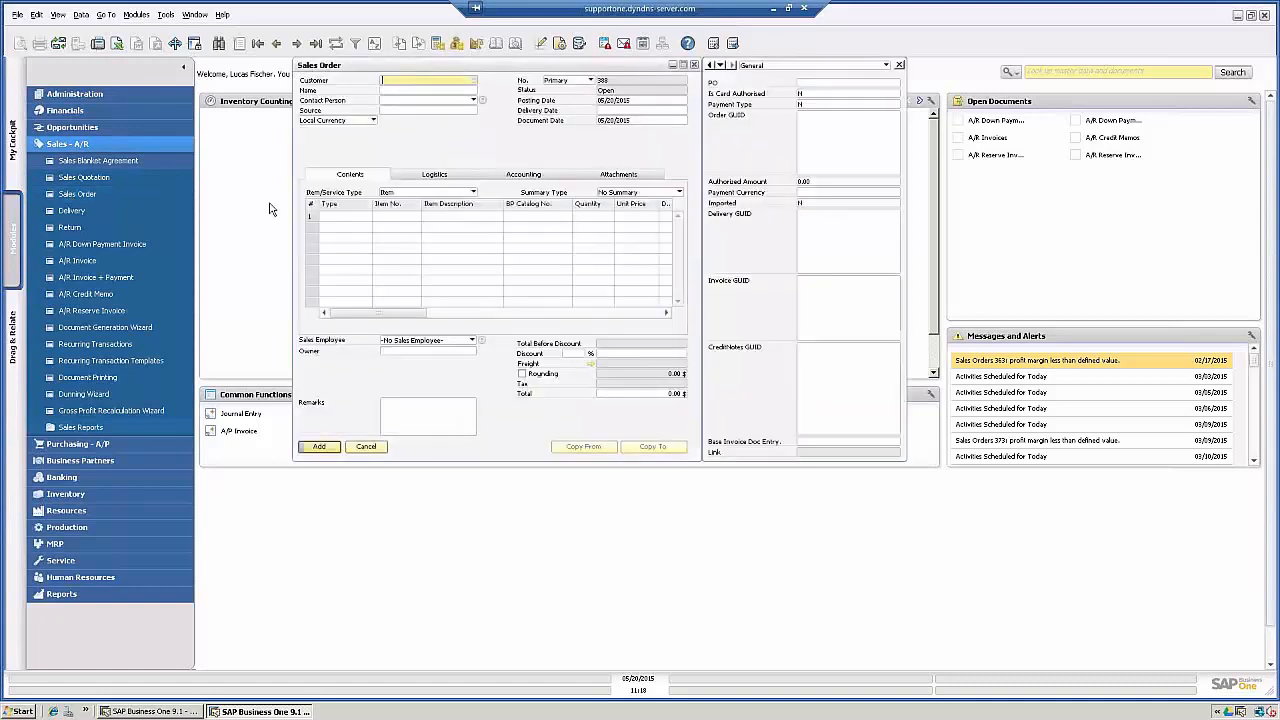
mouse_move(470, 98)
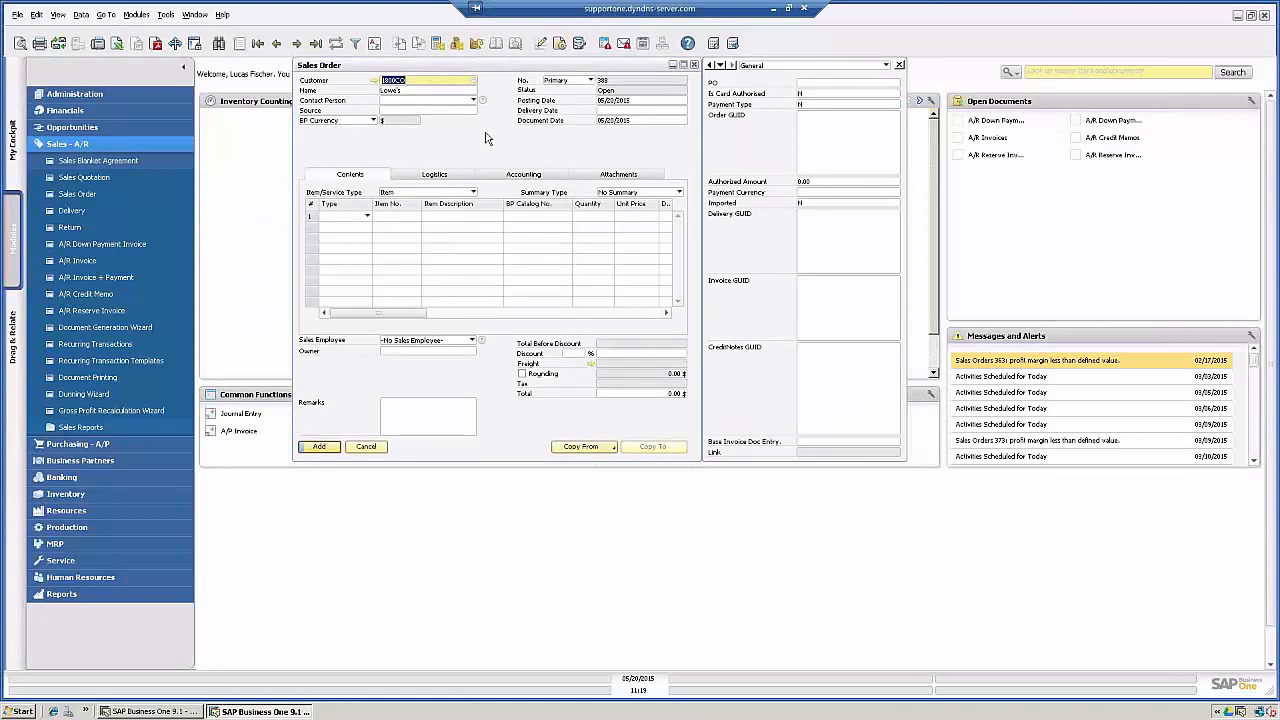
click(640, 110)
text(06/20/2015)
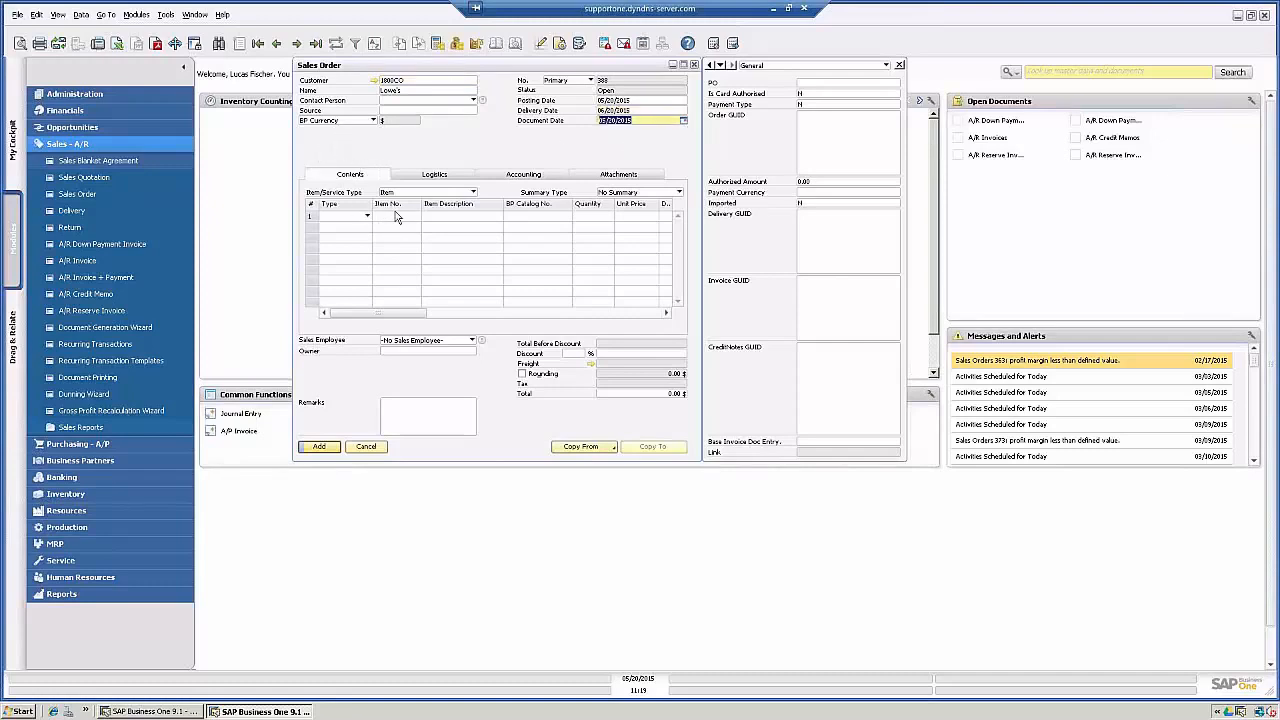
click(396, 216)
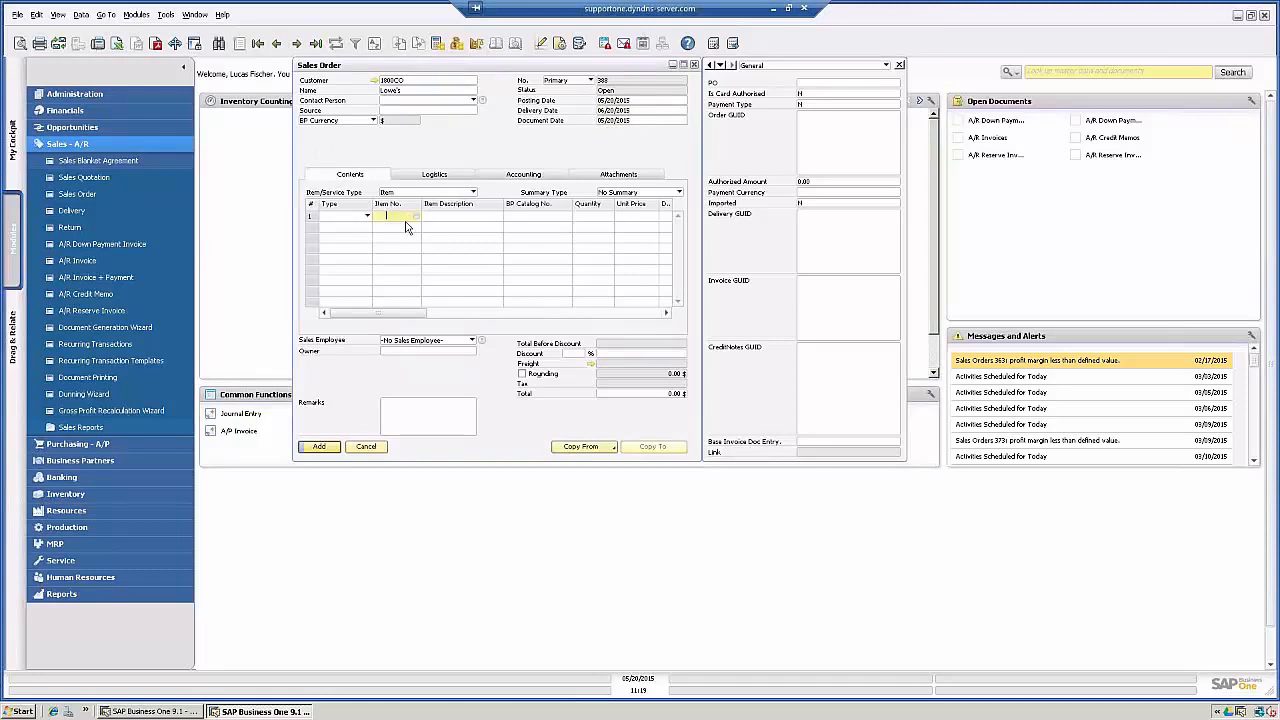
click(416, 216)
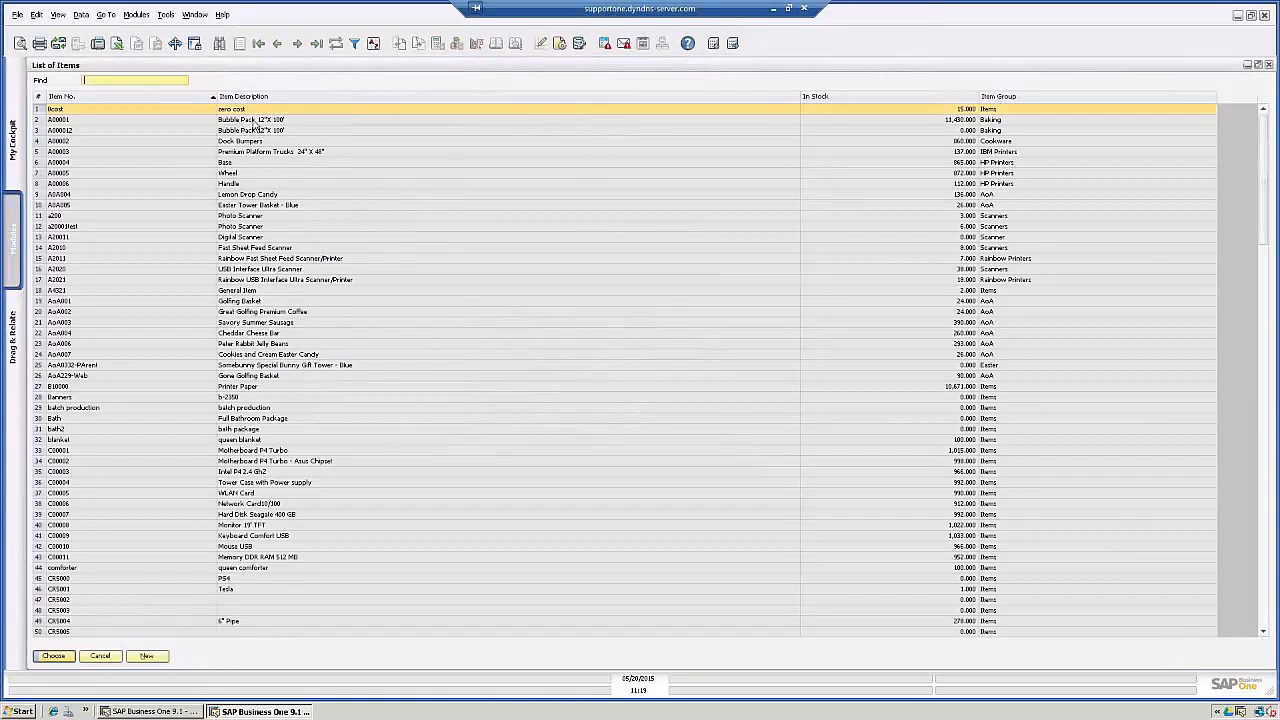
Step: Select the first item in the List of Items for the order
click(250, 120)
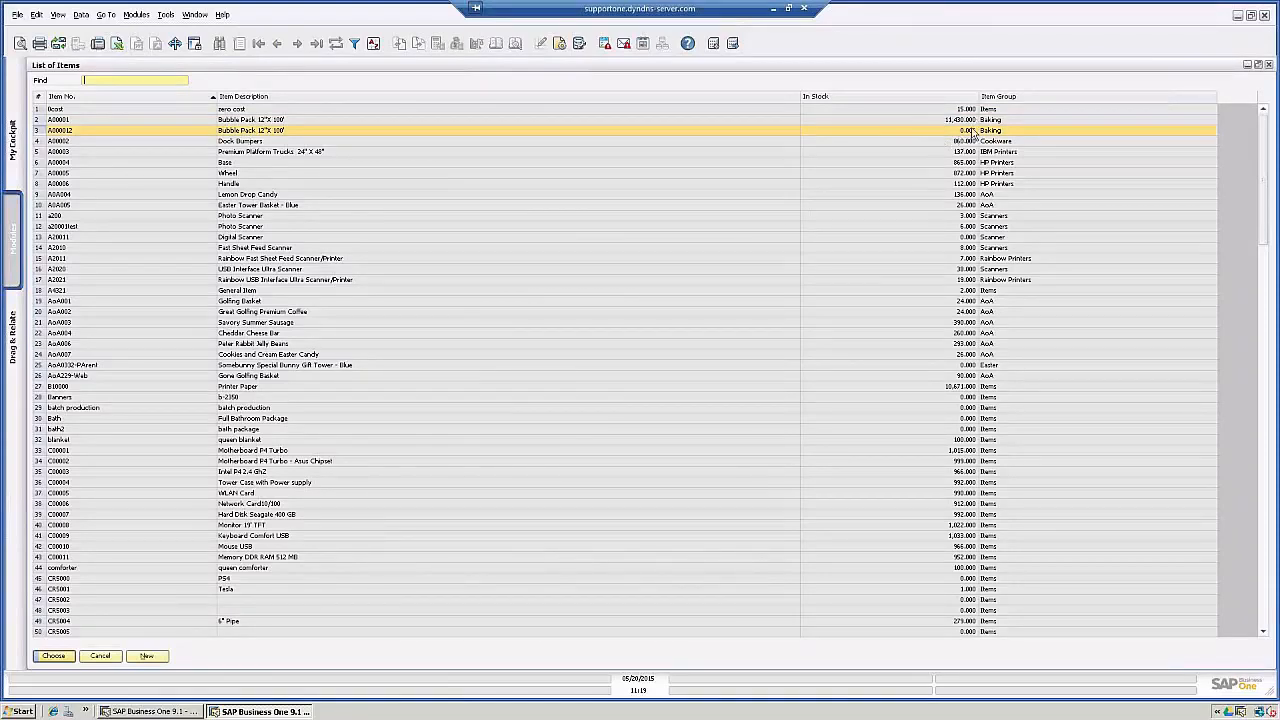
mouse_move(360, 266)
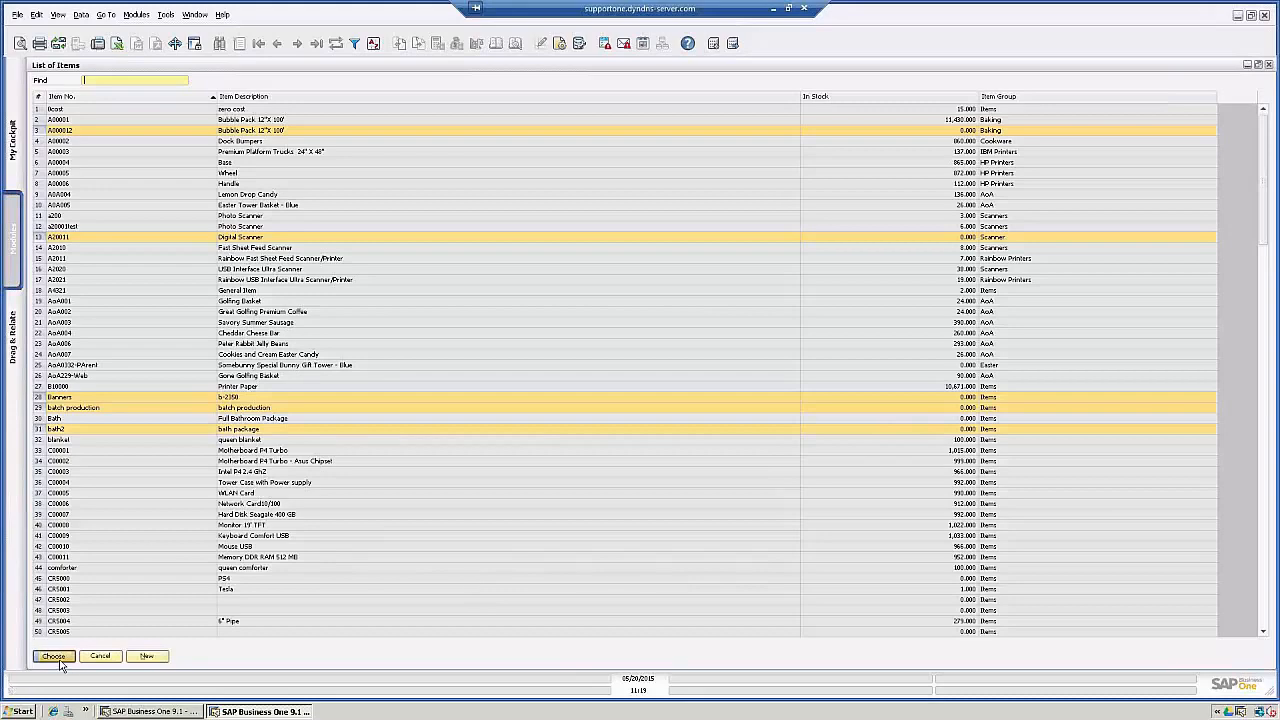
Step: Add the chosen items to the order and enter the first lines' quantities, accepting availability warnings
click(52, 656)
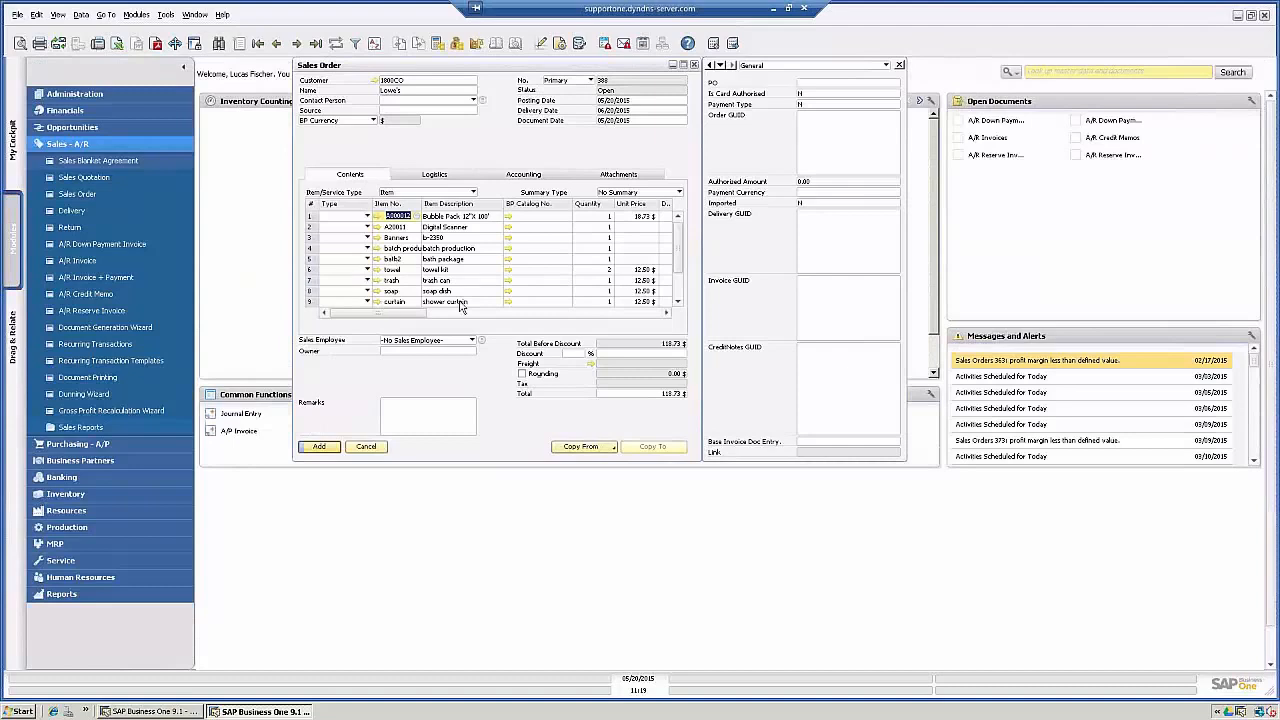
mouse_move(644, 284)
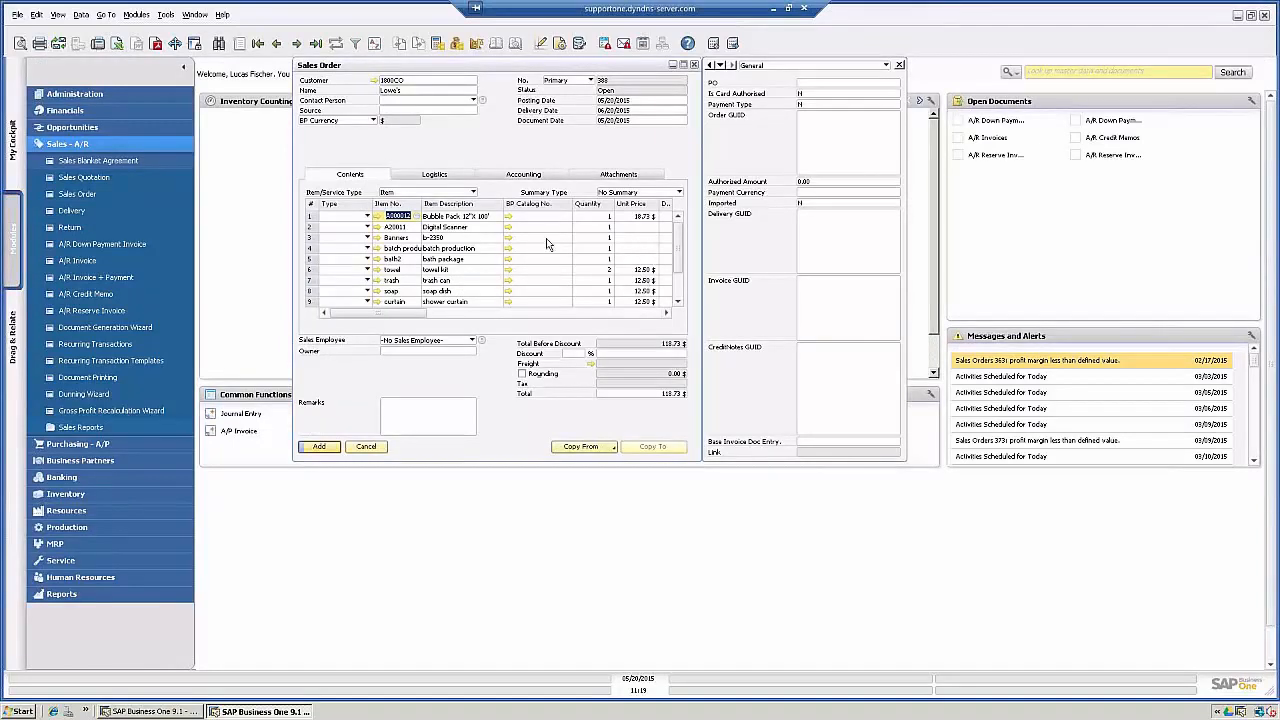
click(604, 216)
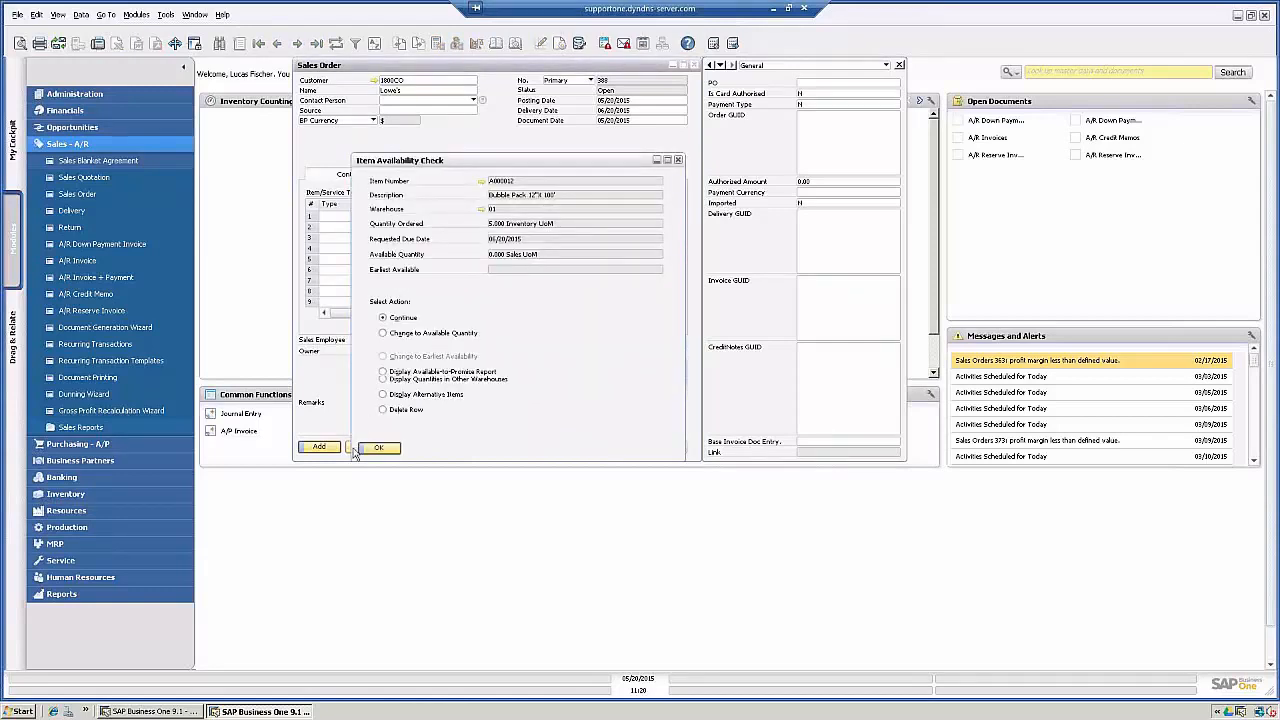
click(378, 448)
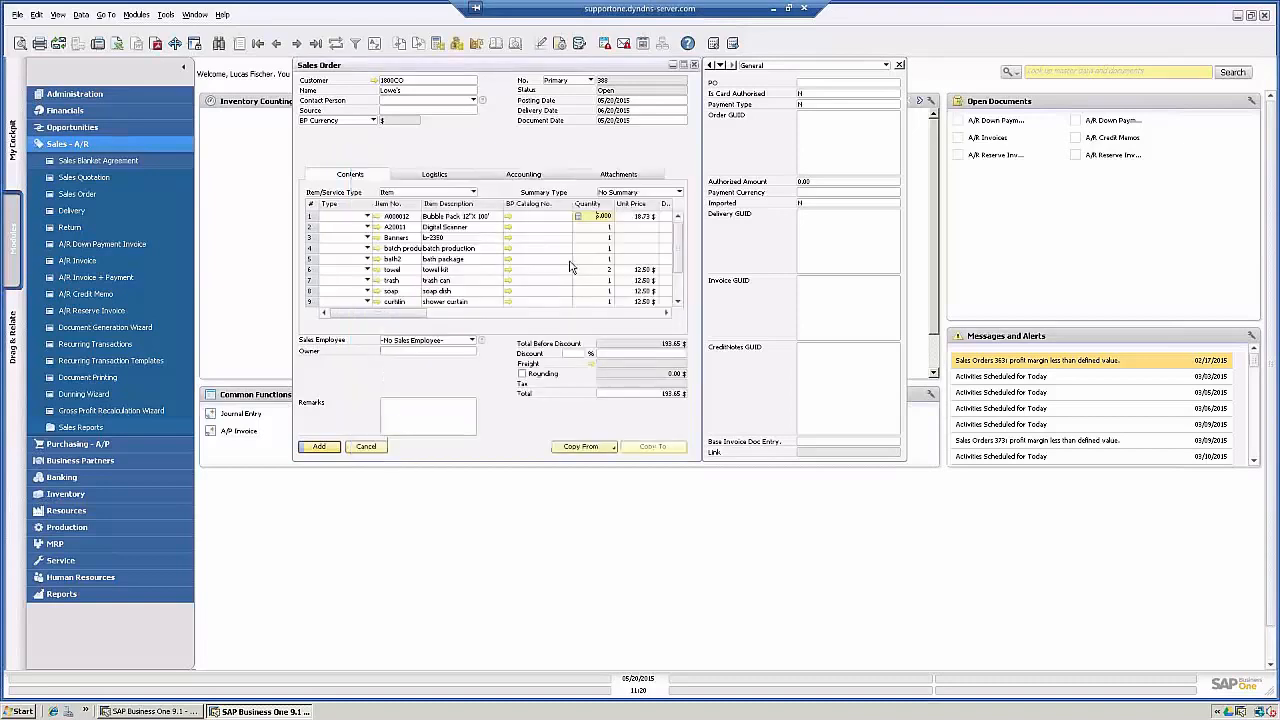
click(600, 236)
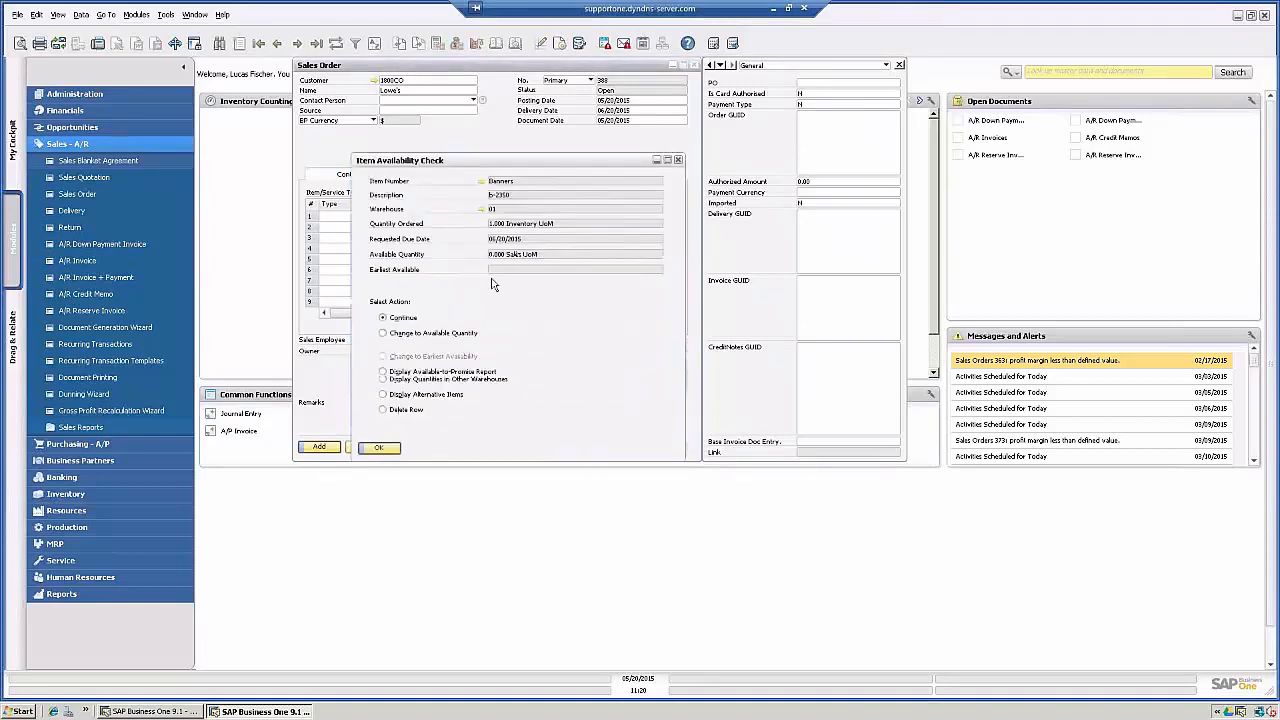
click(378, 448)
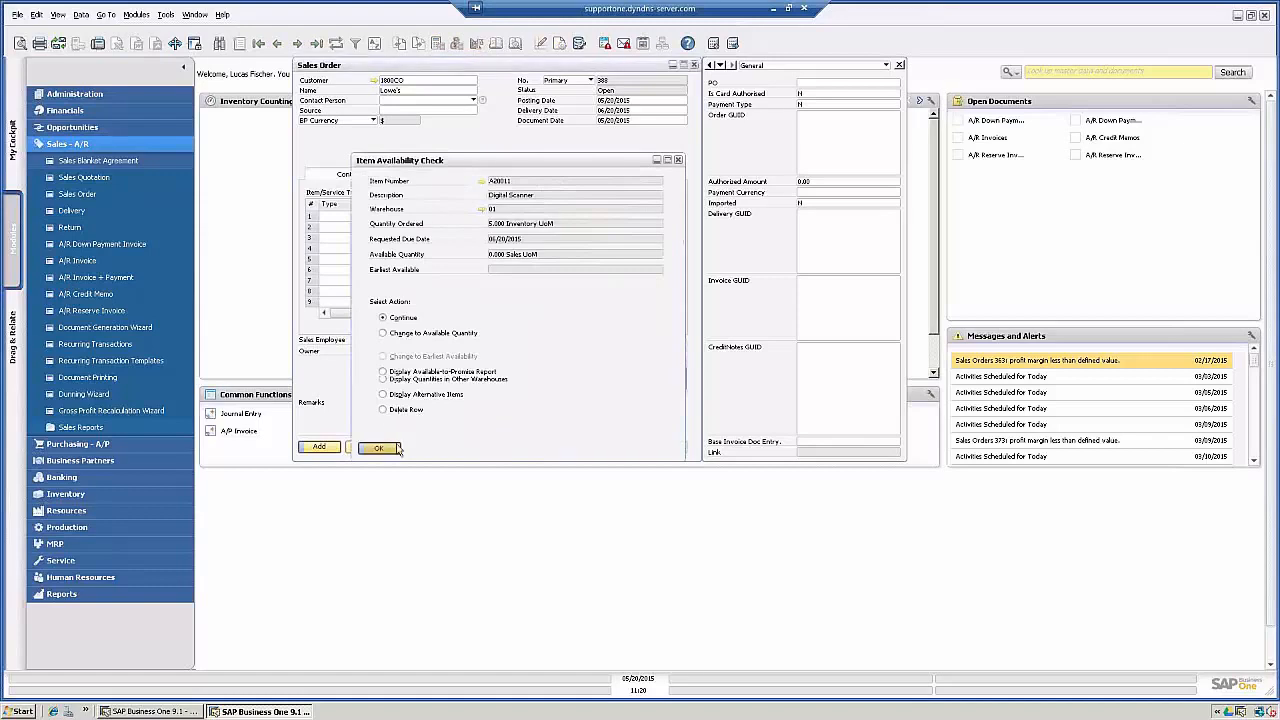
Step: Accept the availability warnings for Digital Scanner, Banners and batch production
click(376, 448)
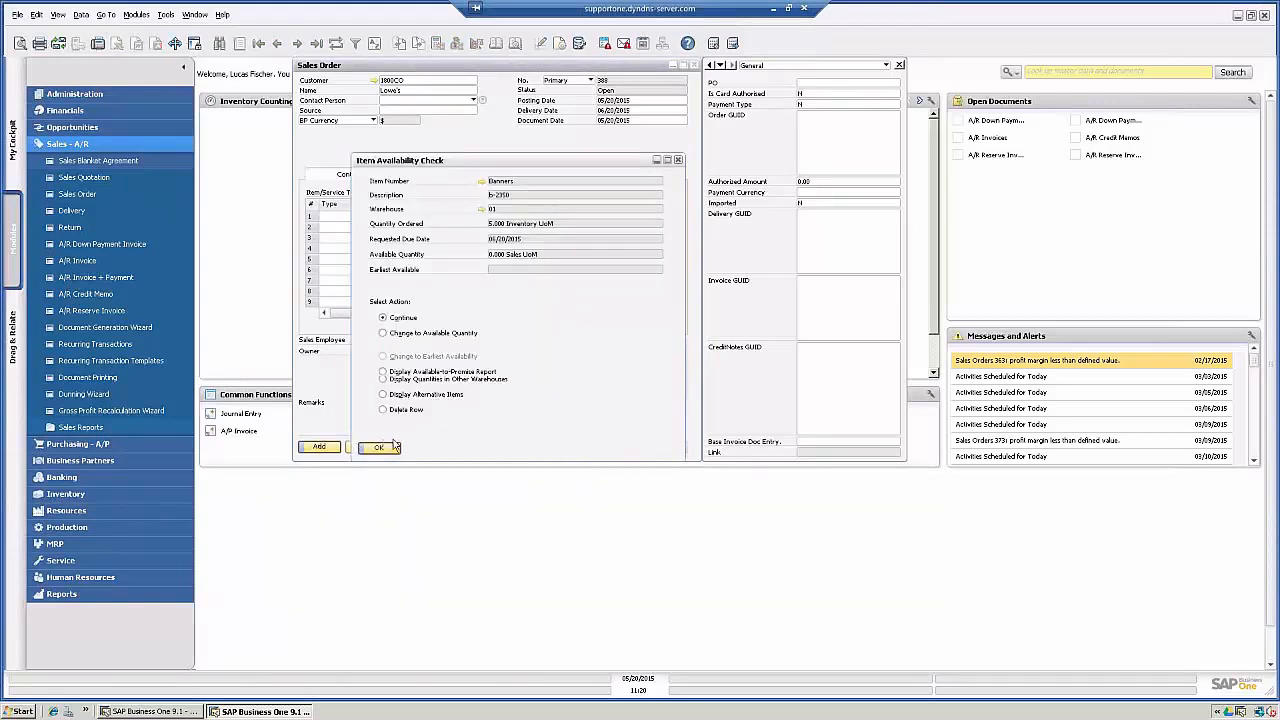
click(378, 446)
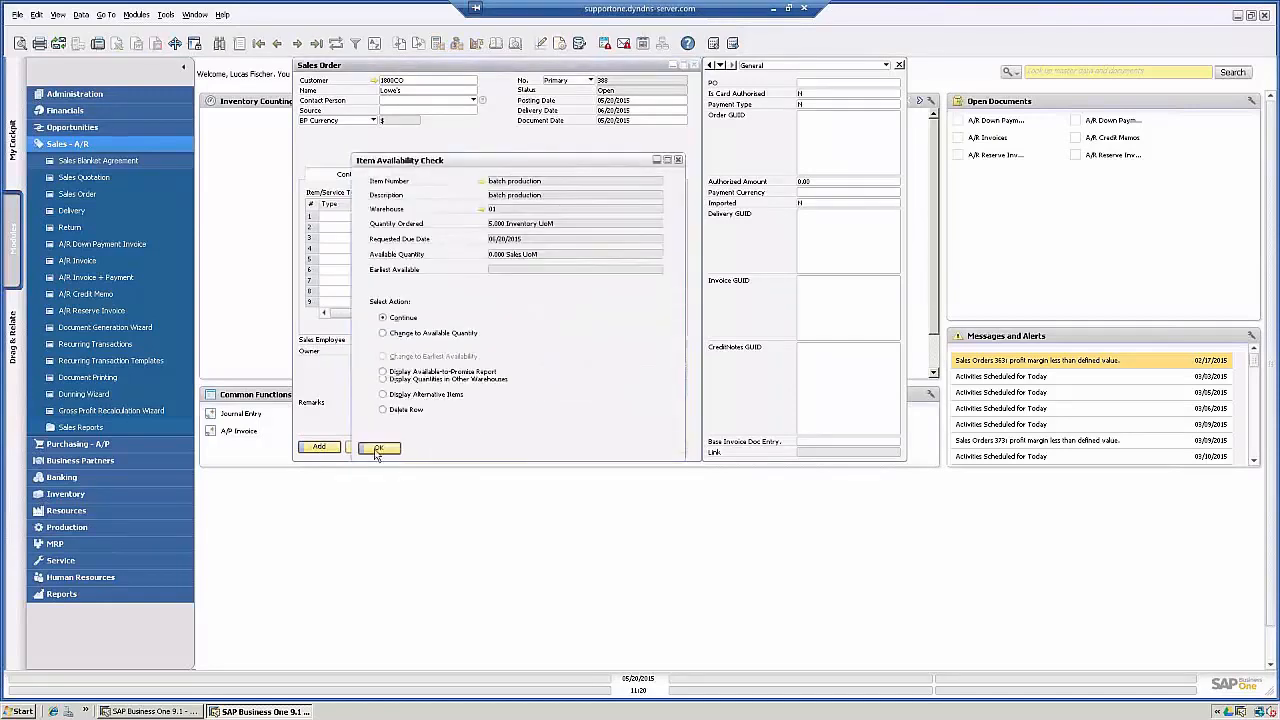
click(378, 448)
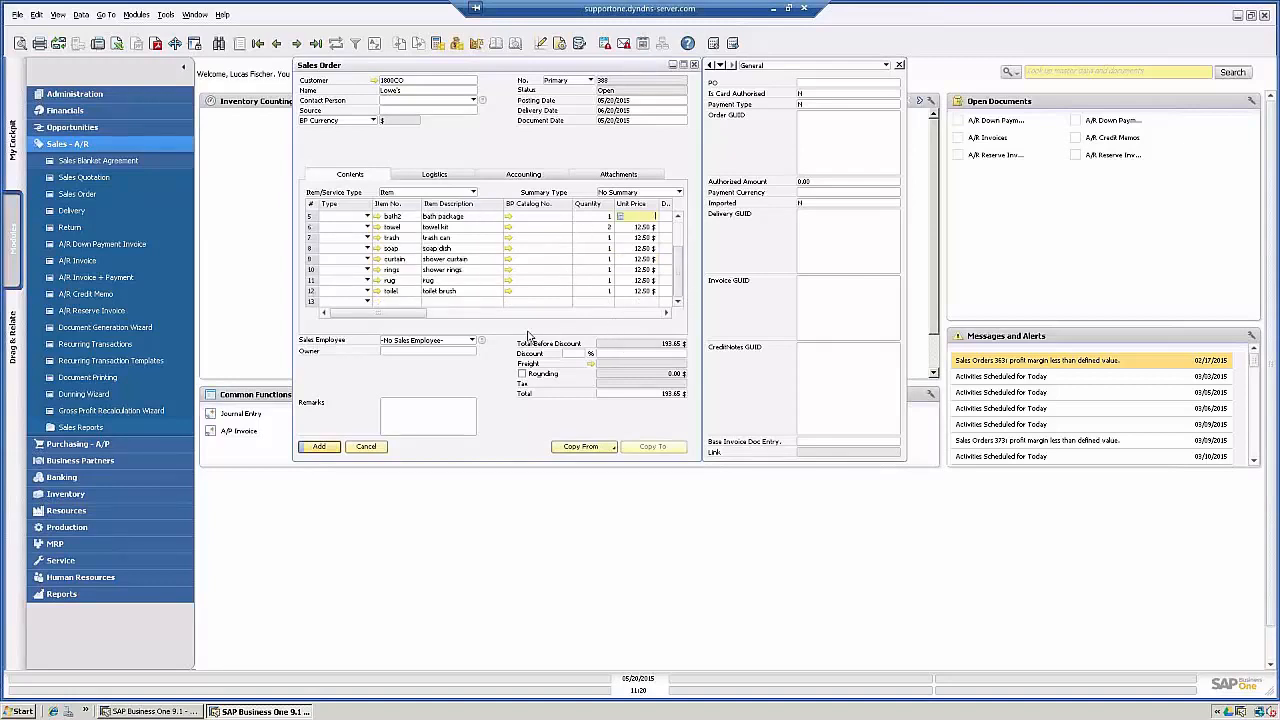
mouse_move(564, 372)
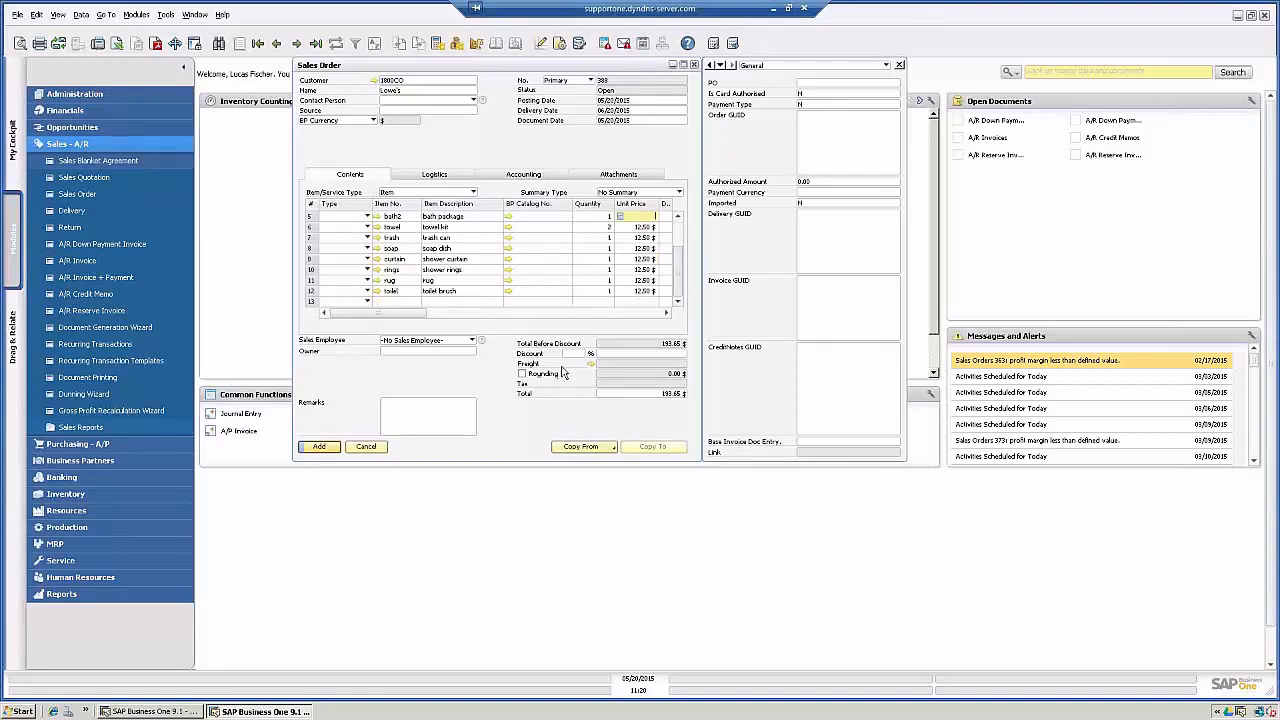
mouse_move(480, 148)
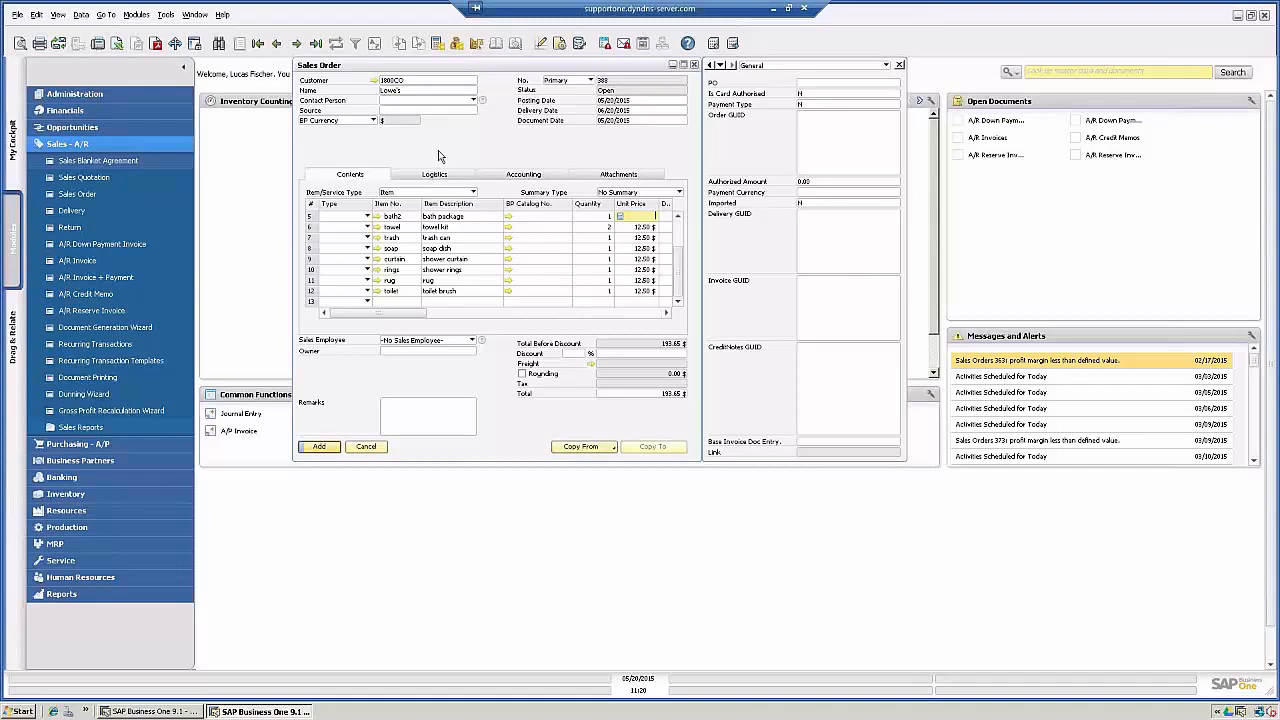
mouse_move(420, 204)
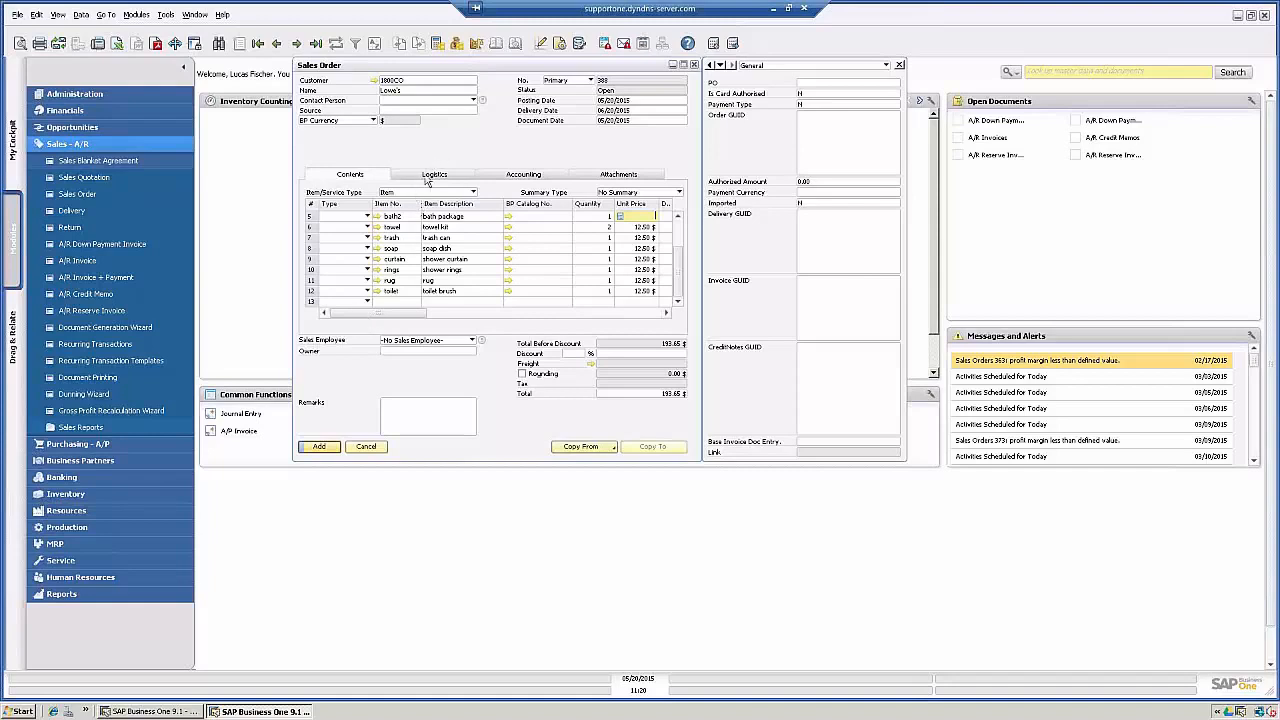
Step: Switch on Procurement Document in Logistics and apply it to all order lines
click(436, 174)
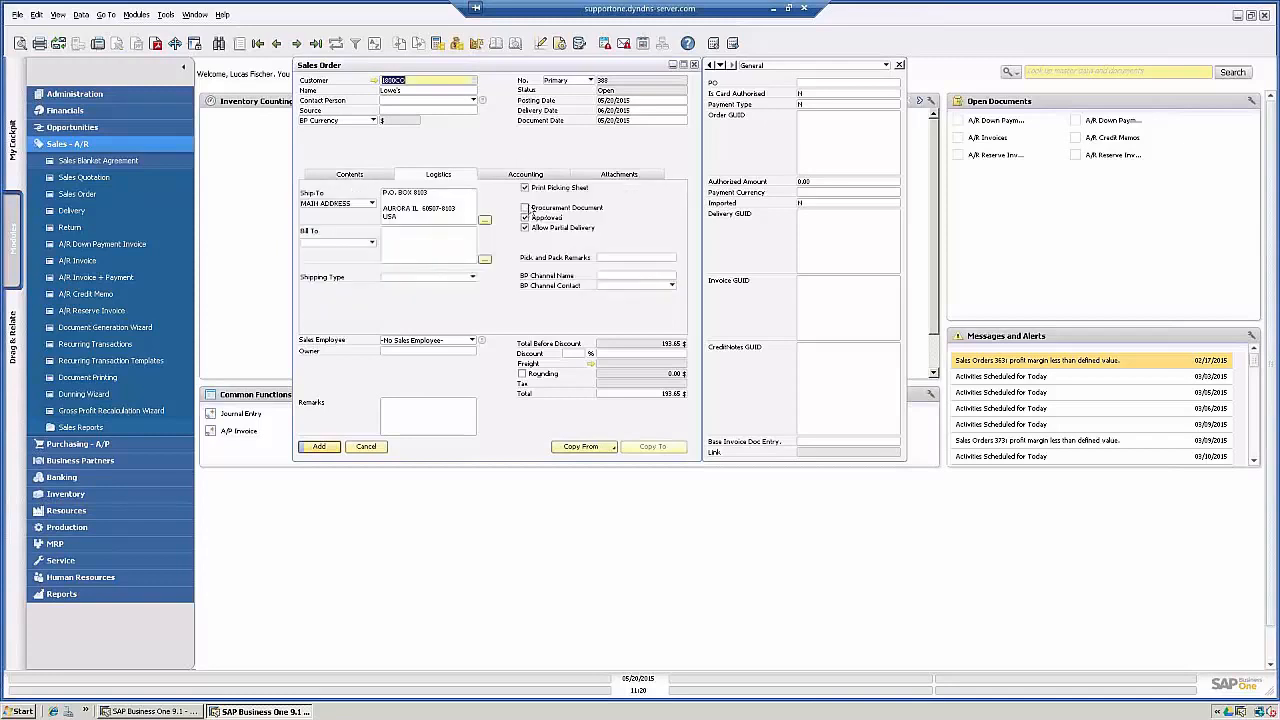
click(524, 208)
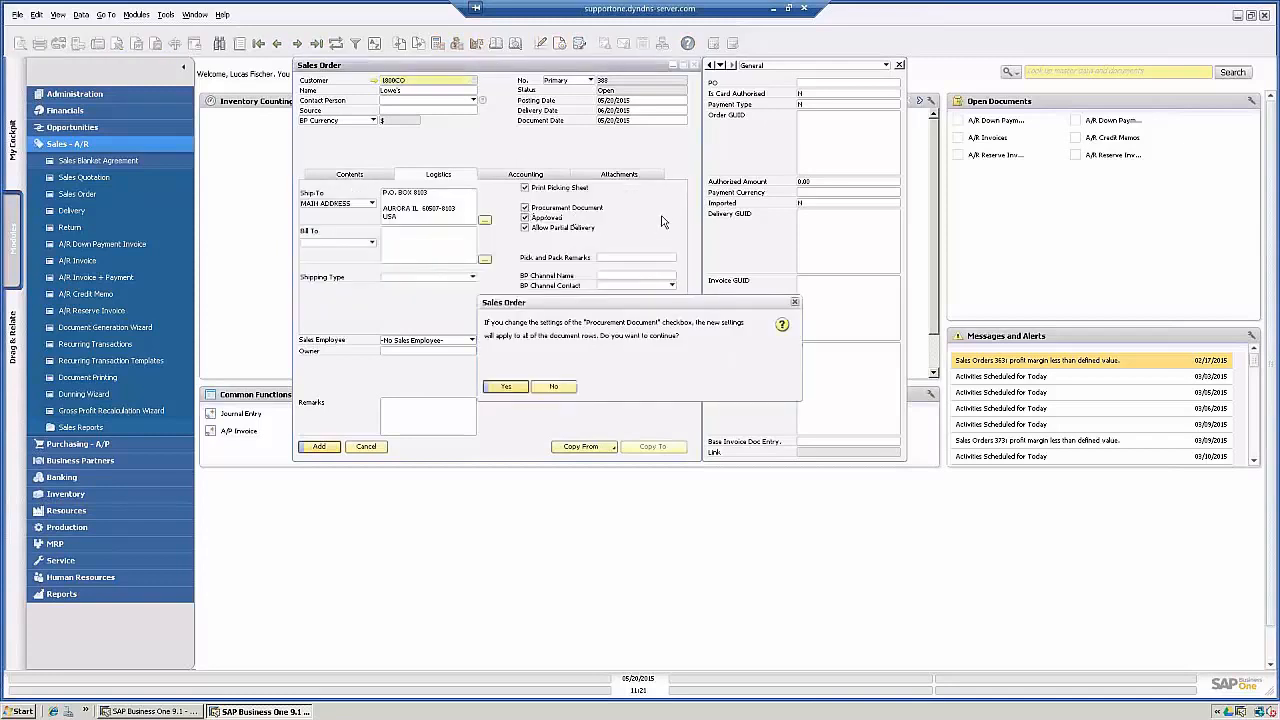
mouse_move(550, 328)
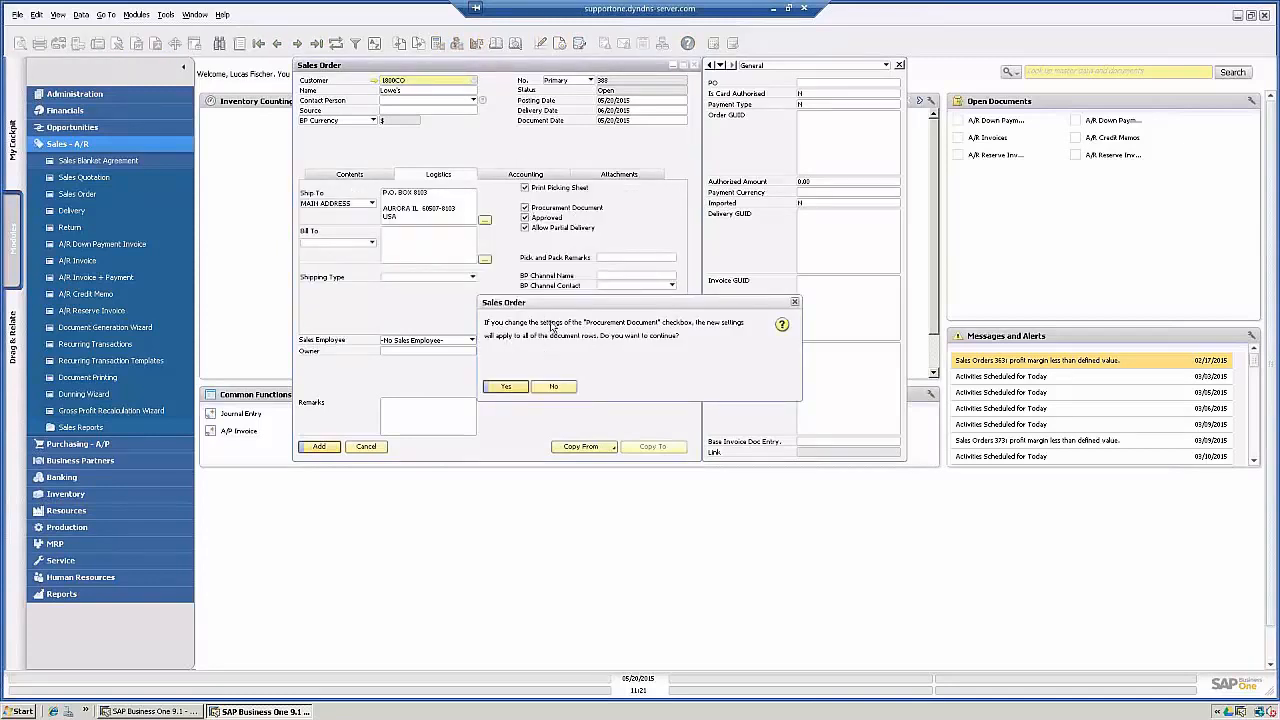
mouse_move(648, 334)
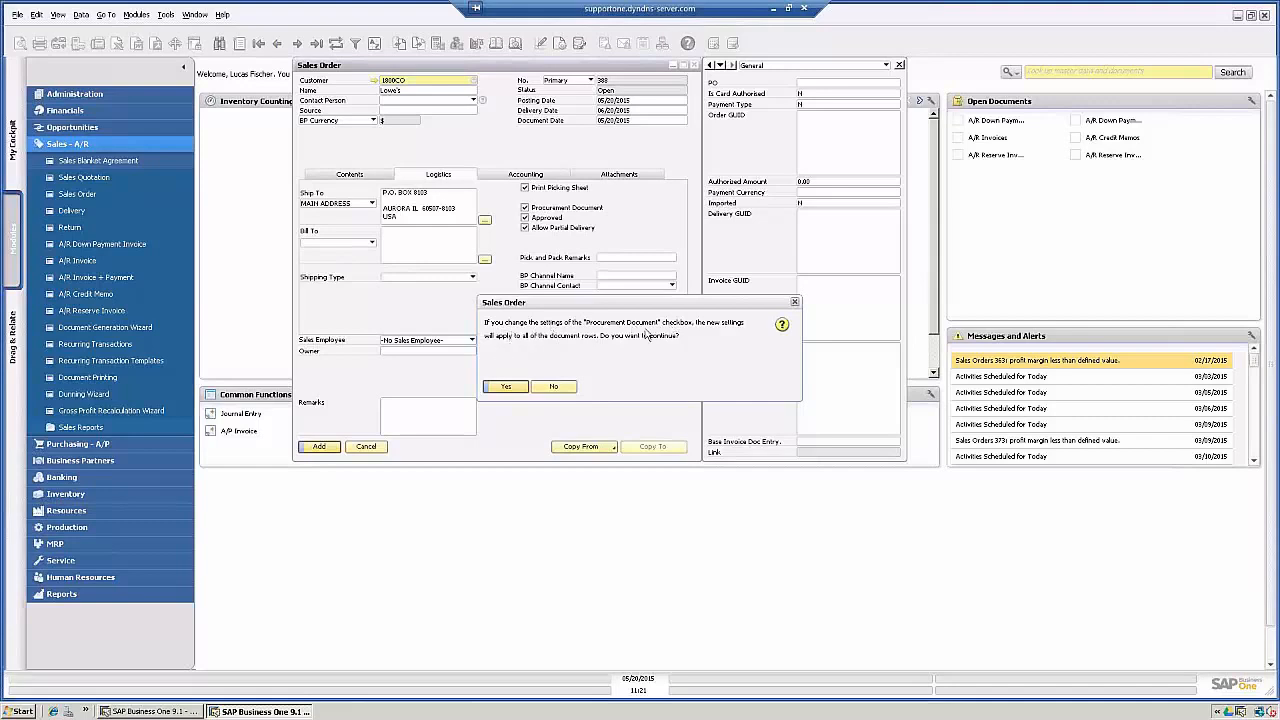
mouse_move(512, 366)
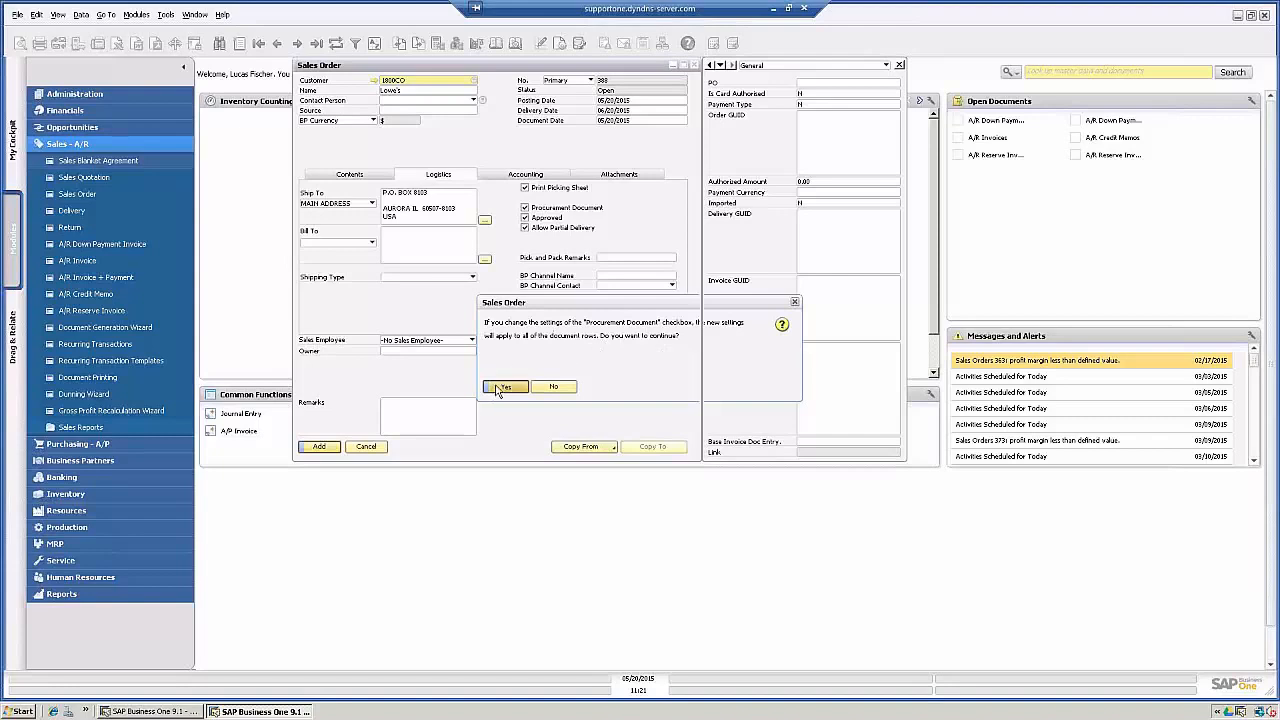
click(504, 388)
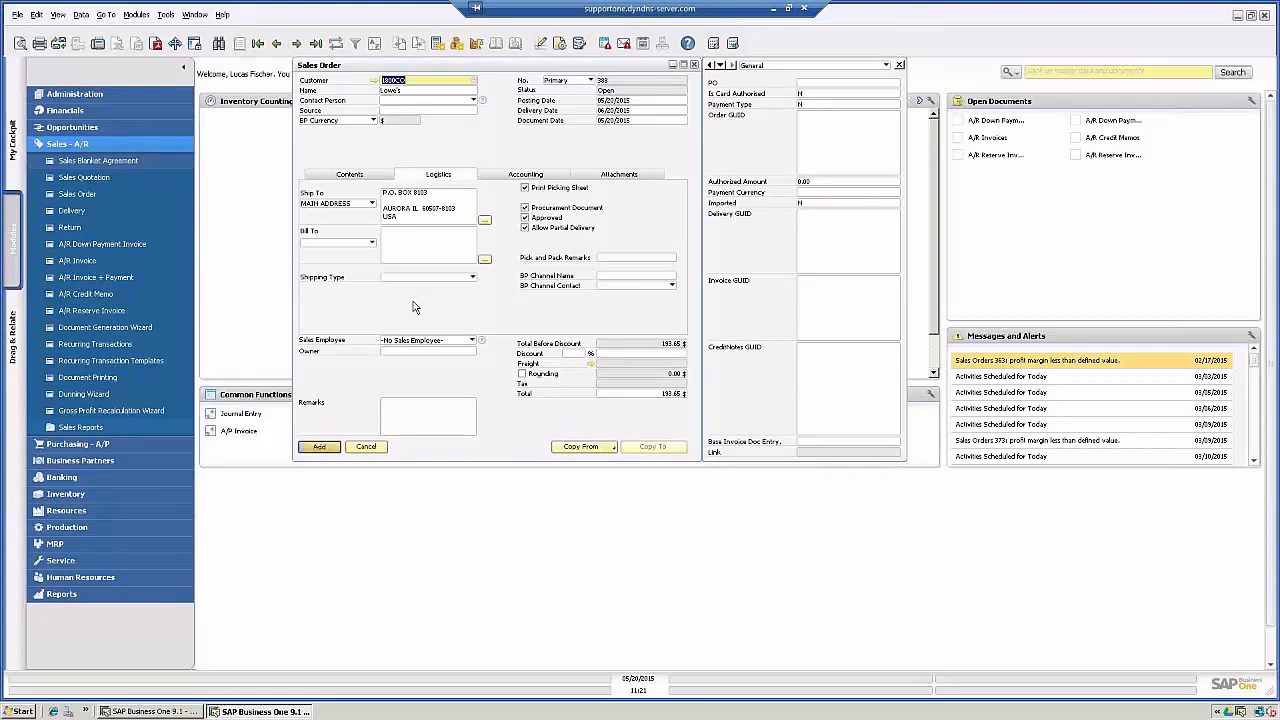
mouse_move(350, 322)
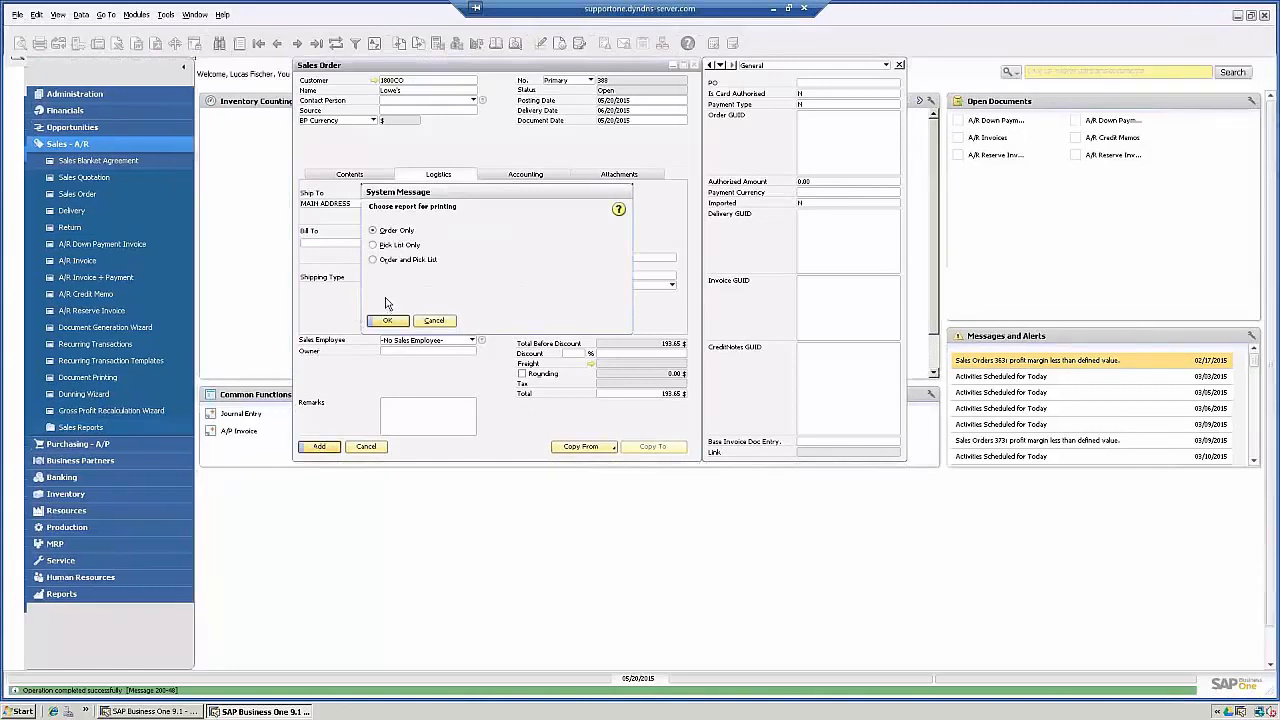
Step: Dismiss the system message so the Procurement Confirmation Wizard appears
click(388, 320)
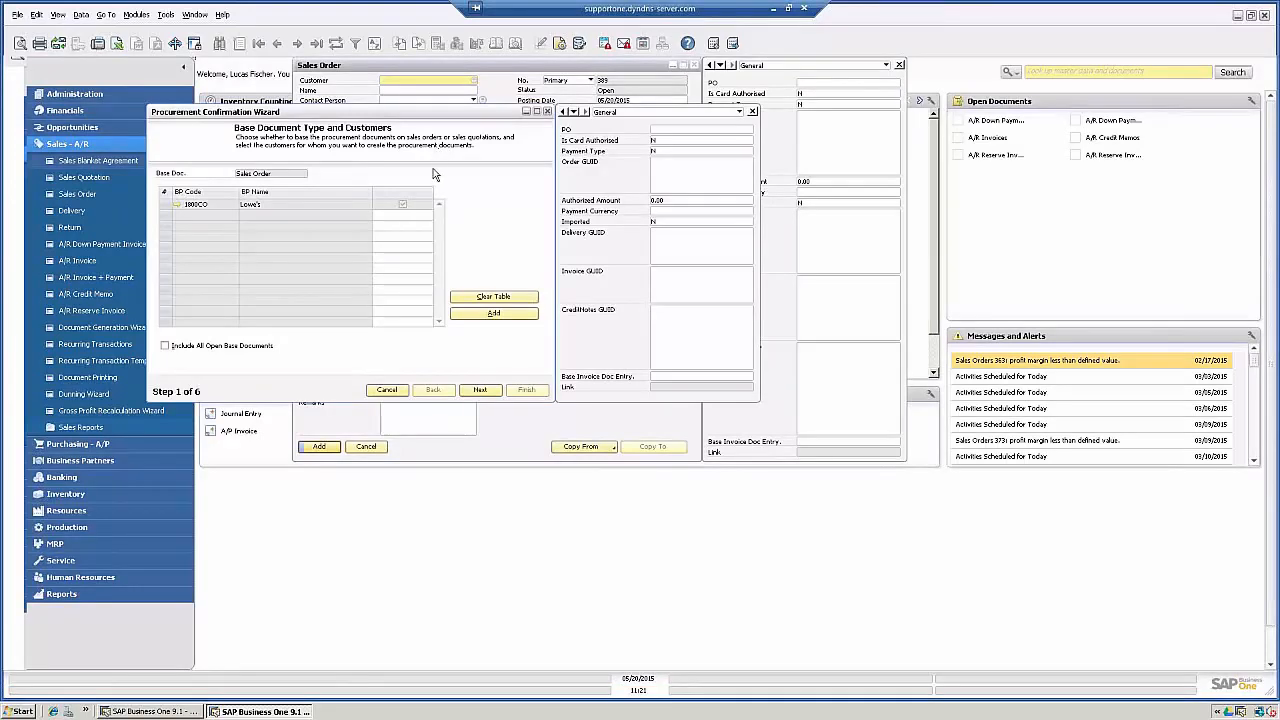
mouse_move(244, 164)
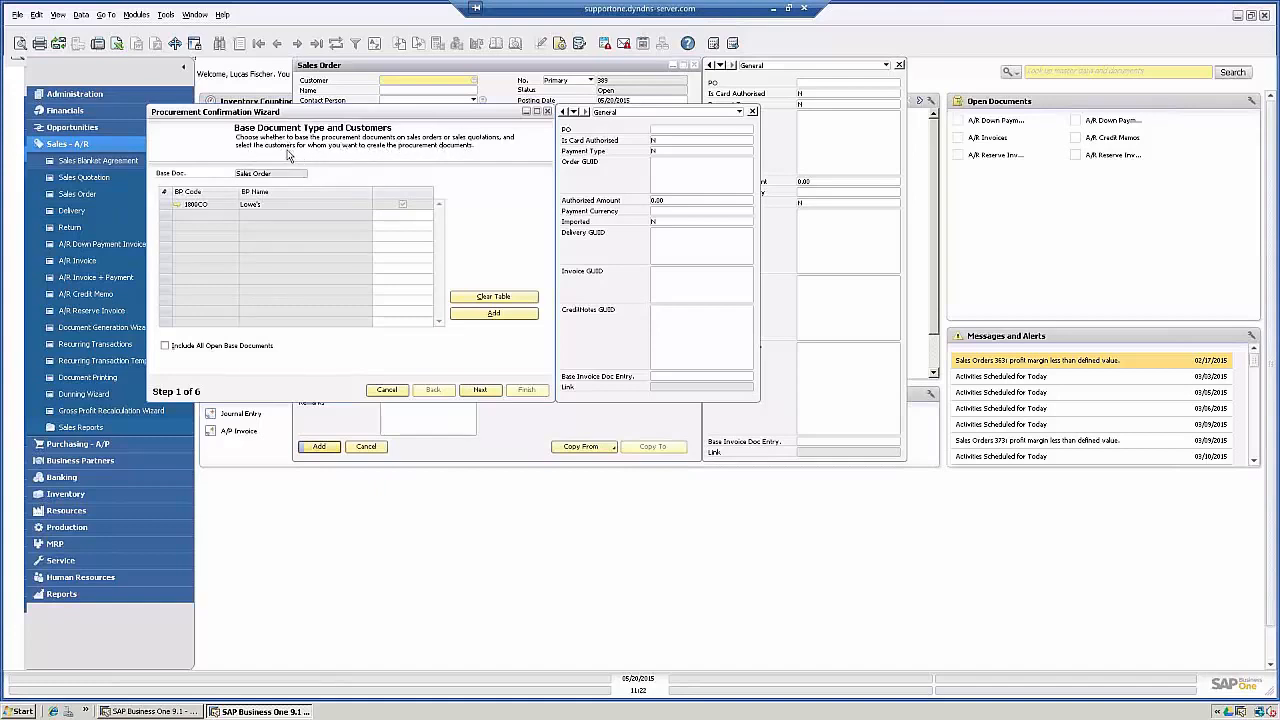
mouse_move(432, 160)
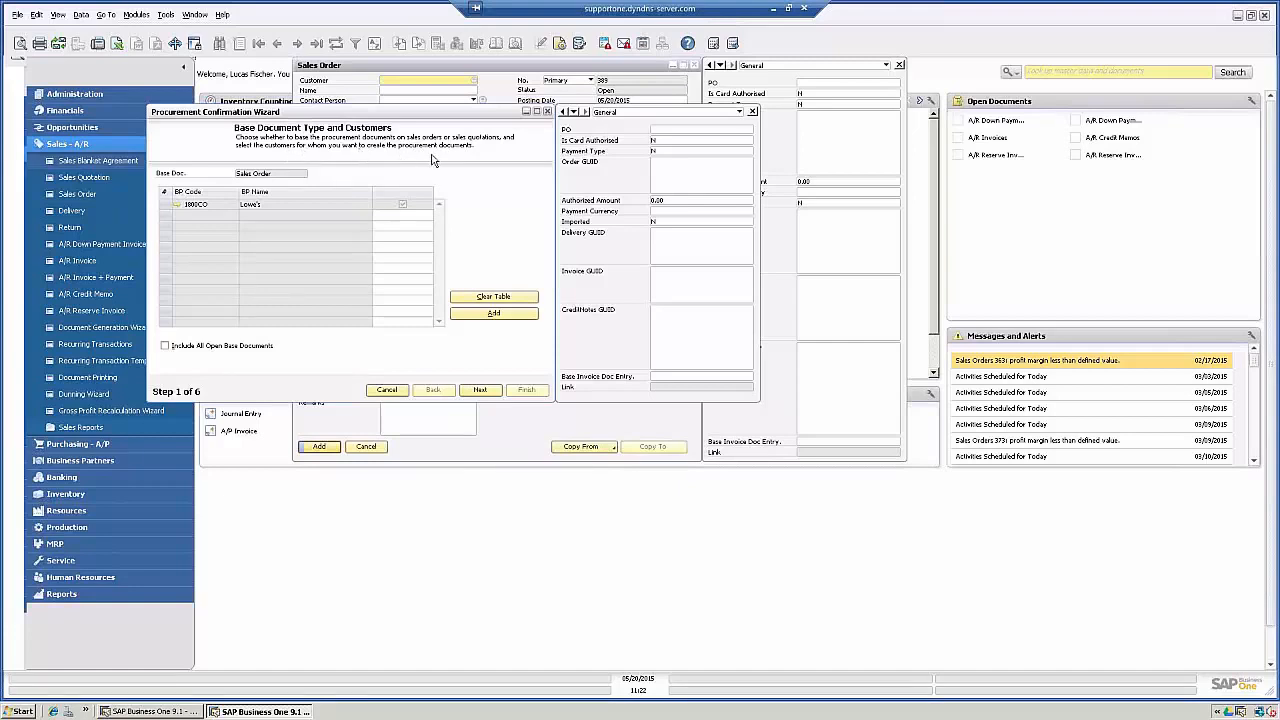
mouse_move(278, 212)
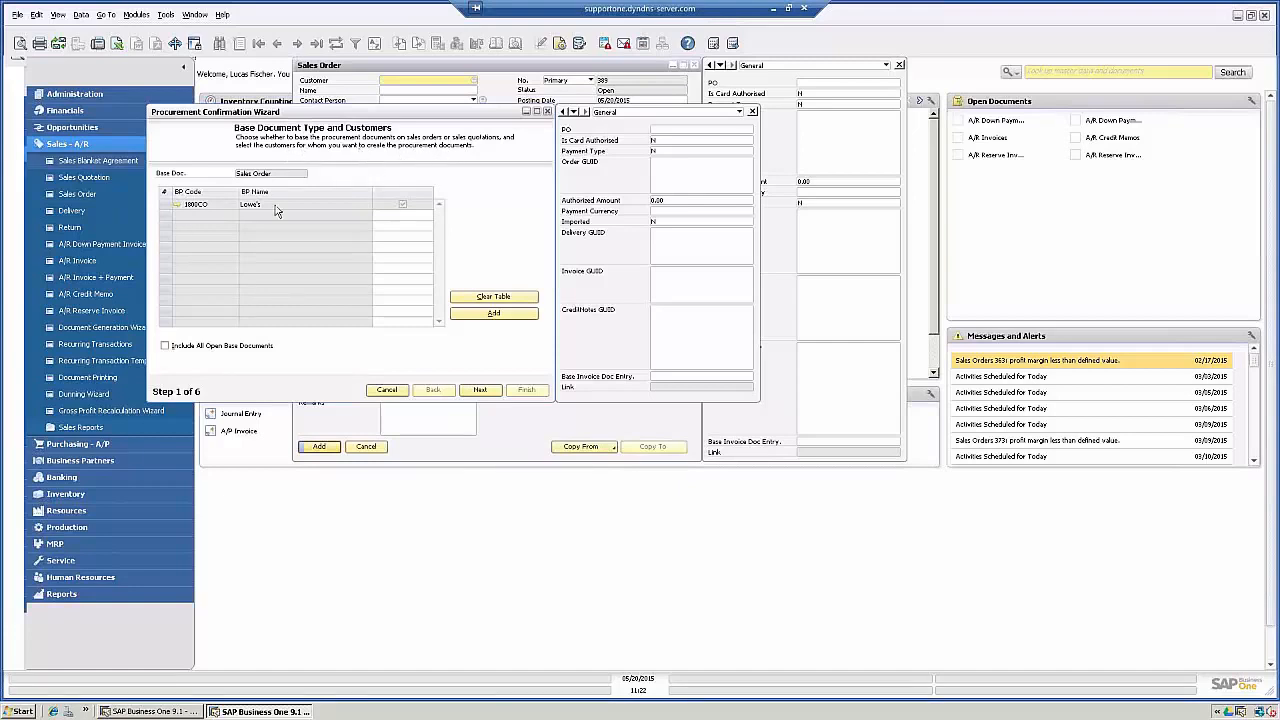
mouse_move(344, 216)
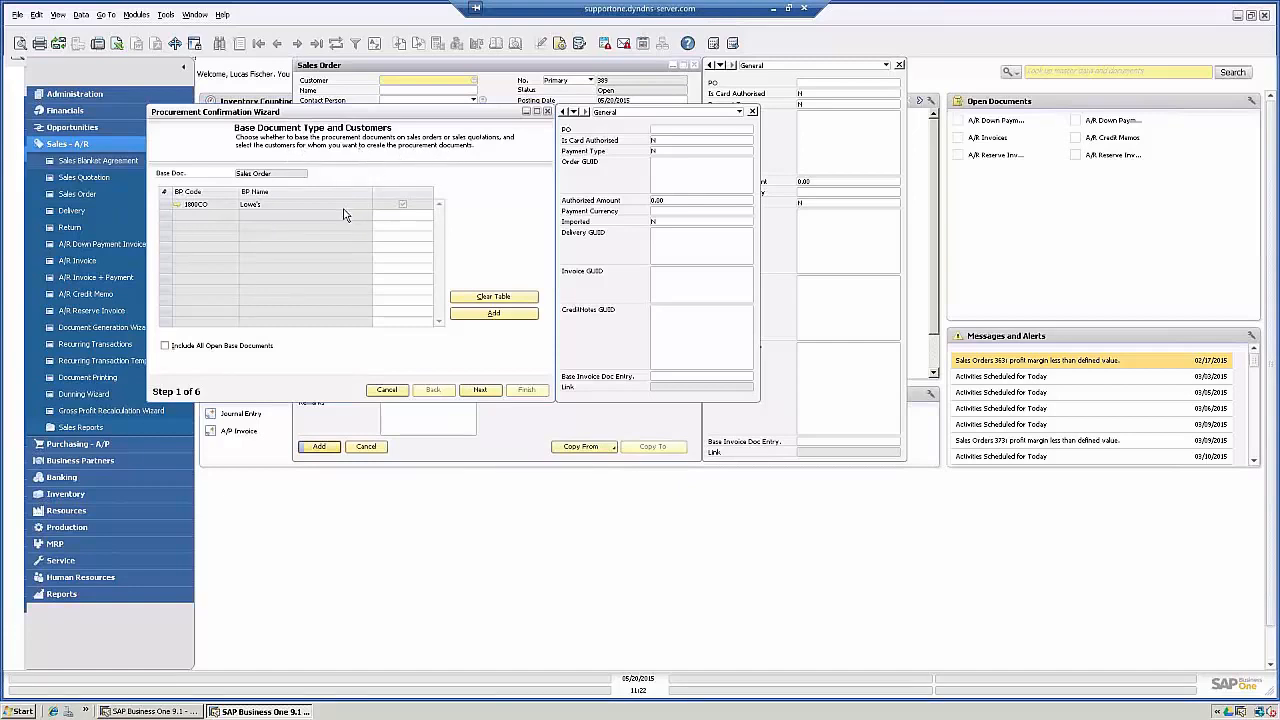
mouse_move(262, 214)
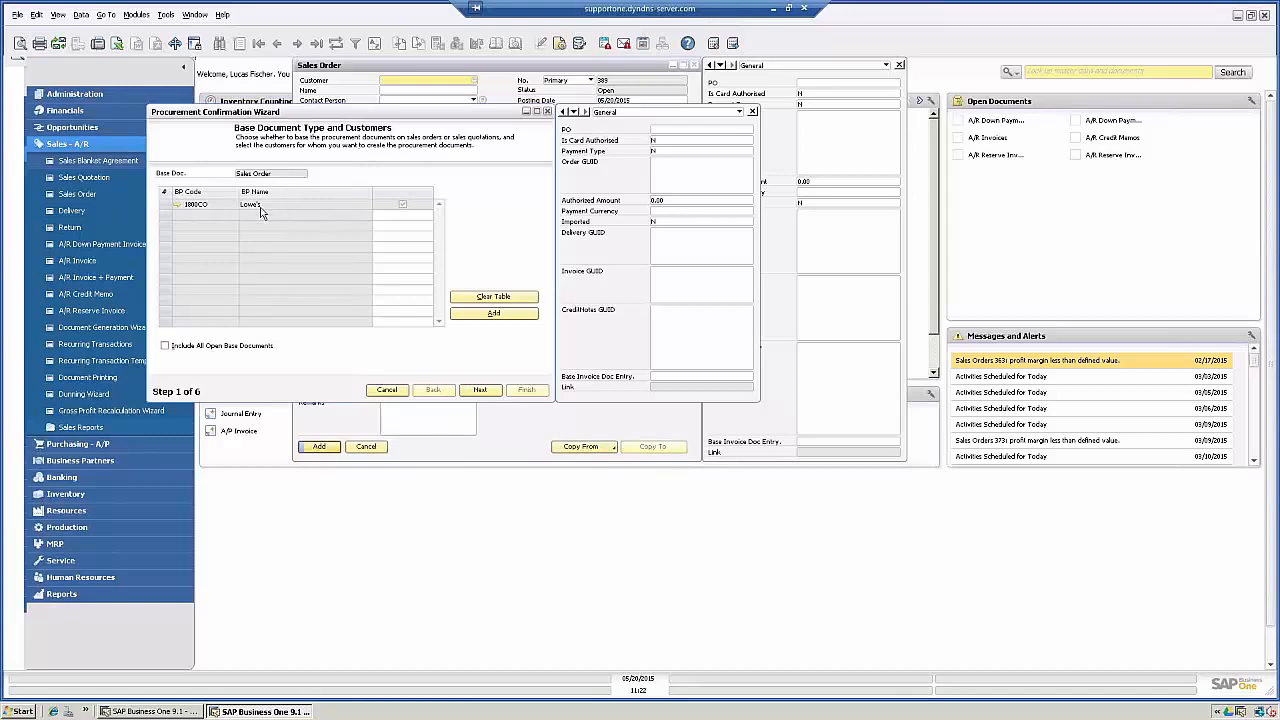
mouse_move(260, 212)
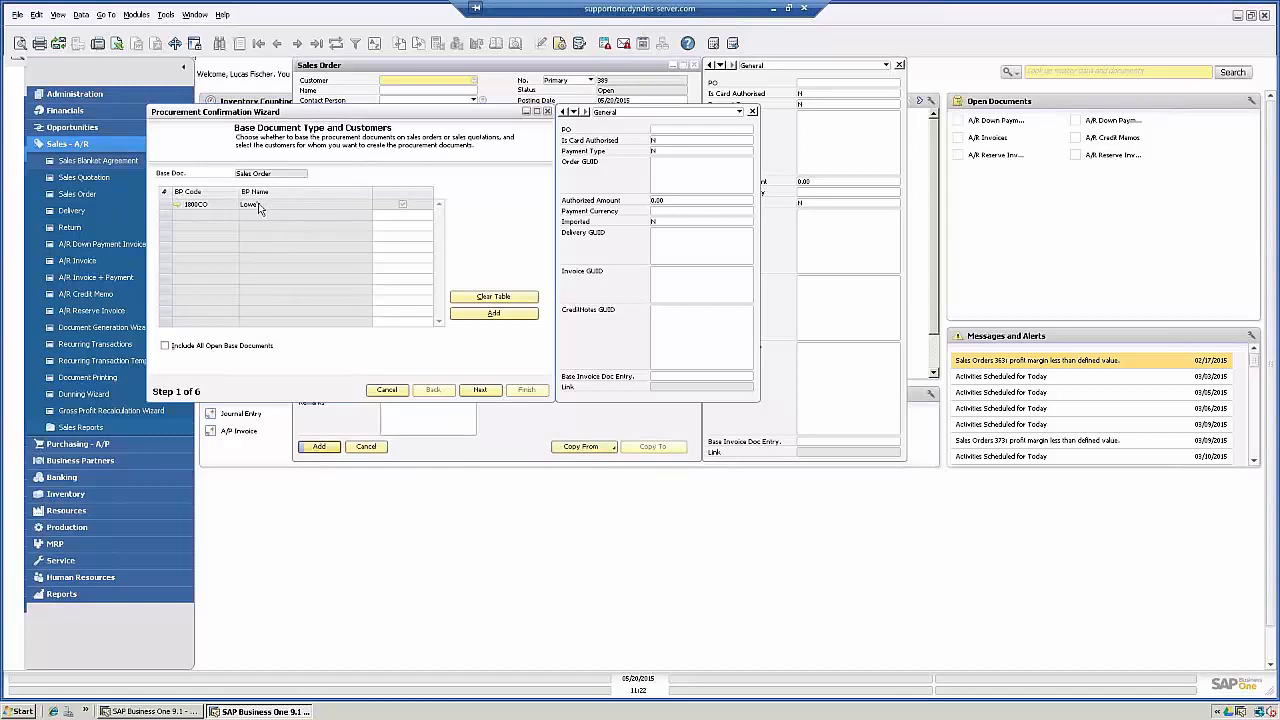
mouse_move(278, 278)
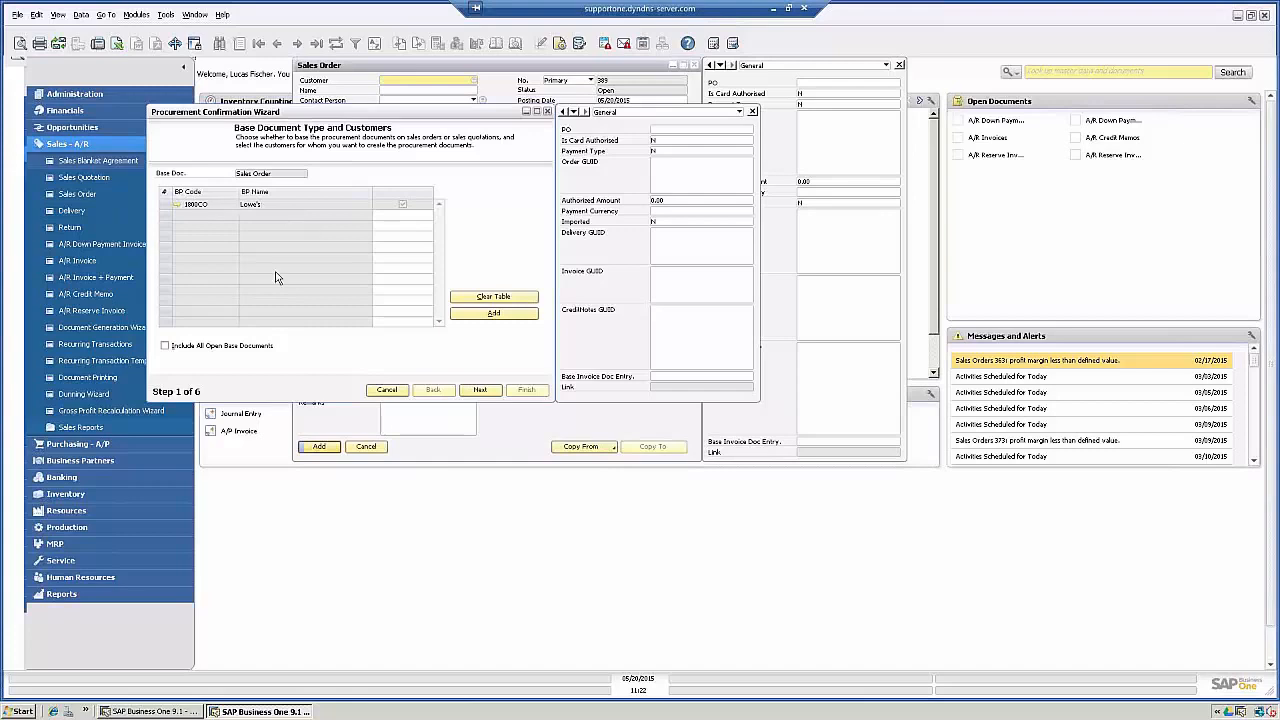
mouse_move(292, 318)
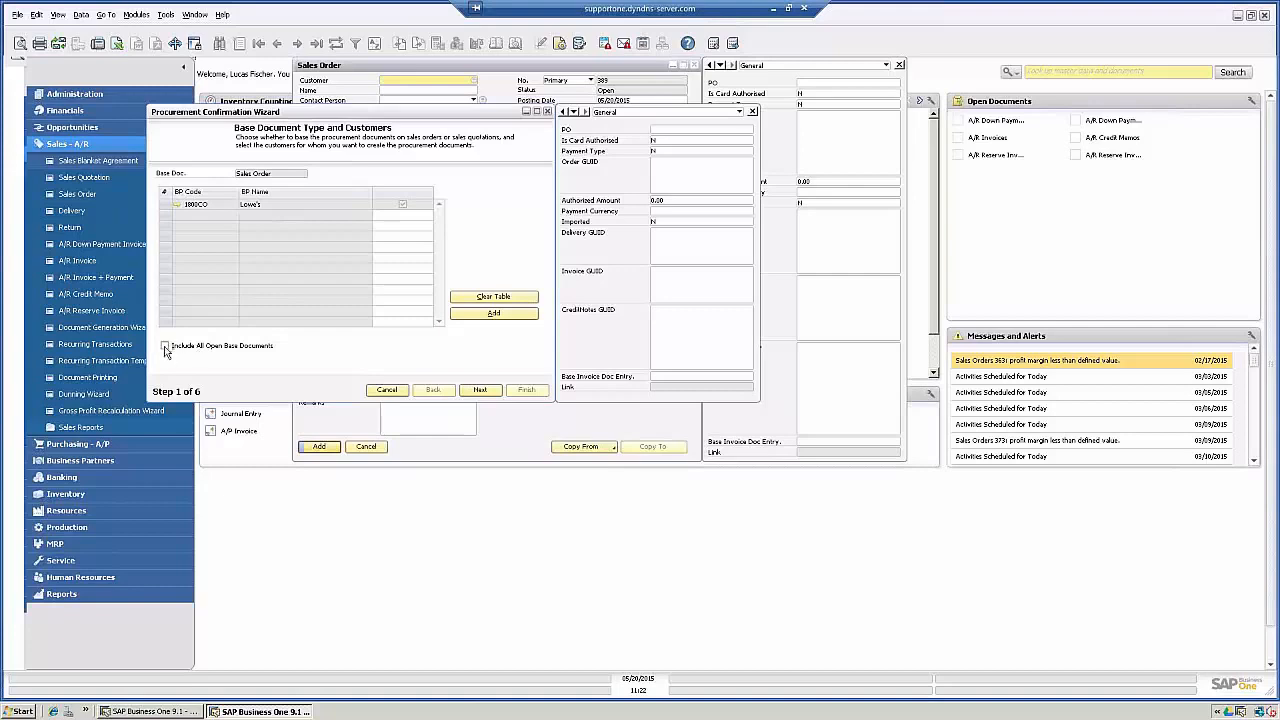
click(164, 344)
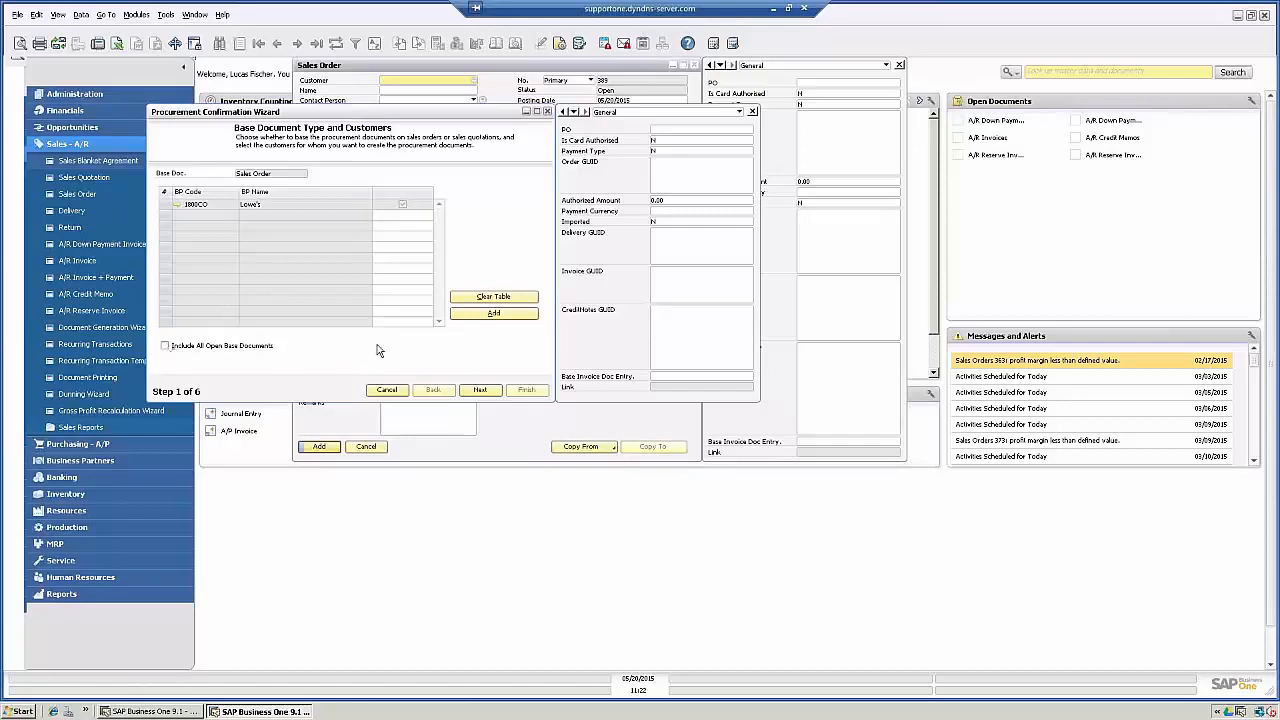
mouse_move(488, 360)
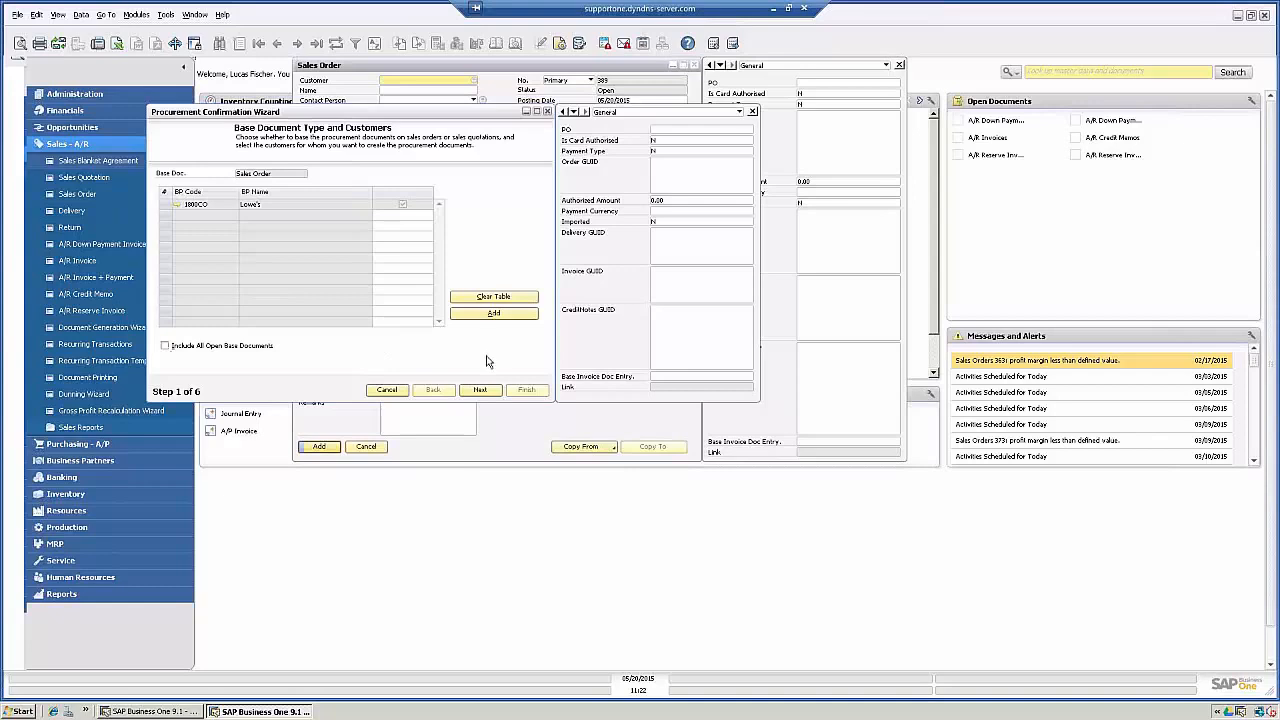
mouse_move(480, 390)
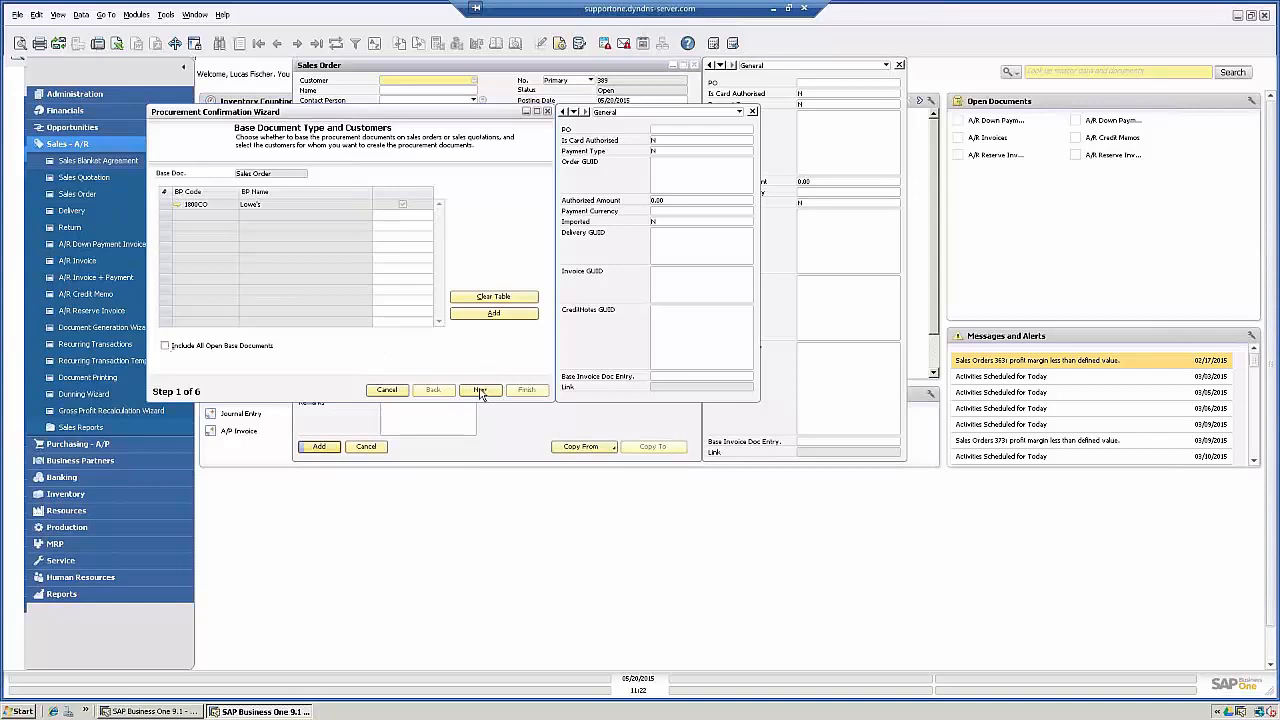
Step: Advance past base documents to the order's line items and set the purchase orders' delivery date
click(480, 388)
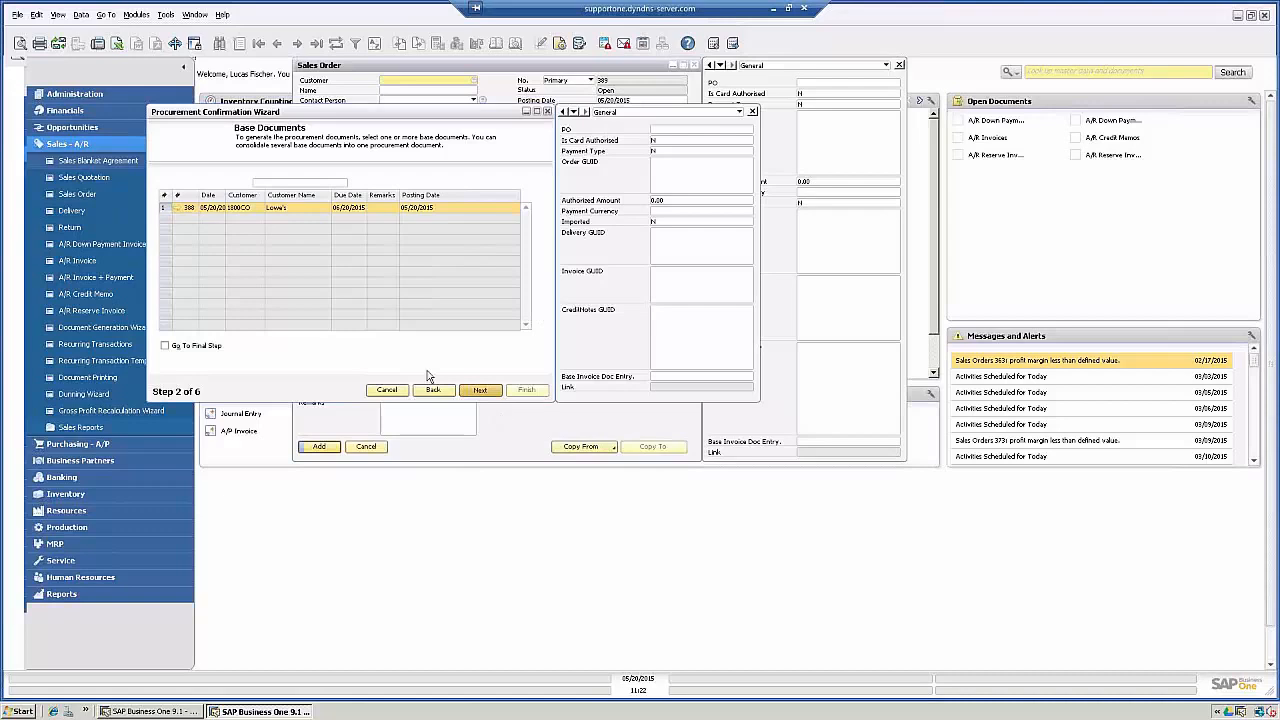
click(480, 390)
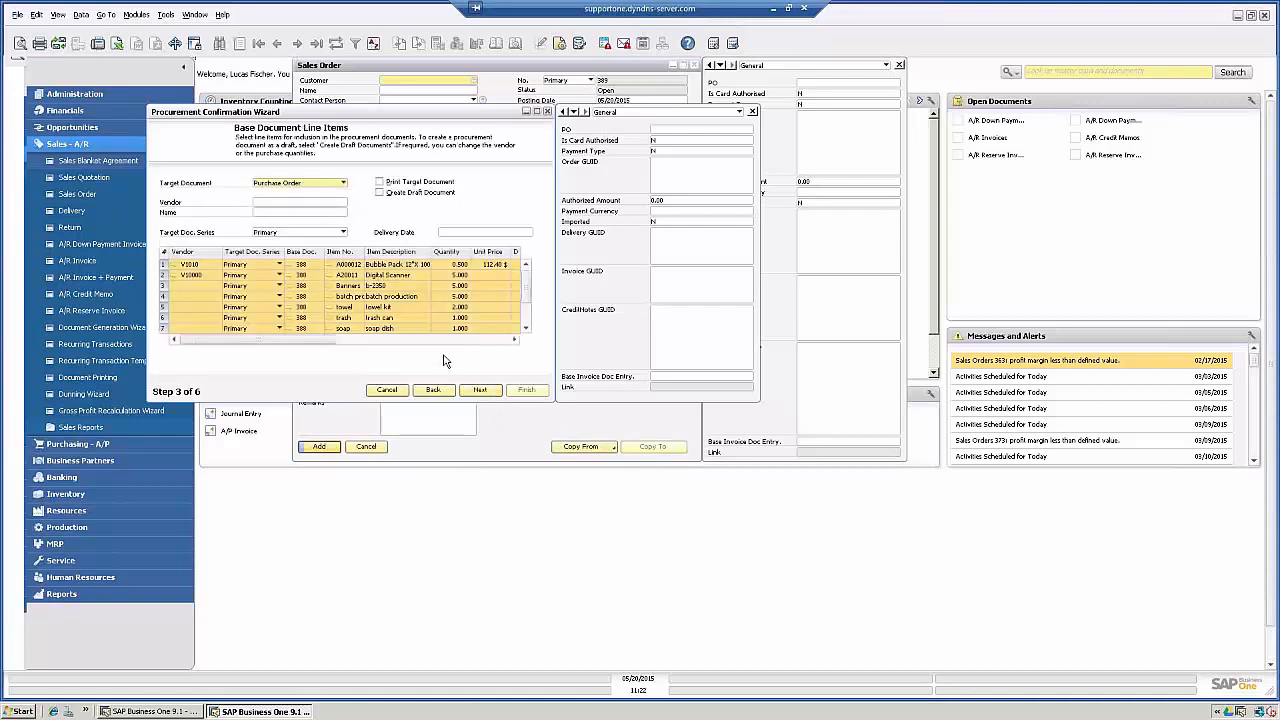
mouse_move(210, 204)
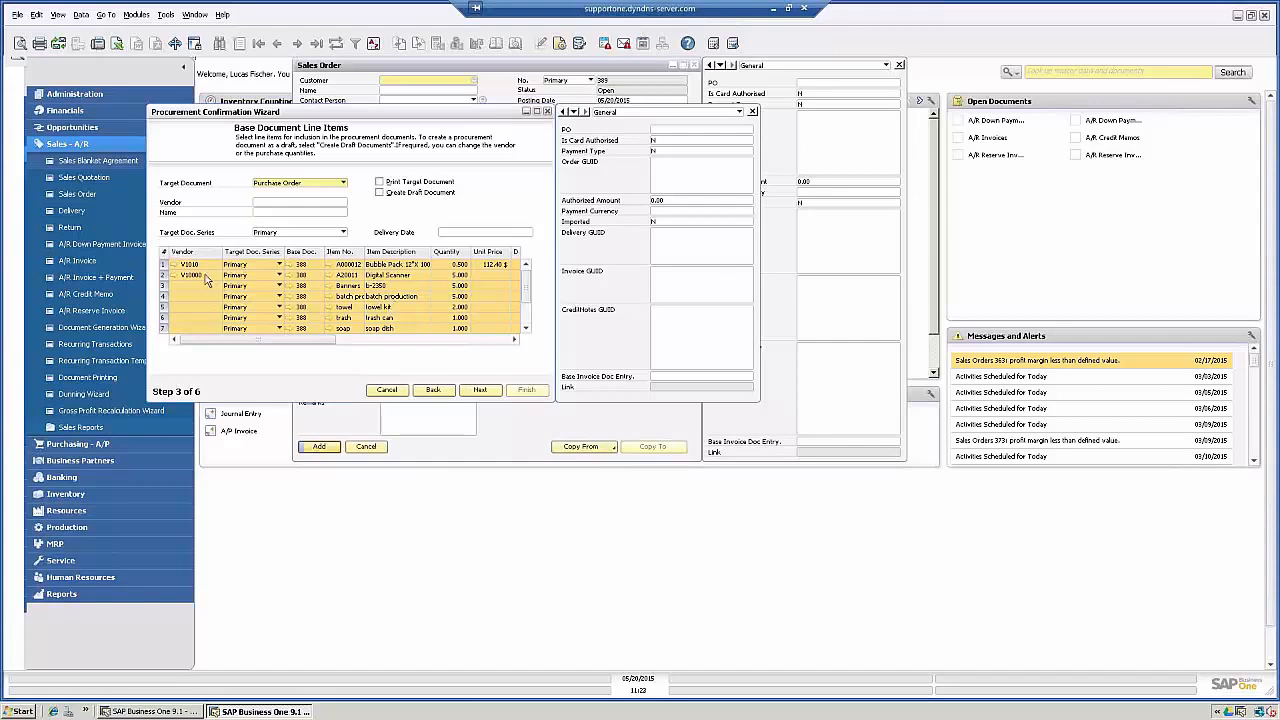
mouse_move(192, 276)
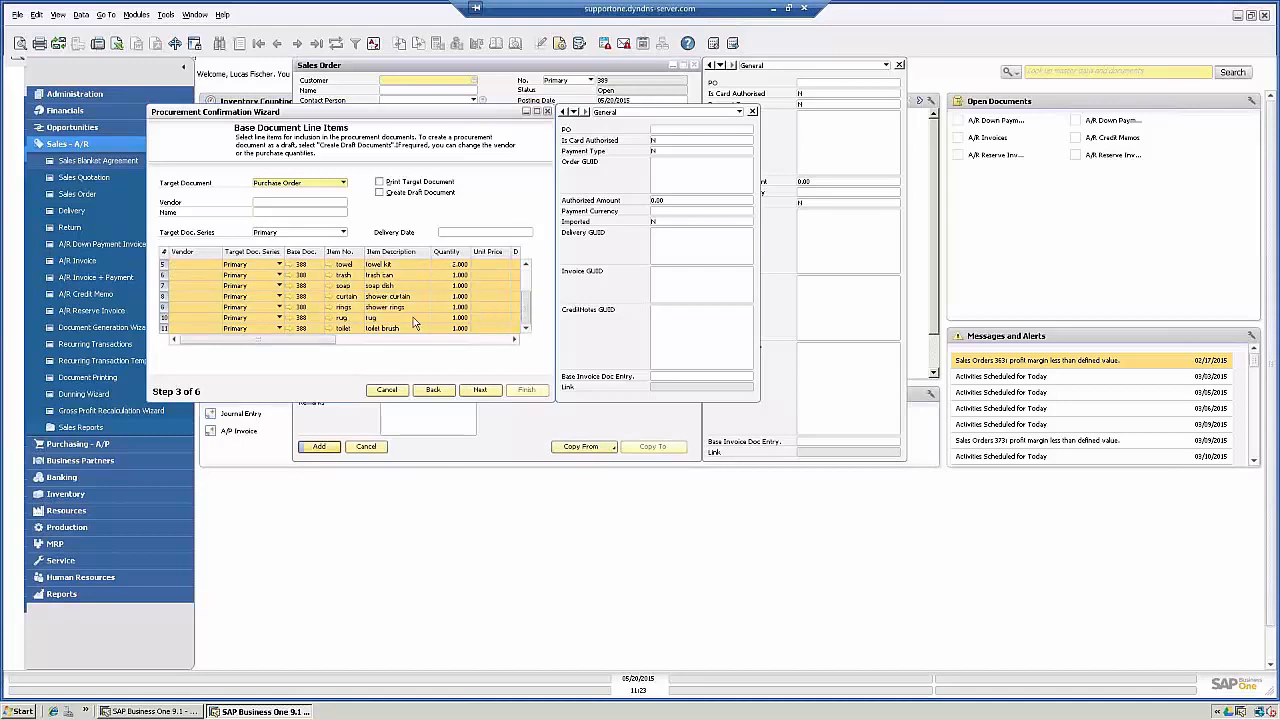
mouse_move(500, 218)
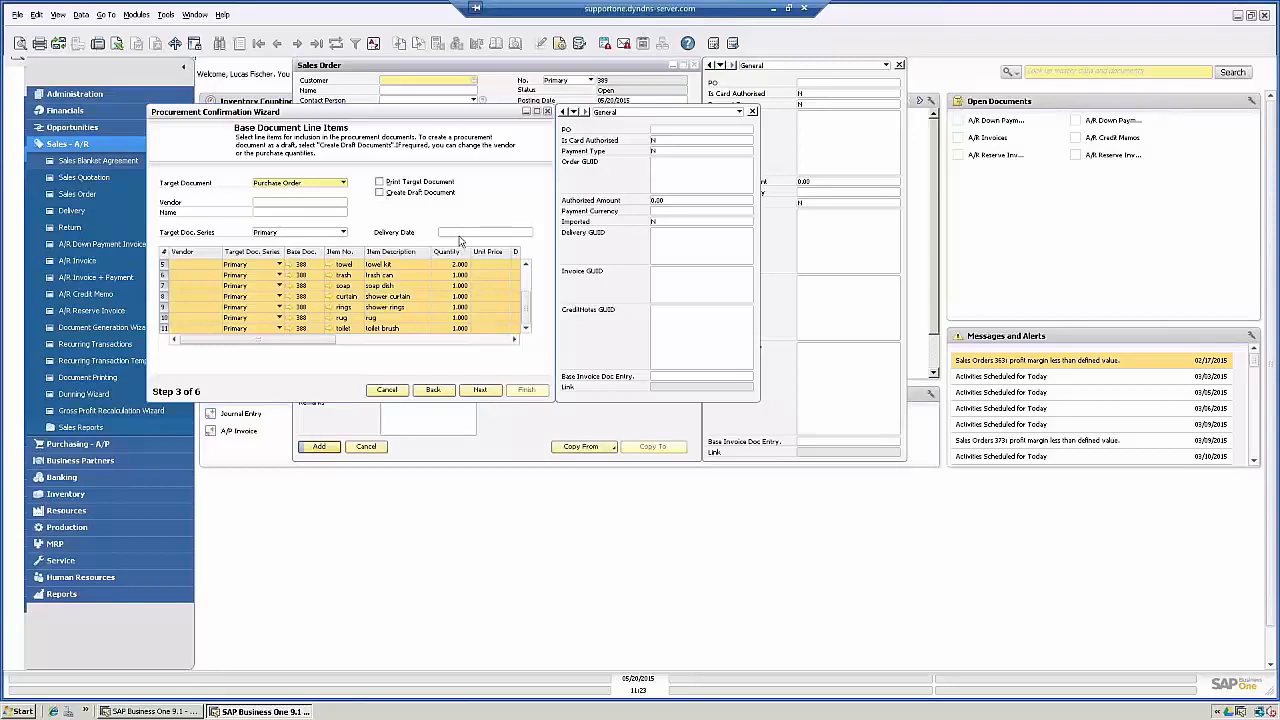
click(484, 232)
text(05/20/2015)
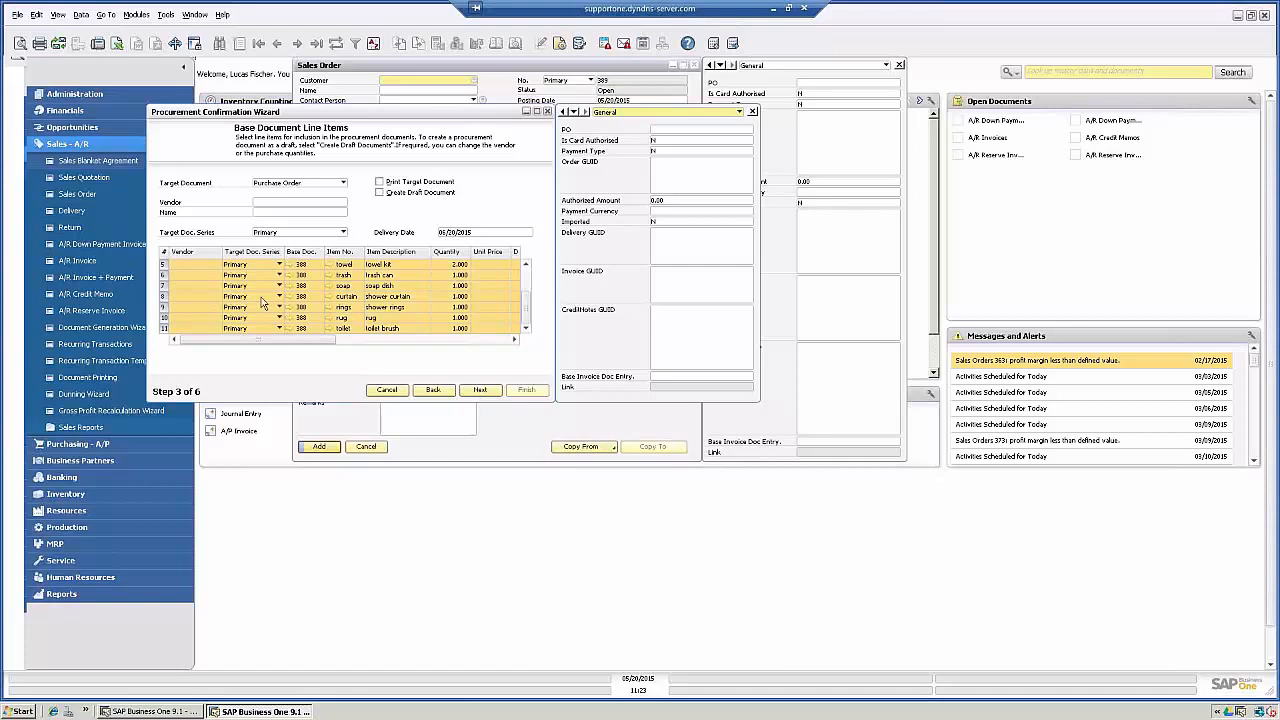
mouse_move(220, 298)
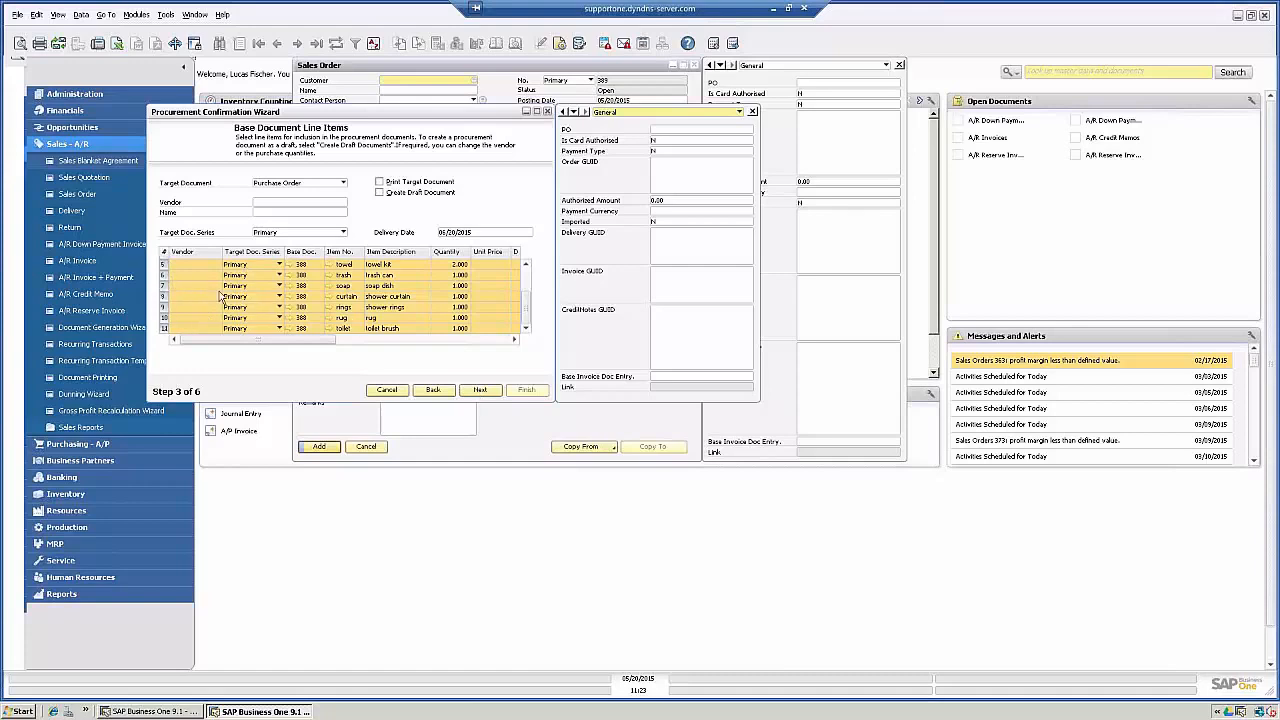
click(168, 276)
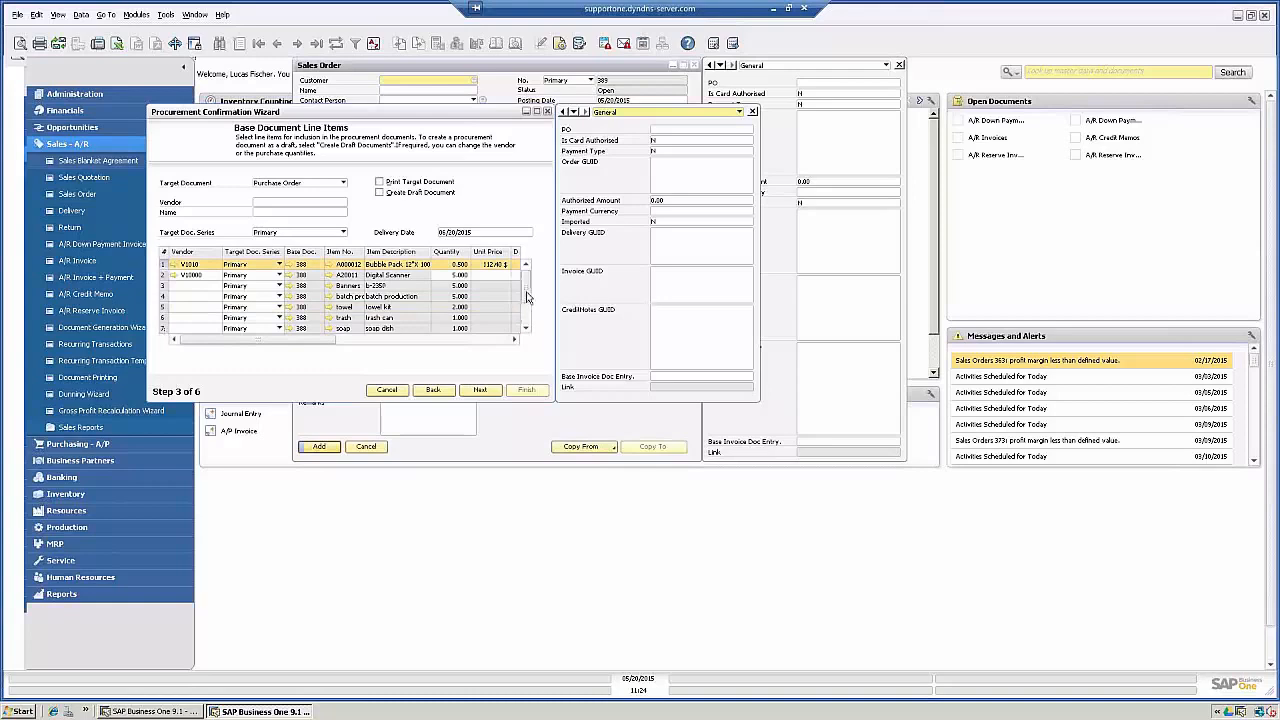
scroll(down, 3)
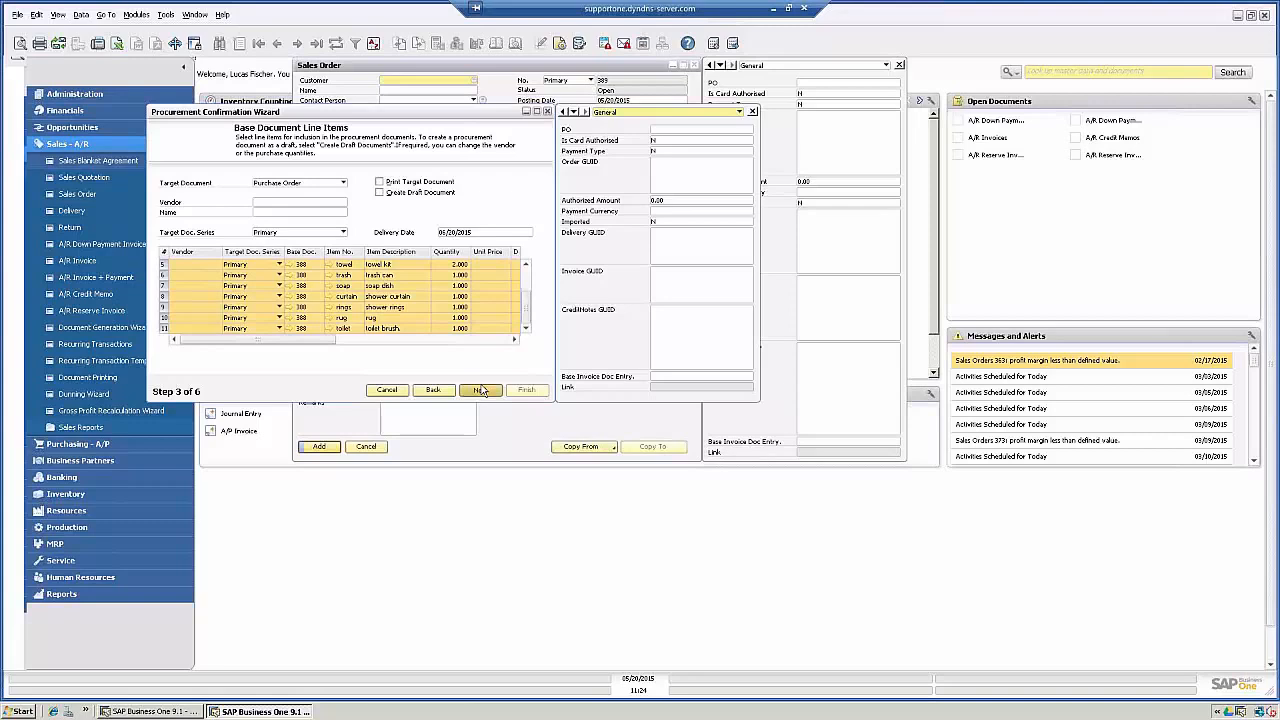
Step: After the missing vendor code error, assign vendor V1000 to the remaining order lines
click(480, 388)
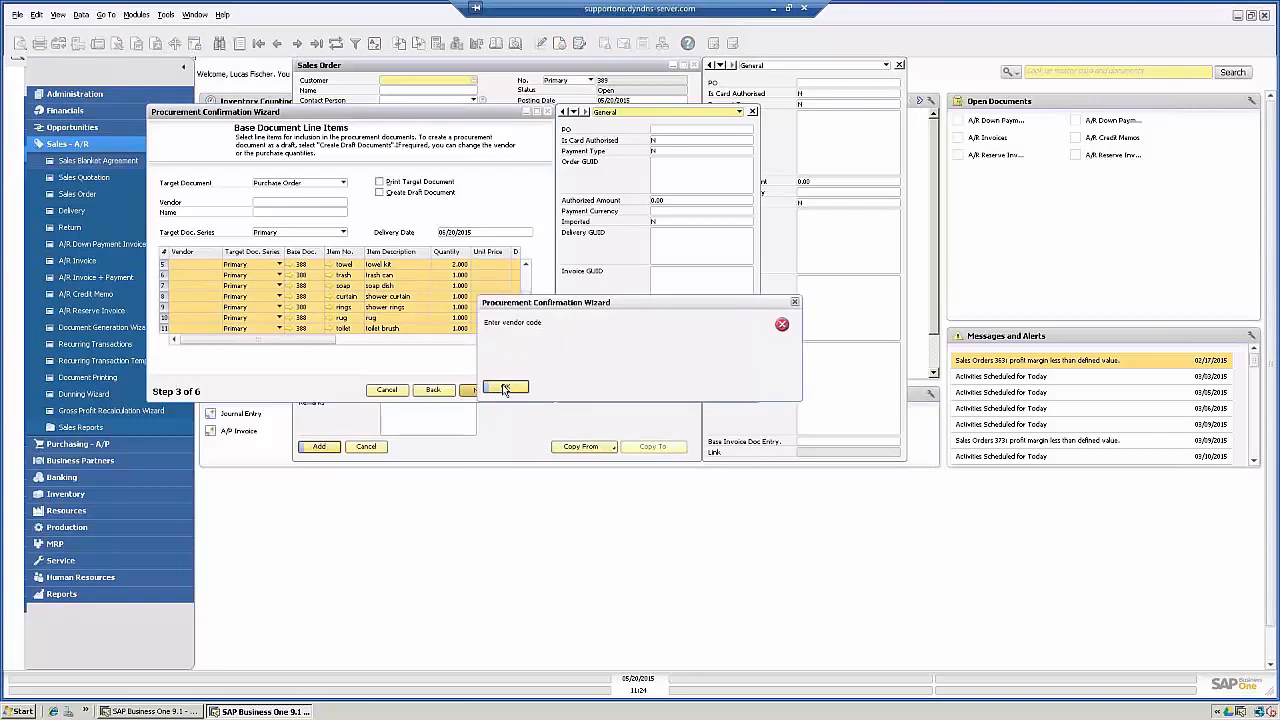
click(504, 388)
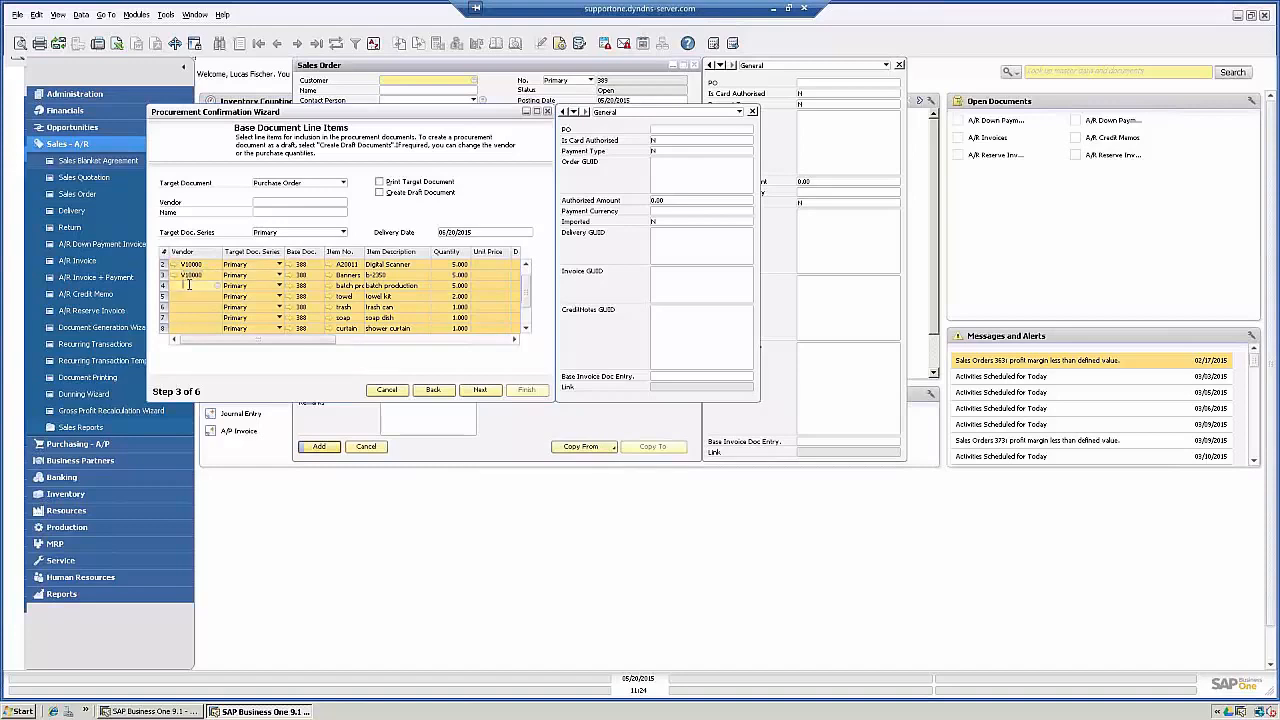
click(192, 274)
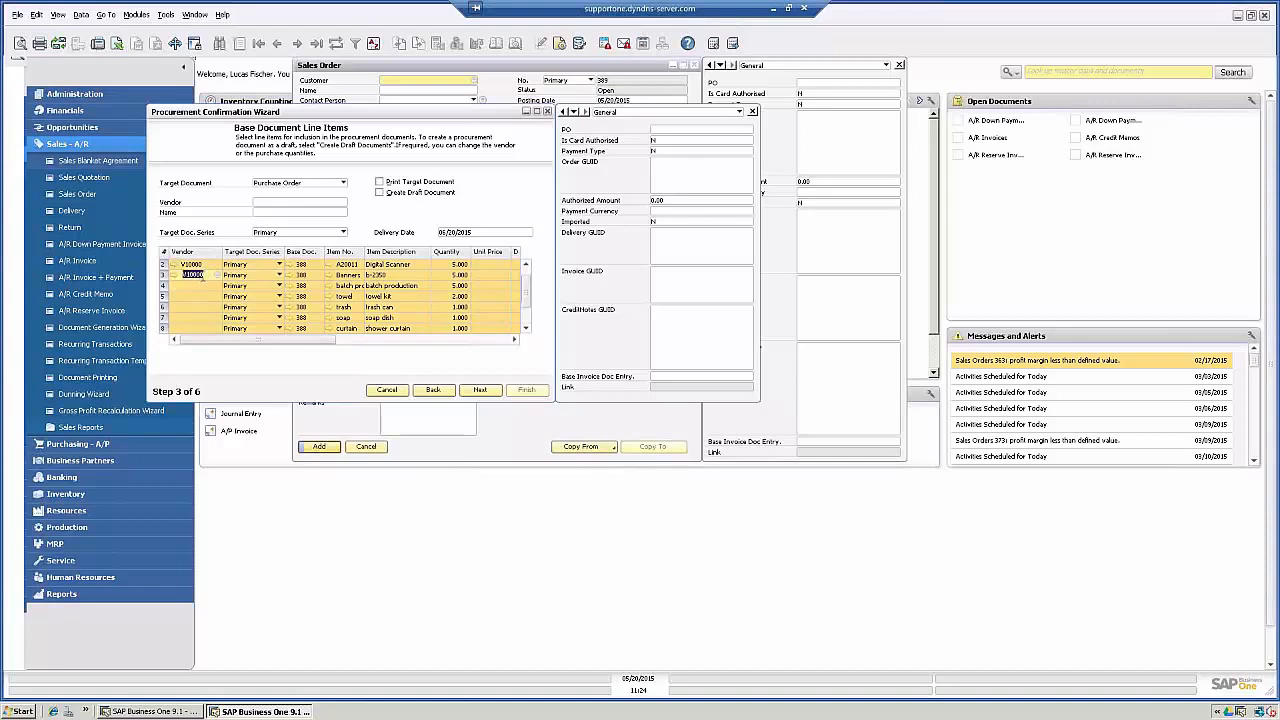
right_click(196, 296)
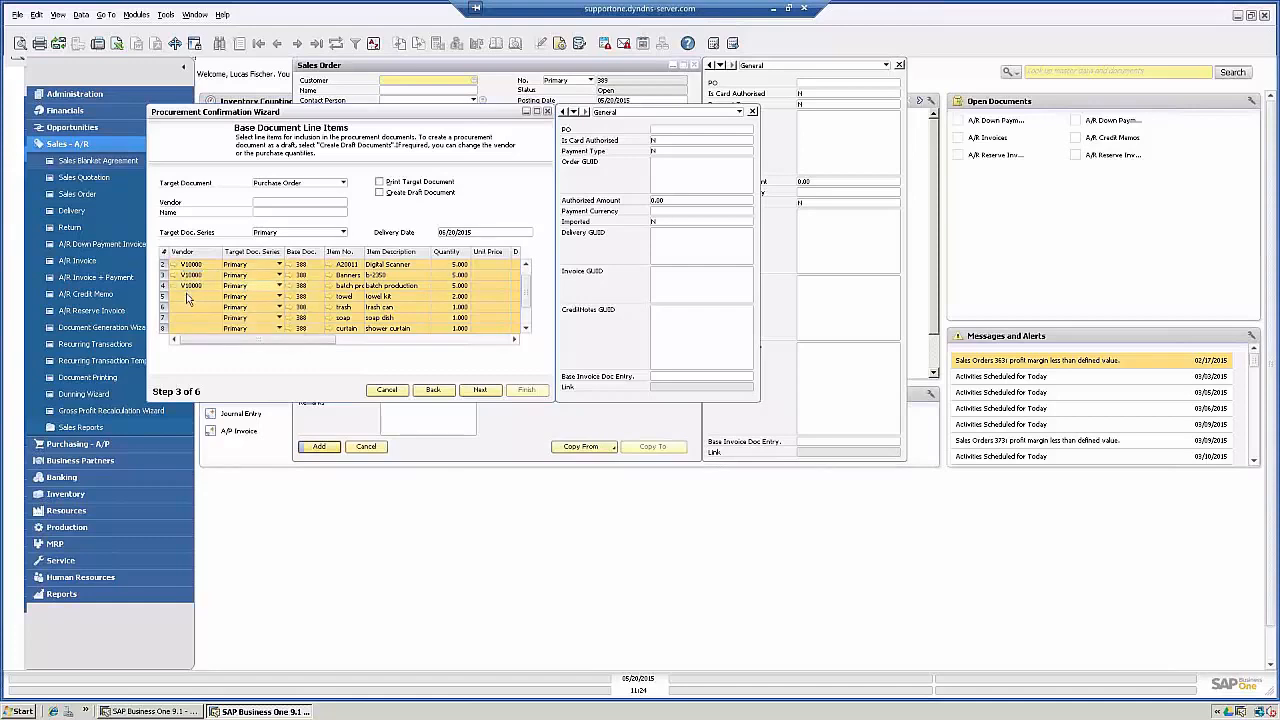
click(188, 296)
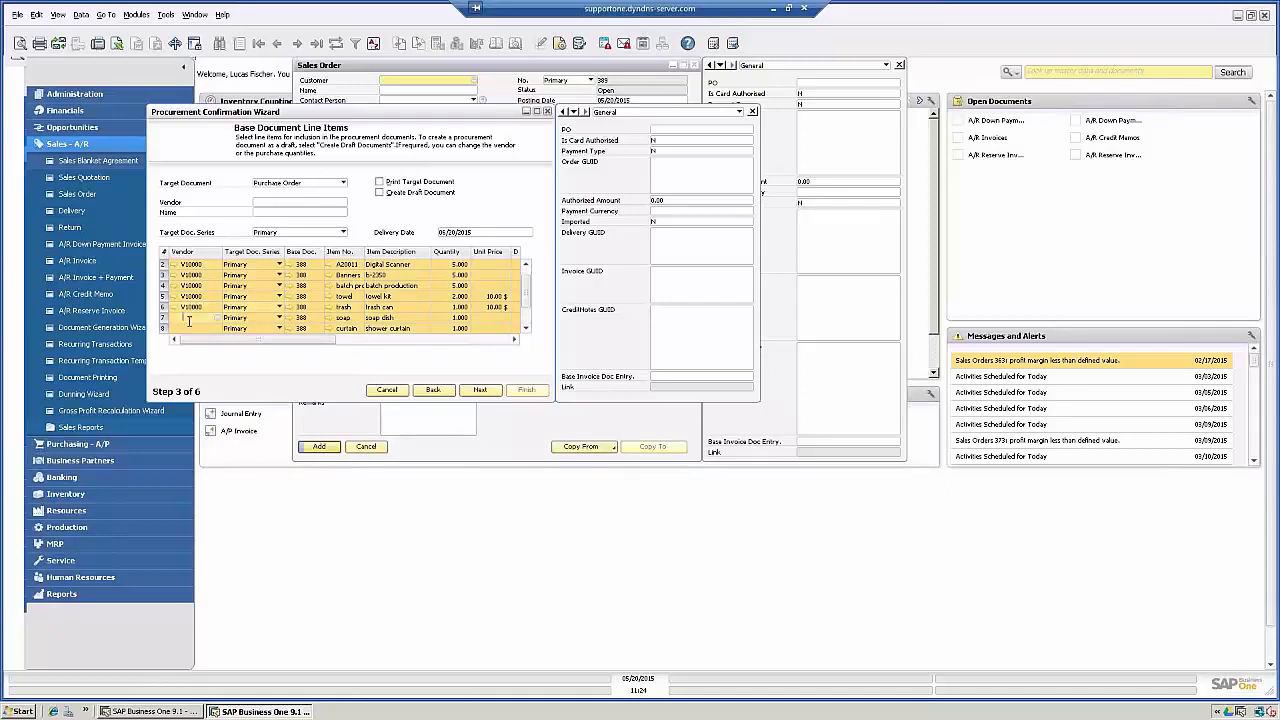
text(v10000)
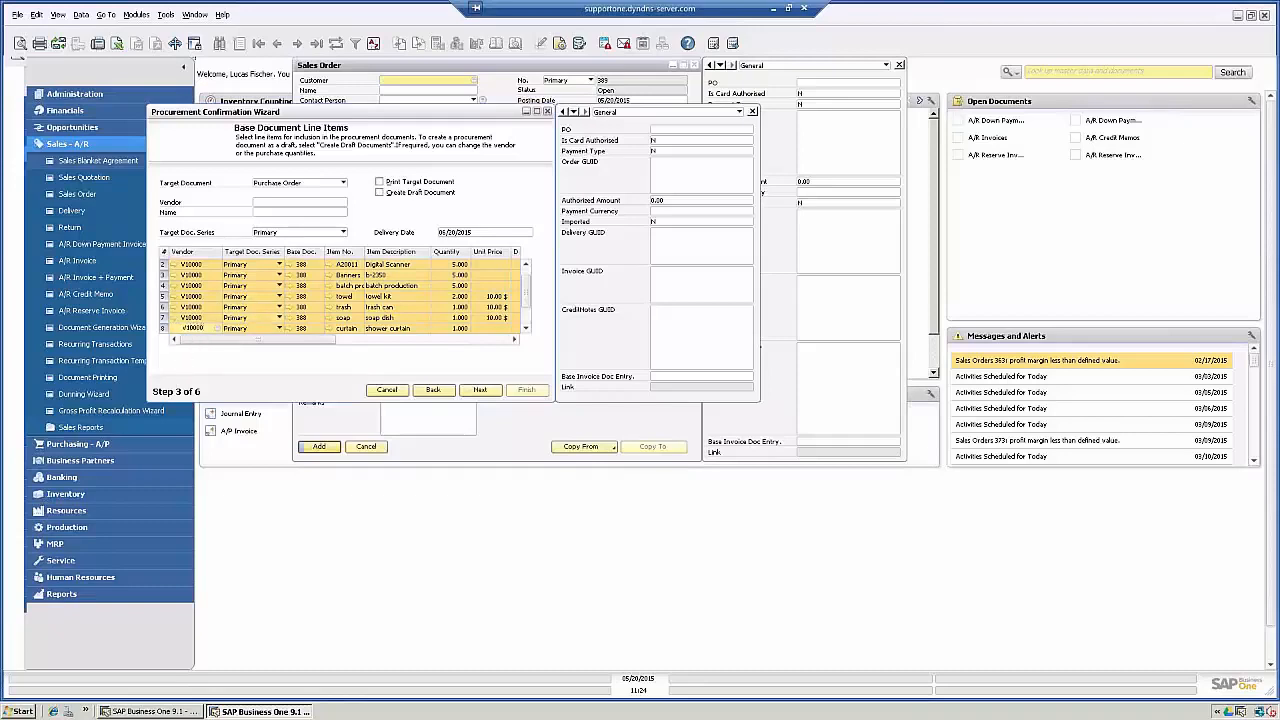
Step: Select the sales order lines the wizard should procure
scroll(down, 3)
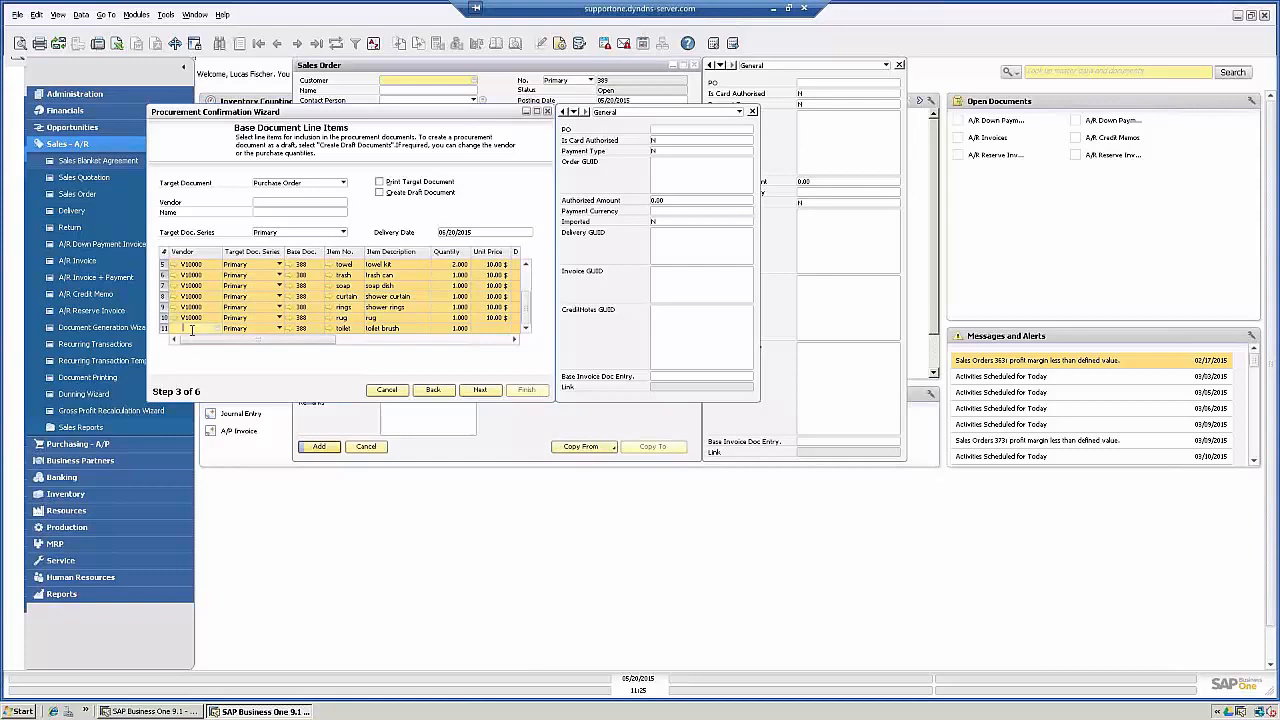
click(190, 328)
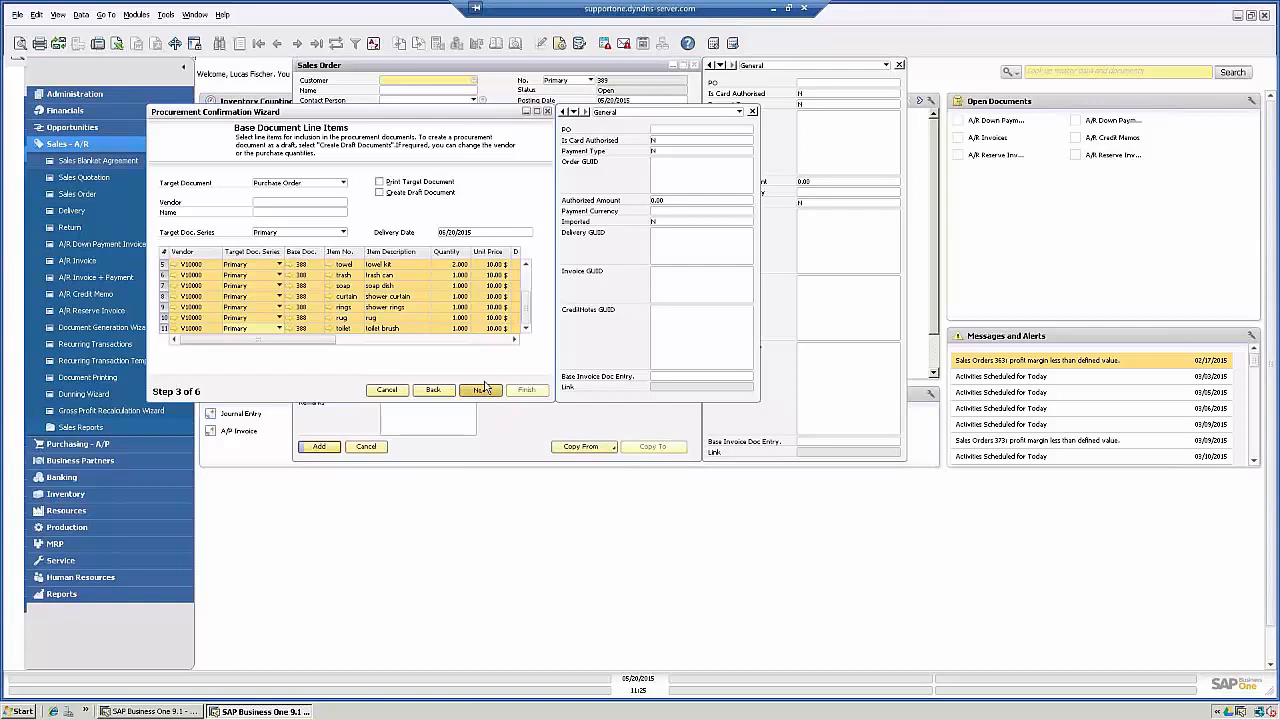
Step: Reach step 4 with No Consolidation and errors set to Skip to Next Vendor
click(480, 388)
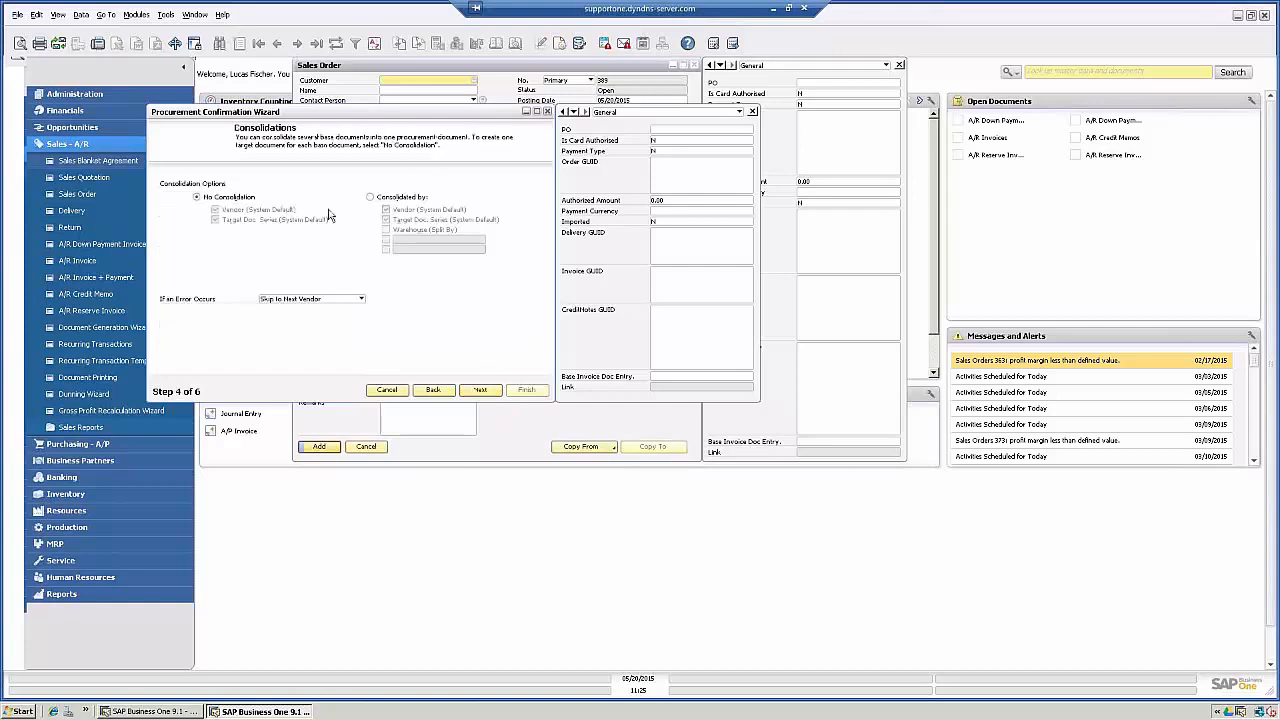
mouse_move(292, 208)
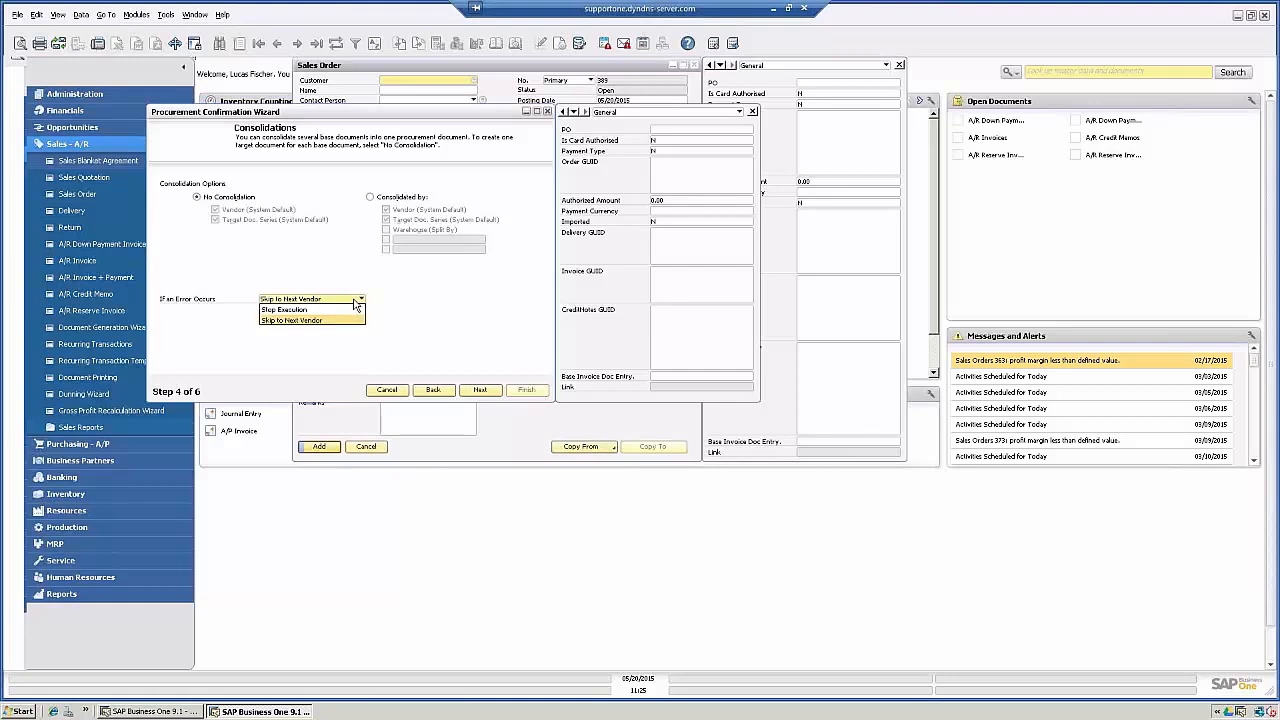
click(290, 298)
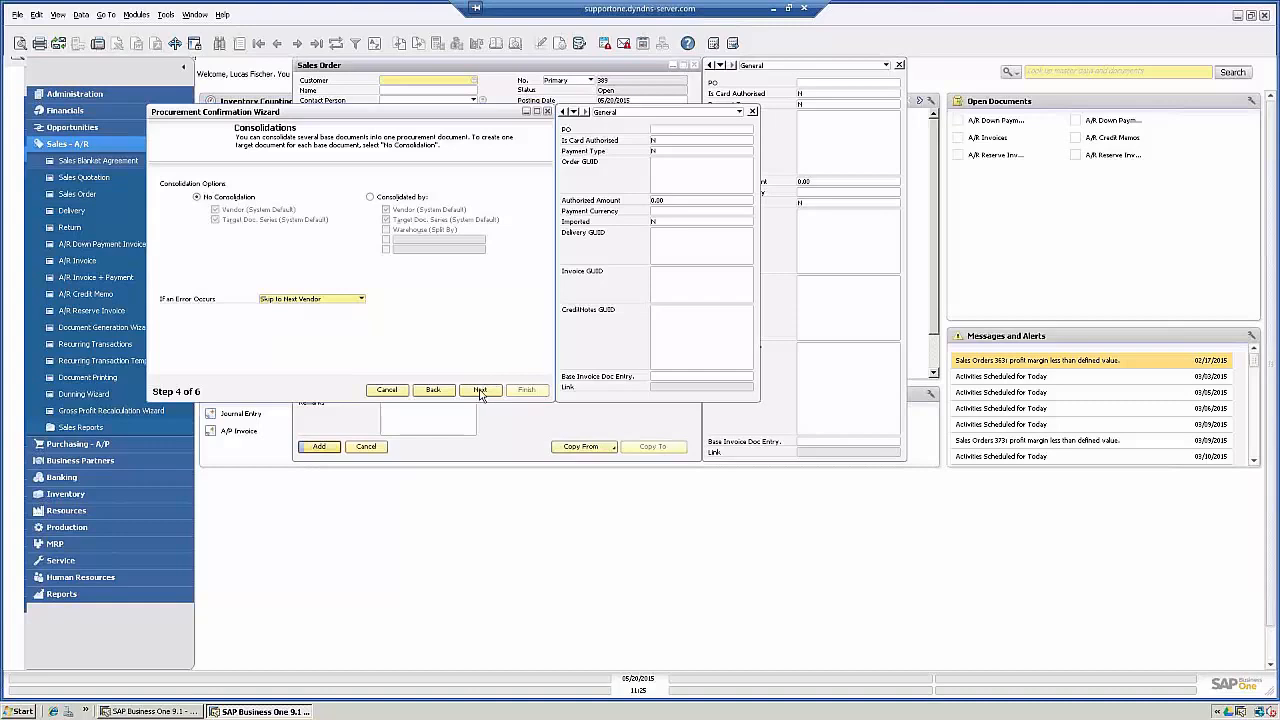
Step: Reach step 5 previewing the purchase orders to generate per vendor
click(480, 388)
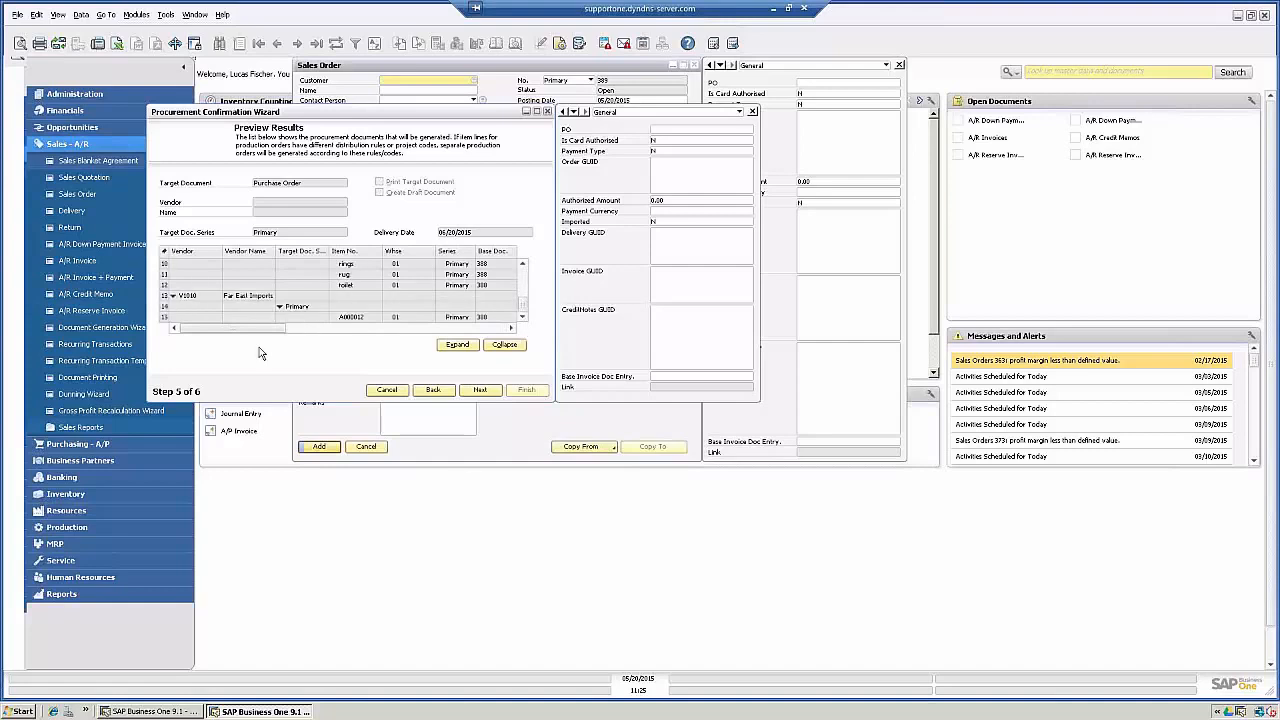
mouse_move(480, 390)
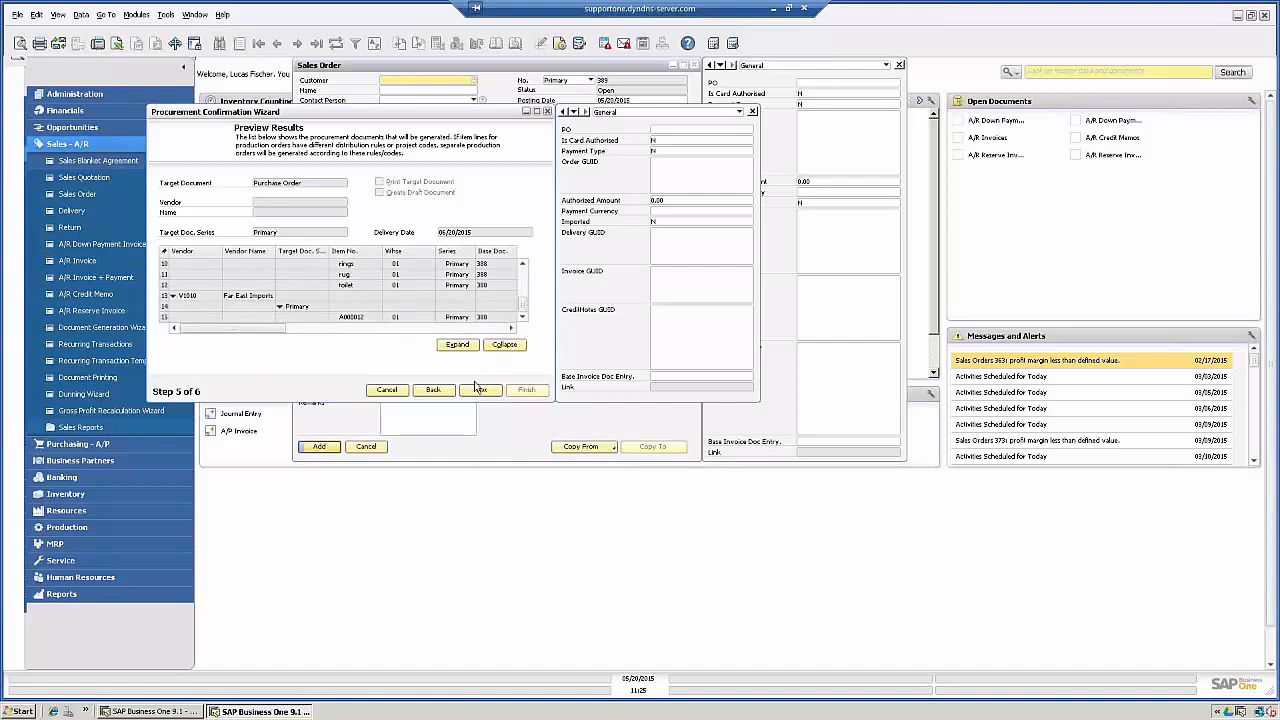
mouse_move(480, 390)
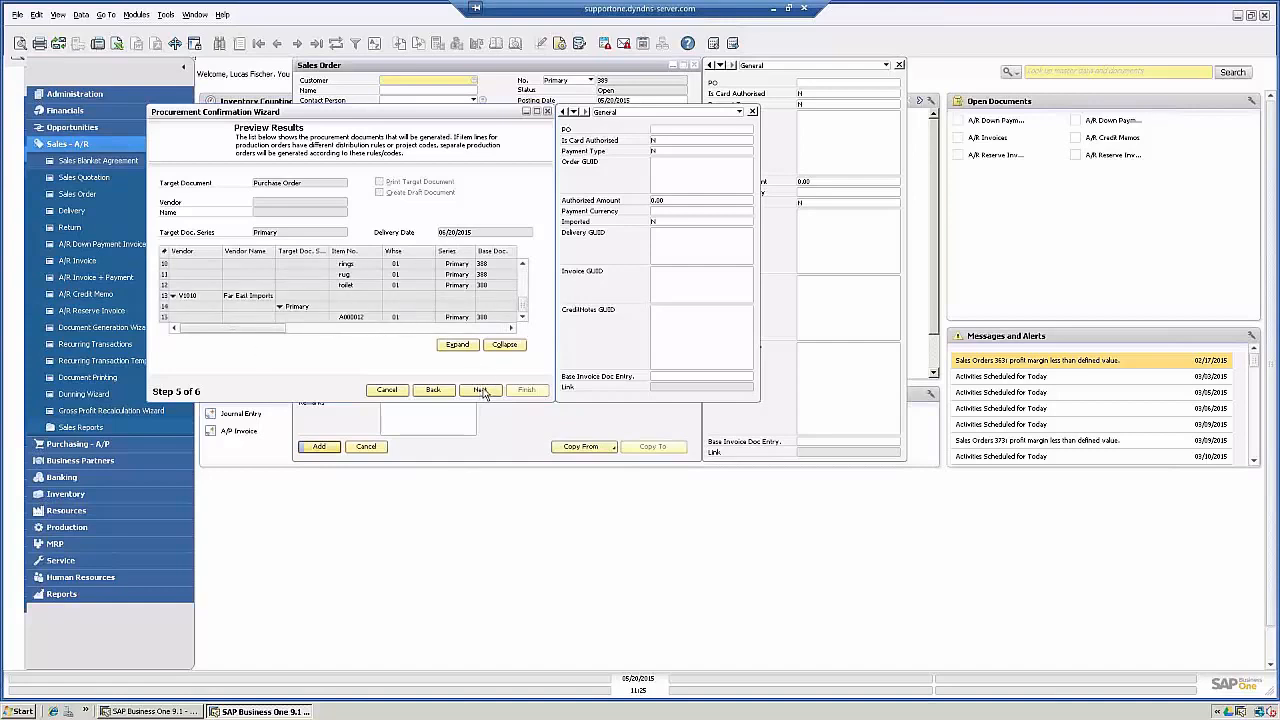
click(480, 390)
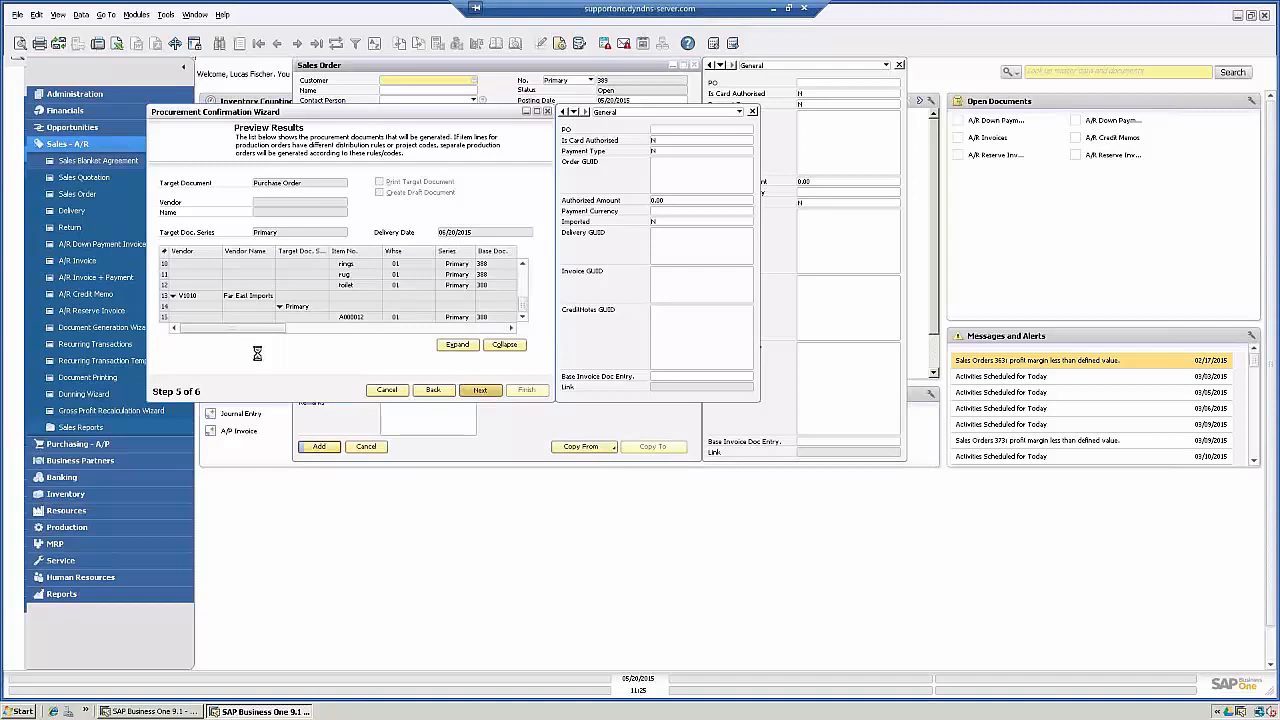
Step: Advance the wizard to create the purchase orders and reach the summary report
click(480, 390)
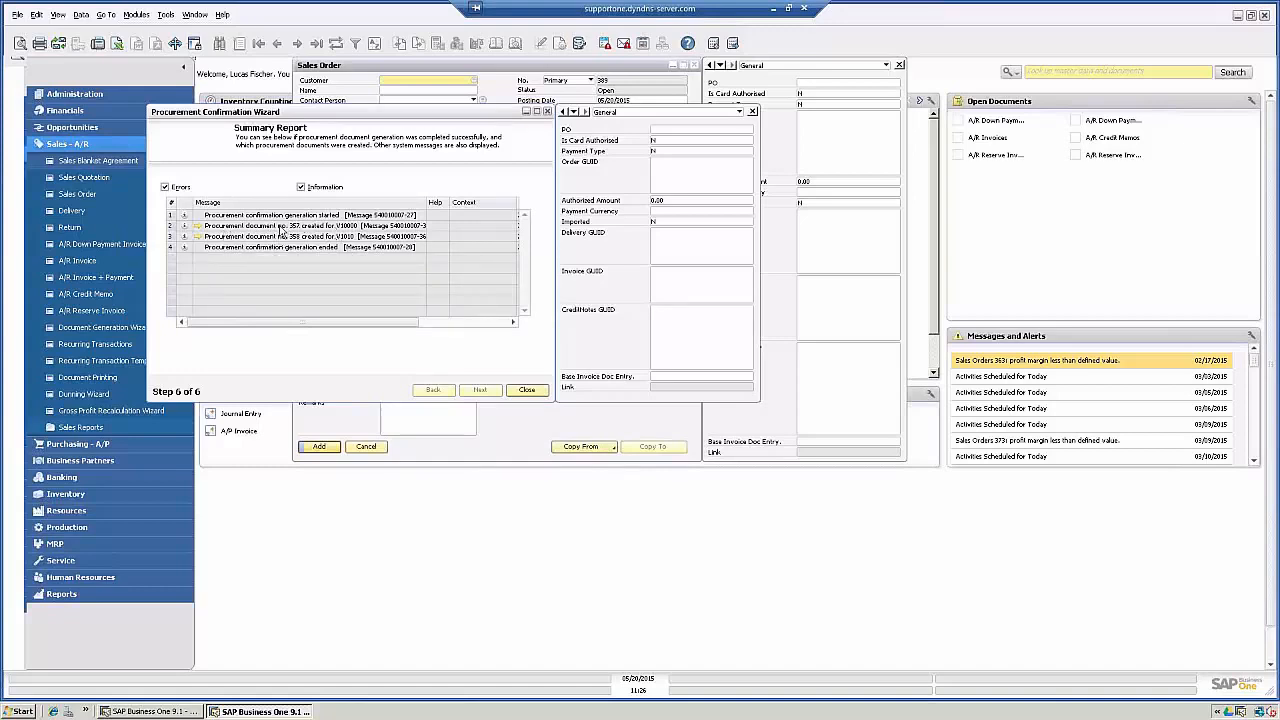
mouse_move(292, 236)
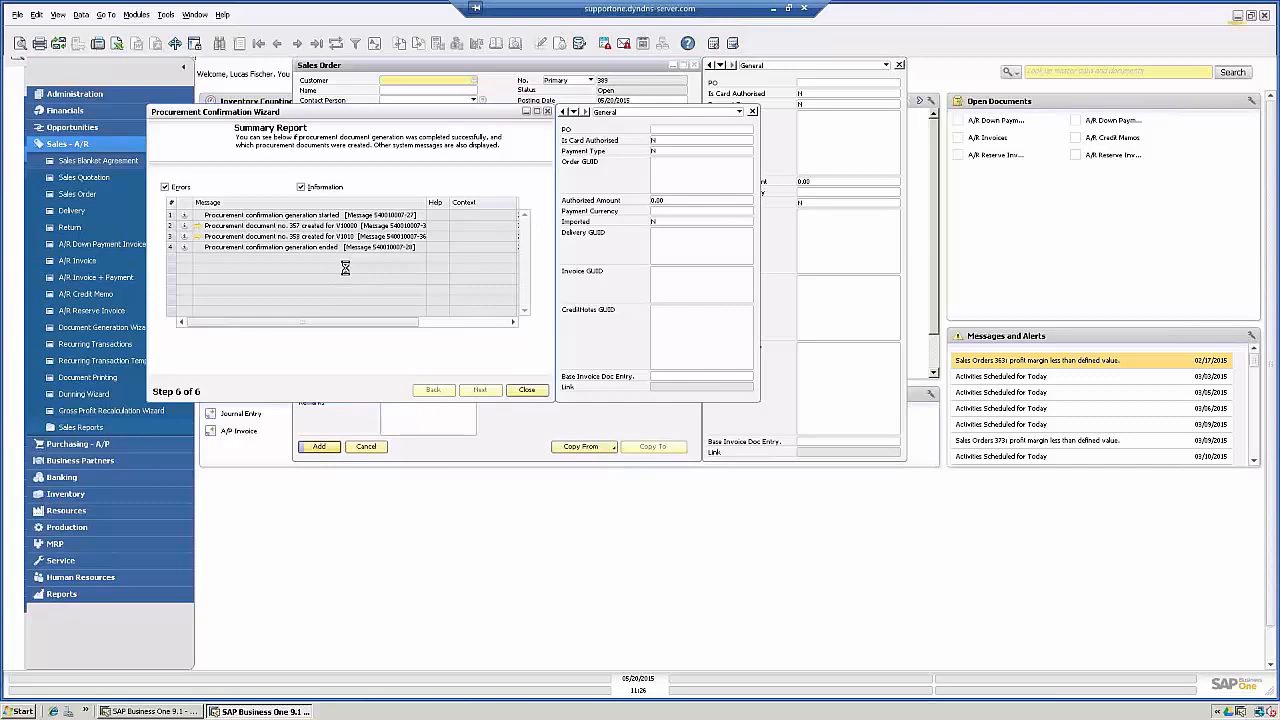
Step: Copy the first created purchase order into a goods receipt PO and add it
click(528, 390)
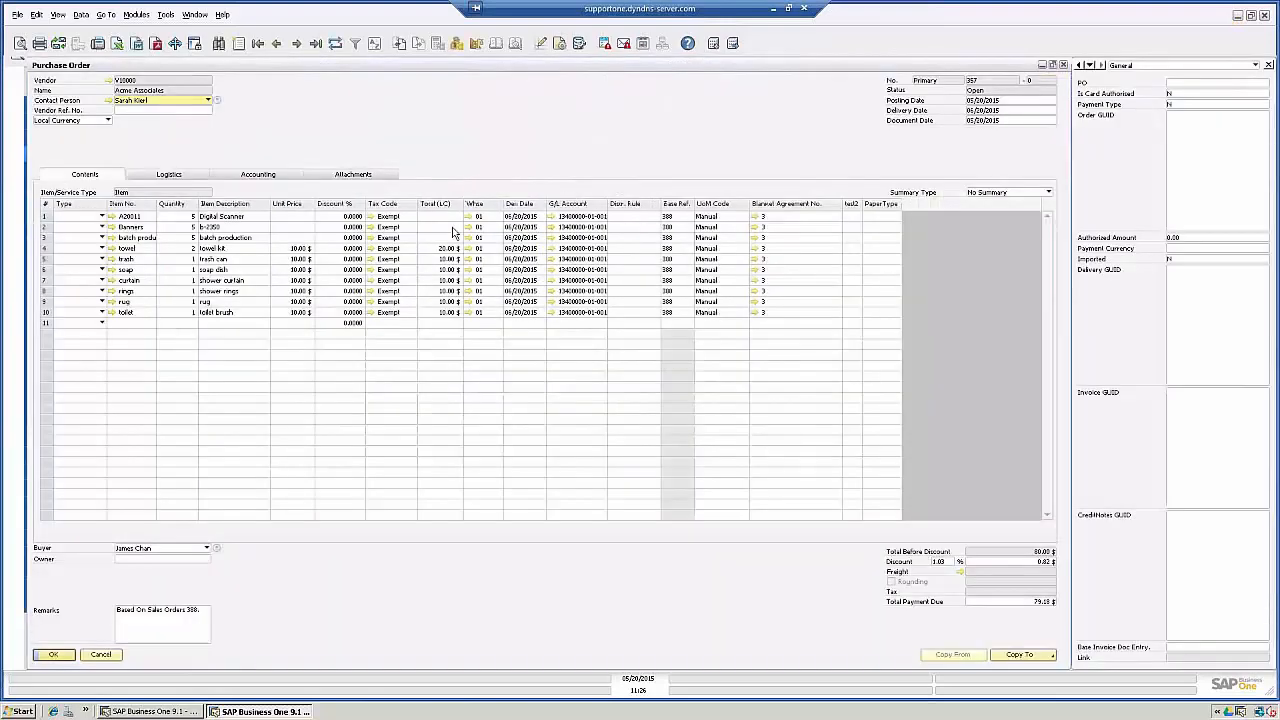
mouse_move(560, 128)
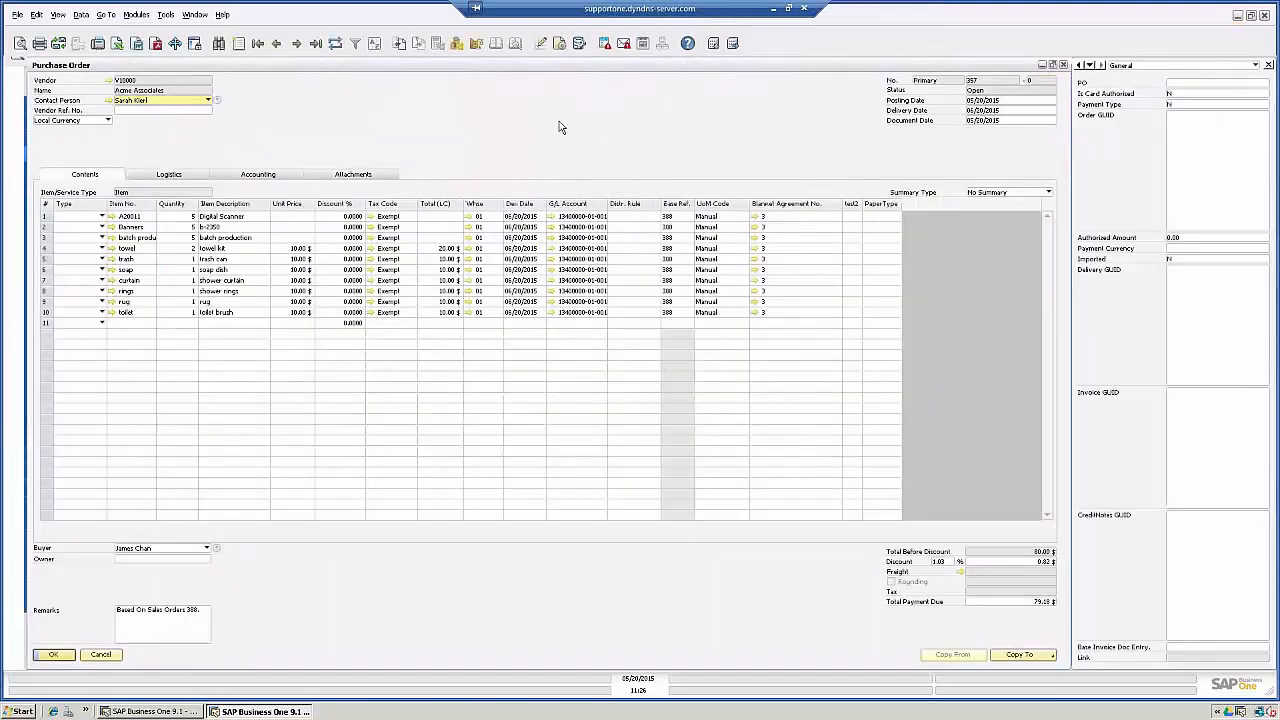
mouse_move(632, 122)
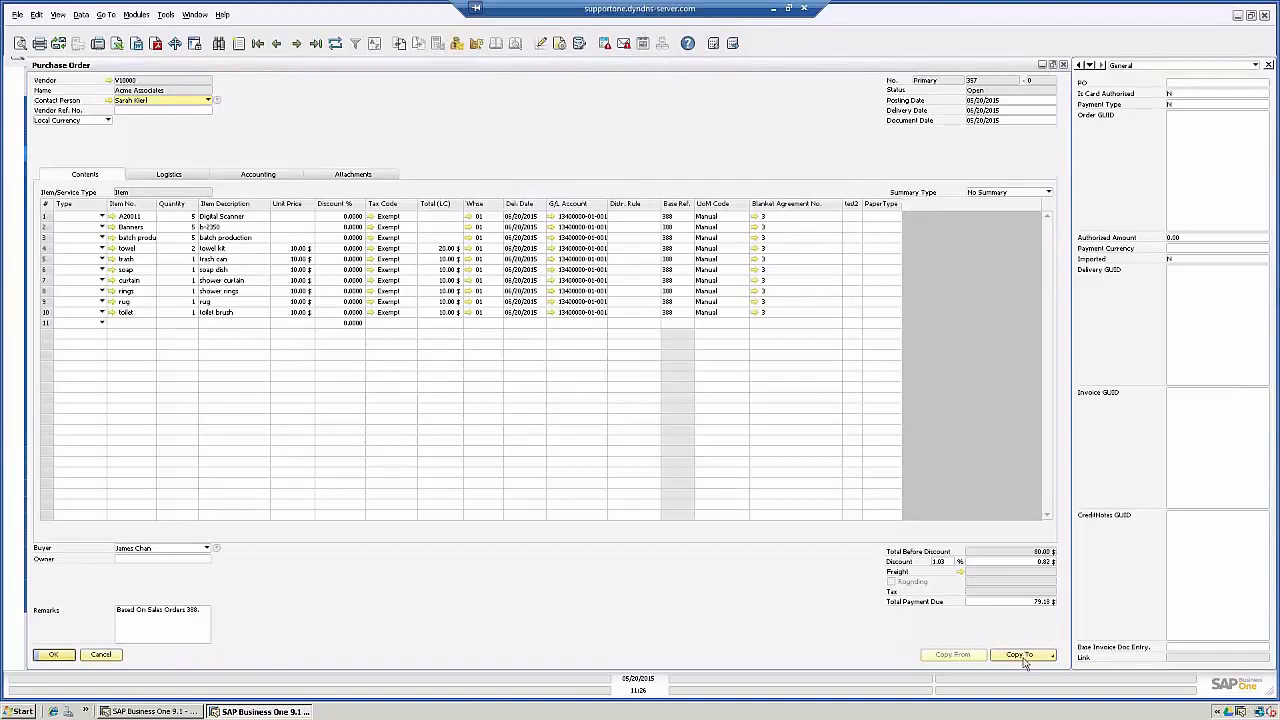
click(1020, 654)
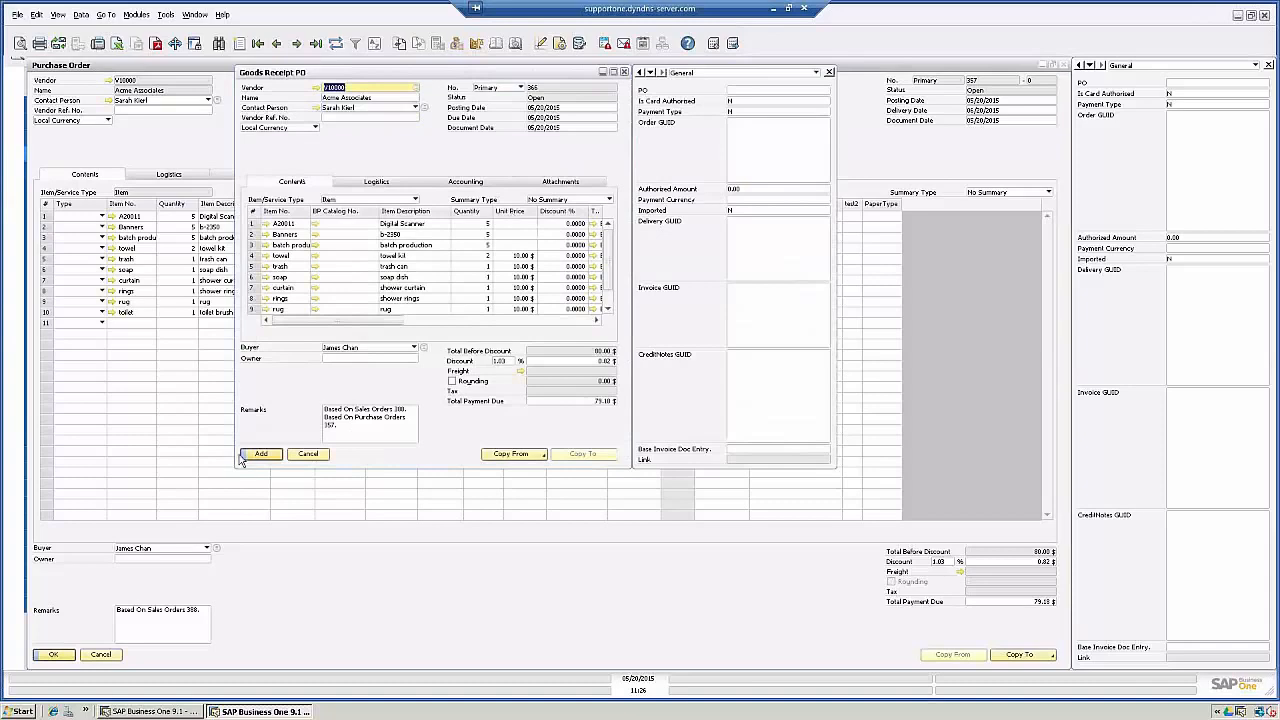
mouse_move(258, 460)
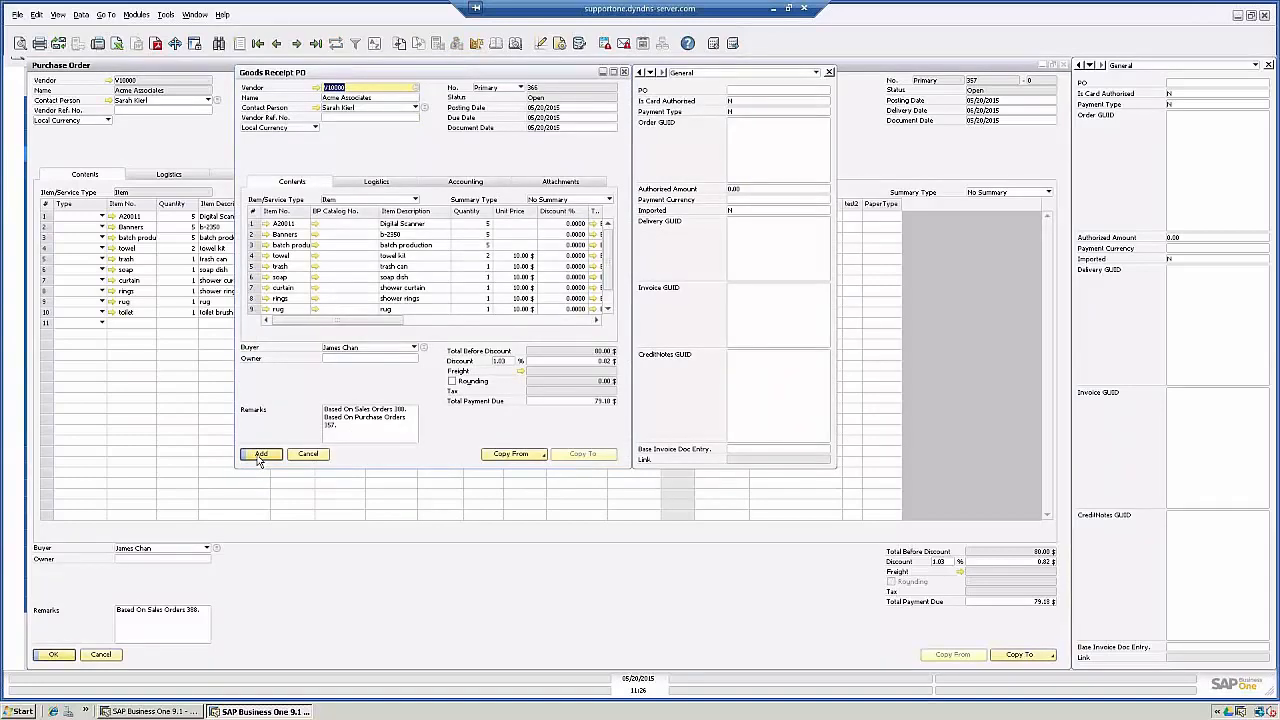
click(260, 454)
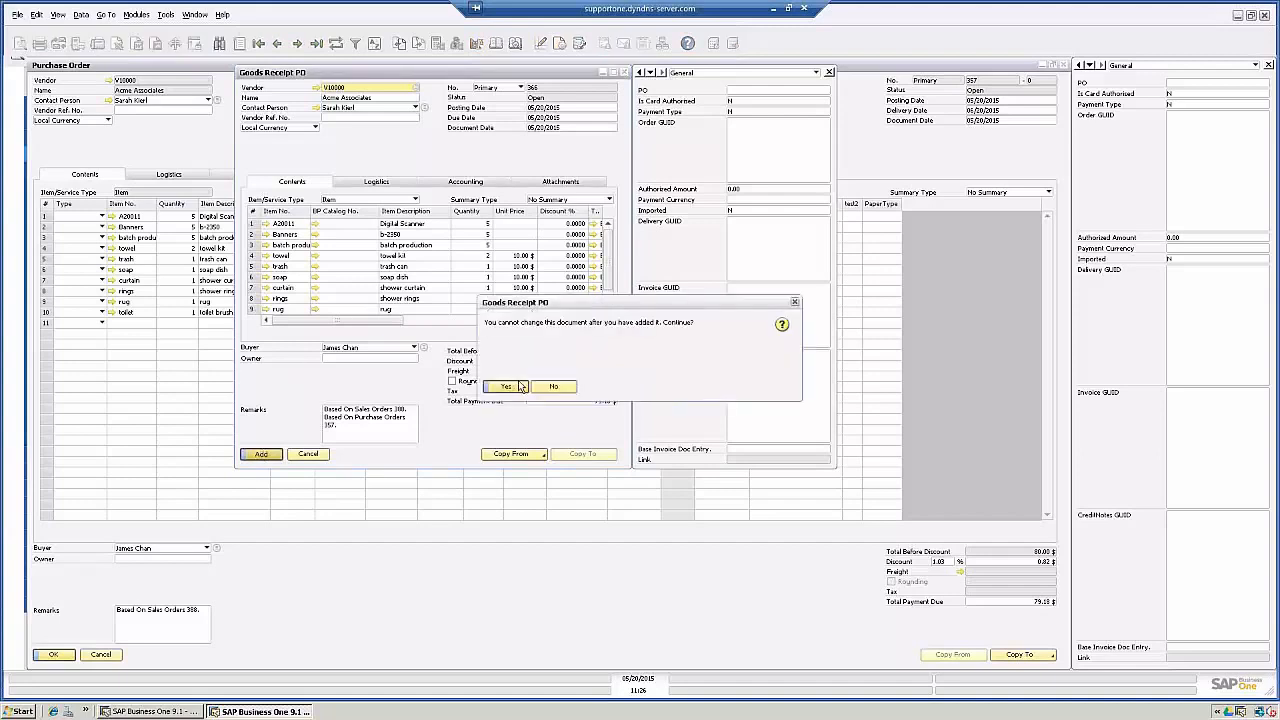
Step: Confirm adding the receipt and enter batch quantity 2 for the Batch production item
click(504, 388)
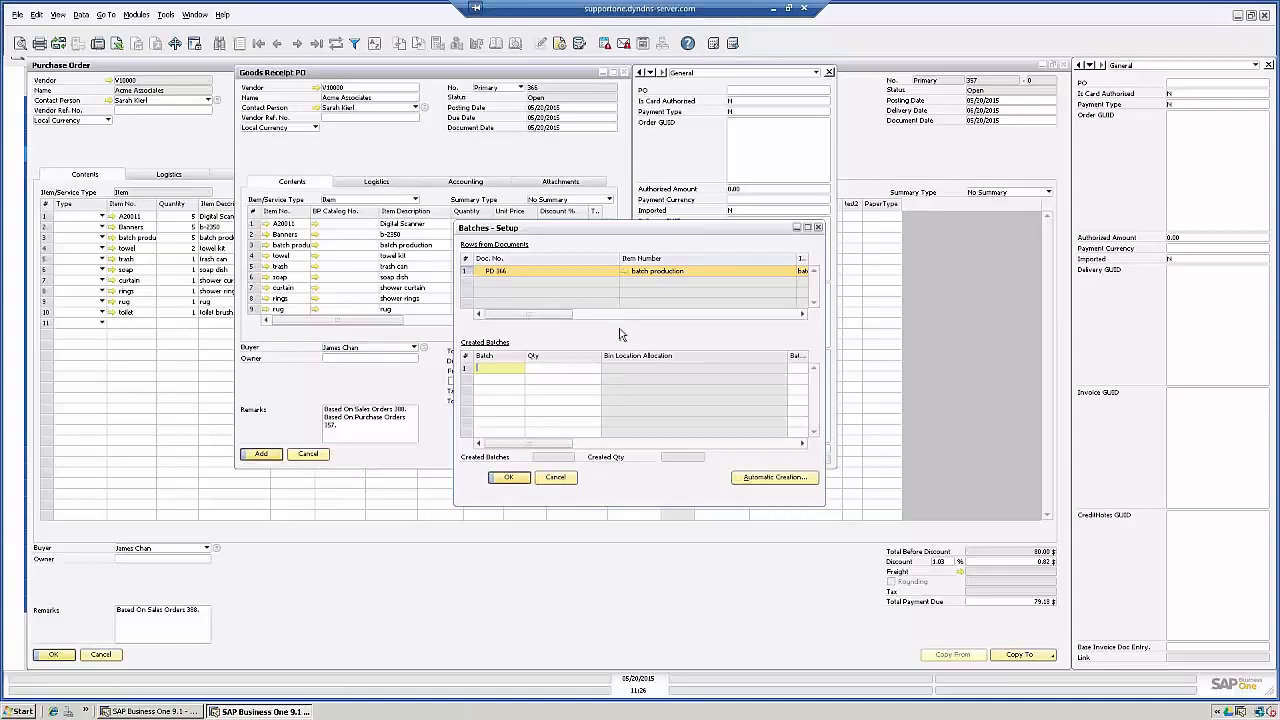
mouse_move(616, 336)
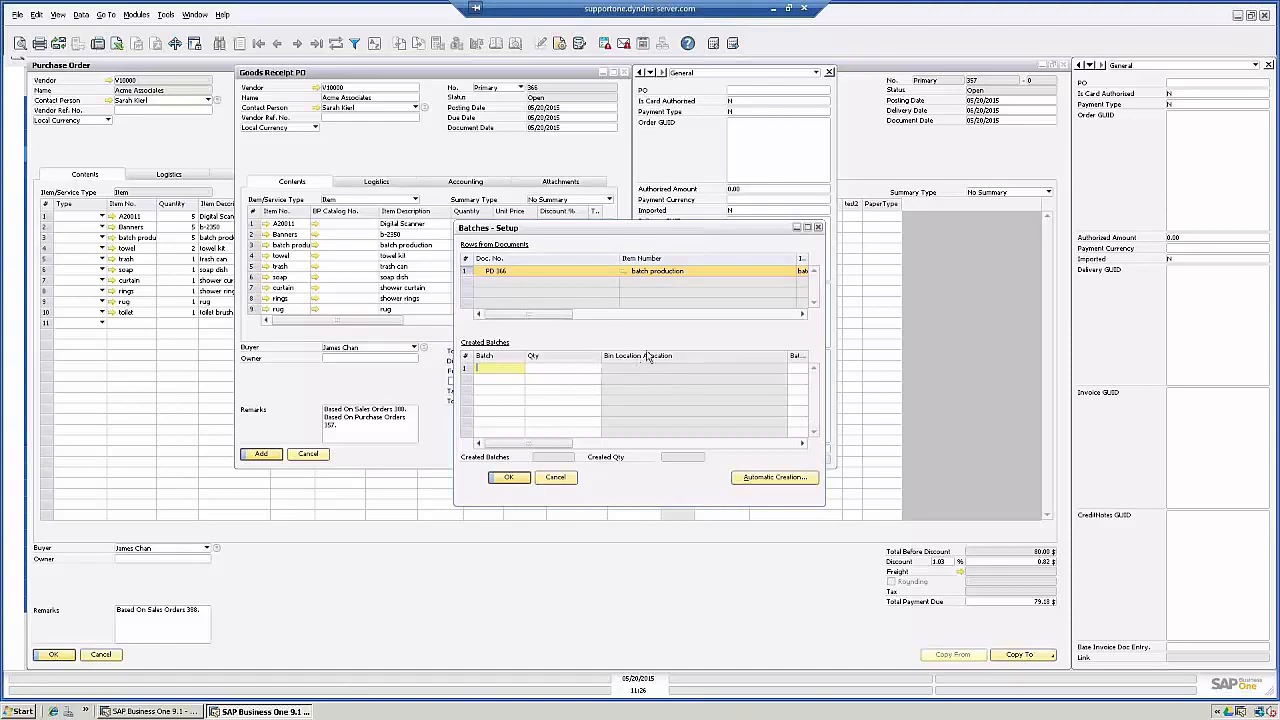
mouse_move(556, 450)
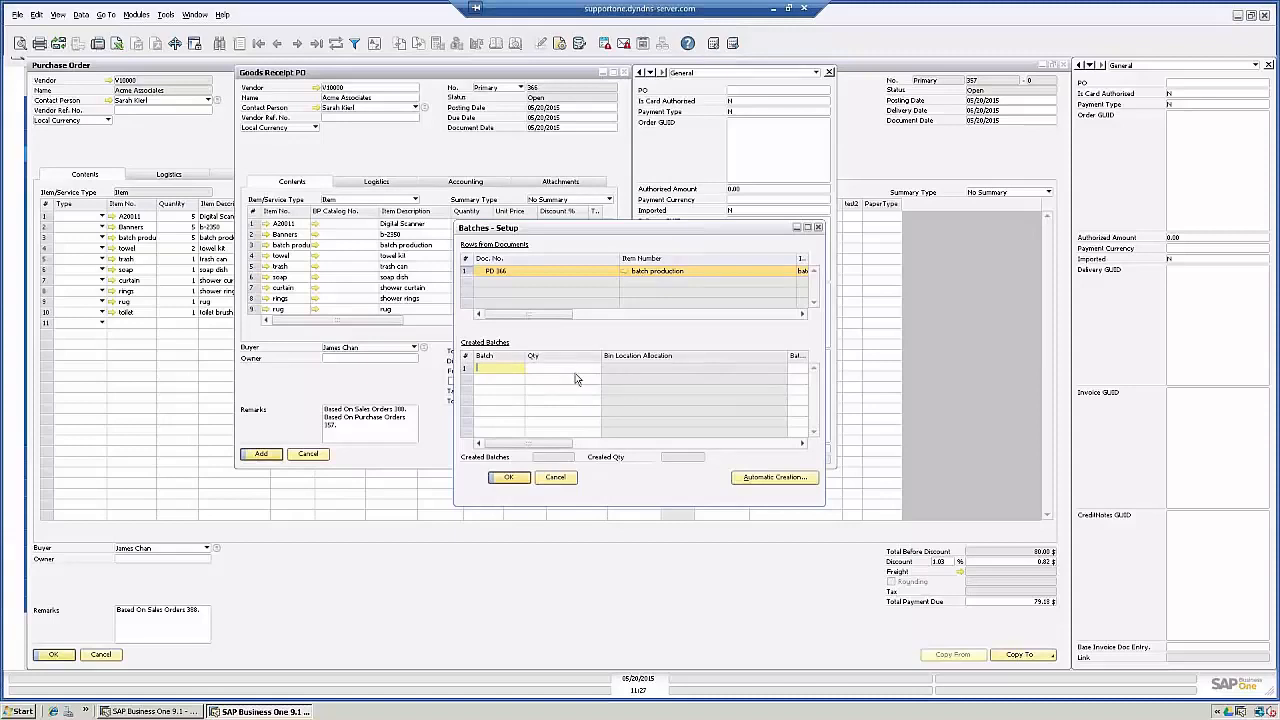
text(2)
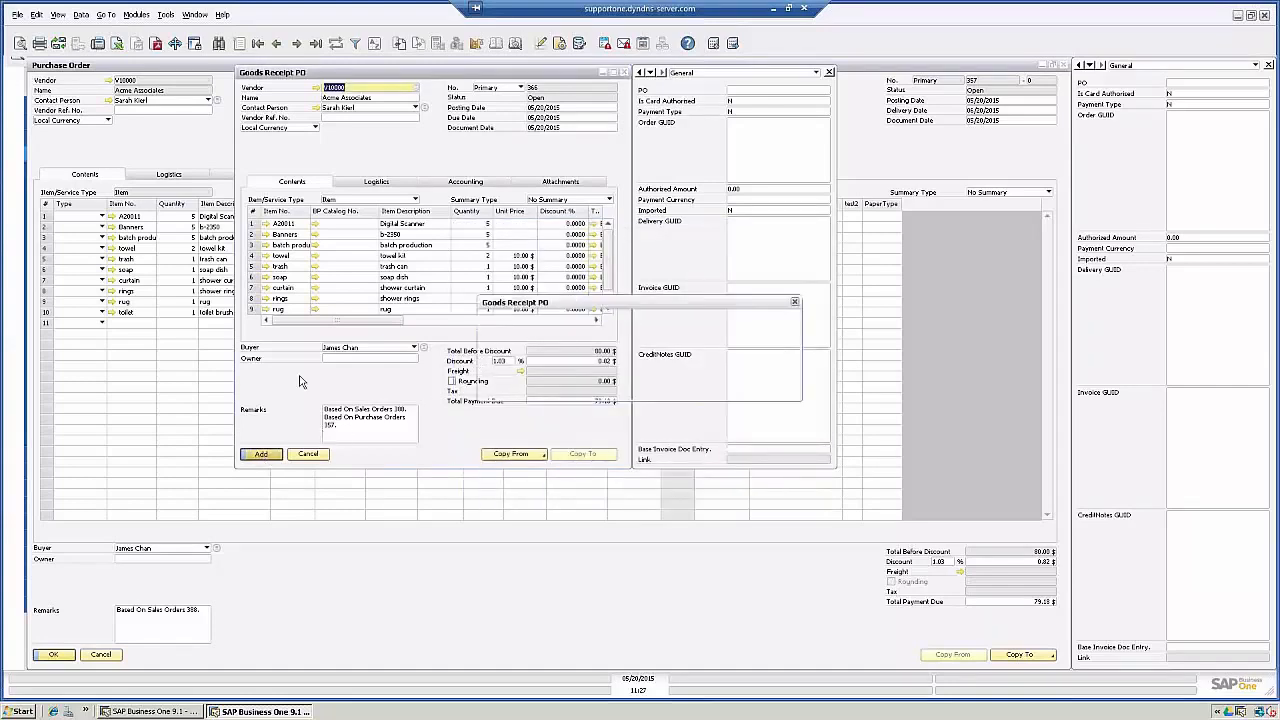
Step: Confirm adding the goods receipt PO and return to the originating purchase order
click(260, 452)
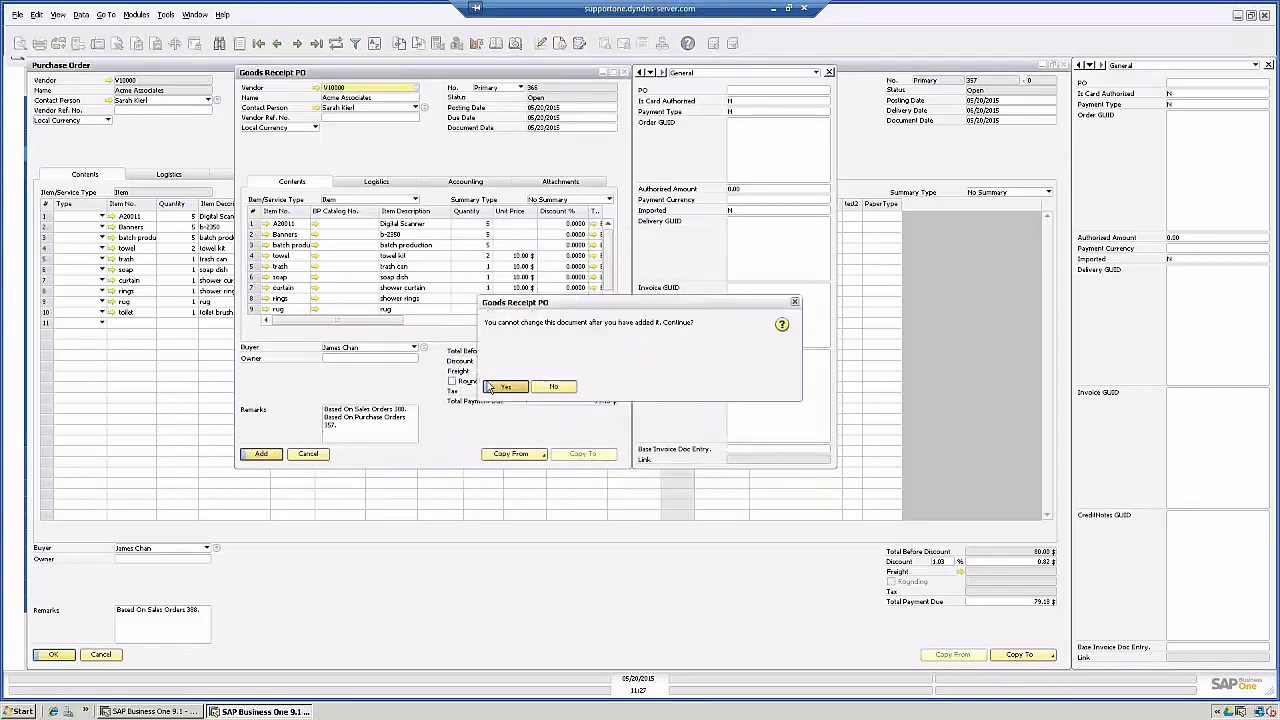
click(504, 388)
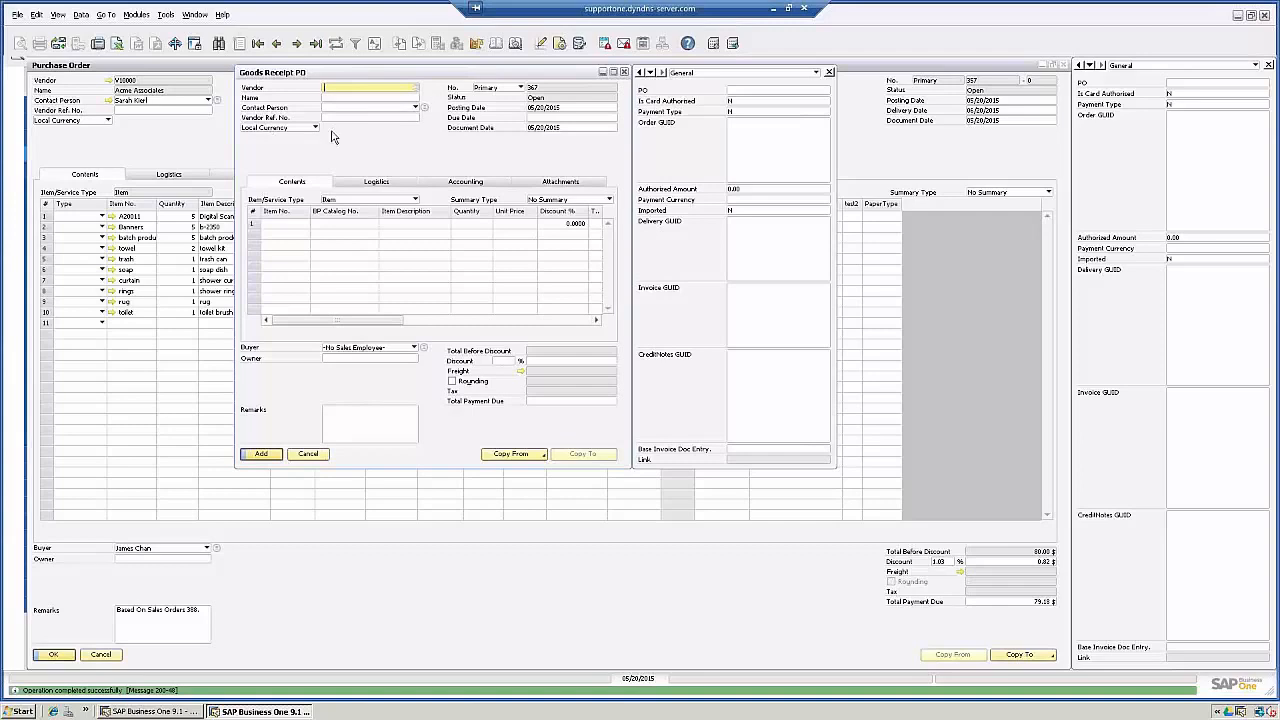
mouse_move(340, 410)
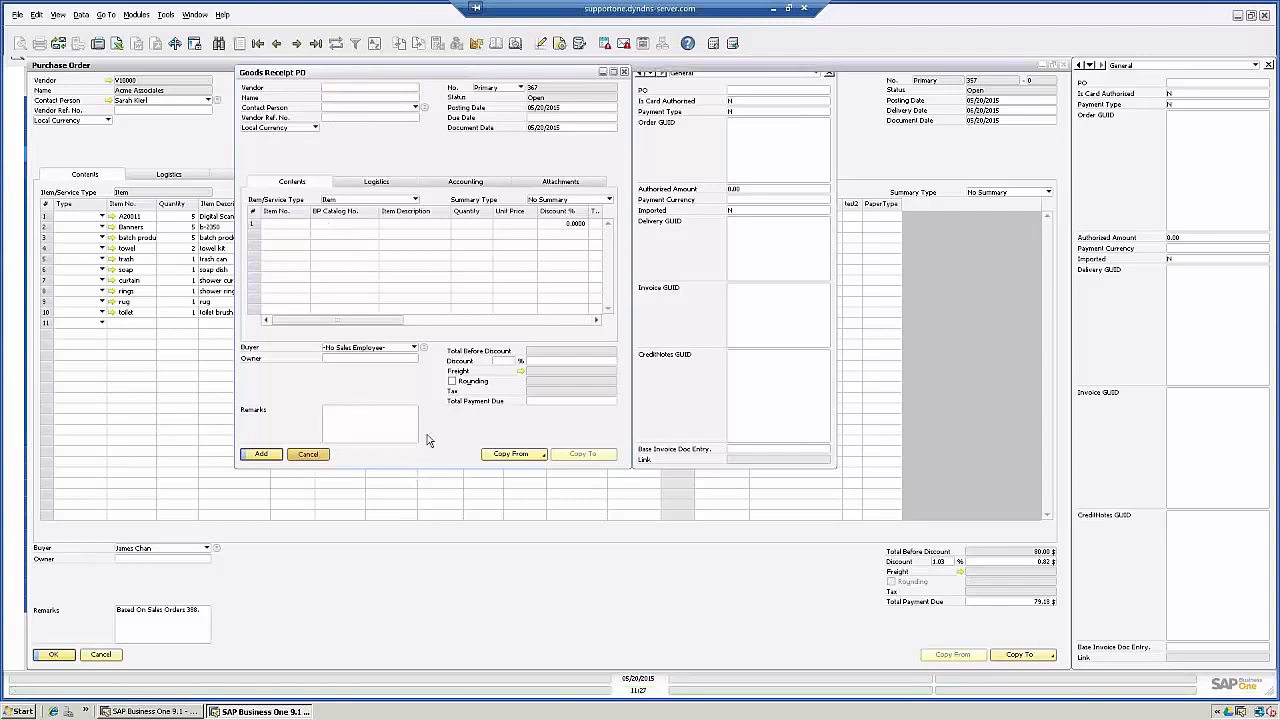
click(308, 454)
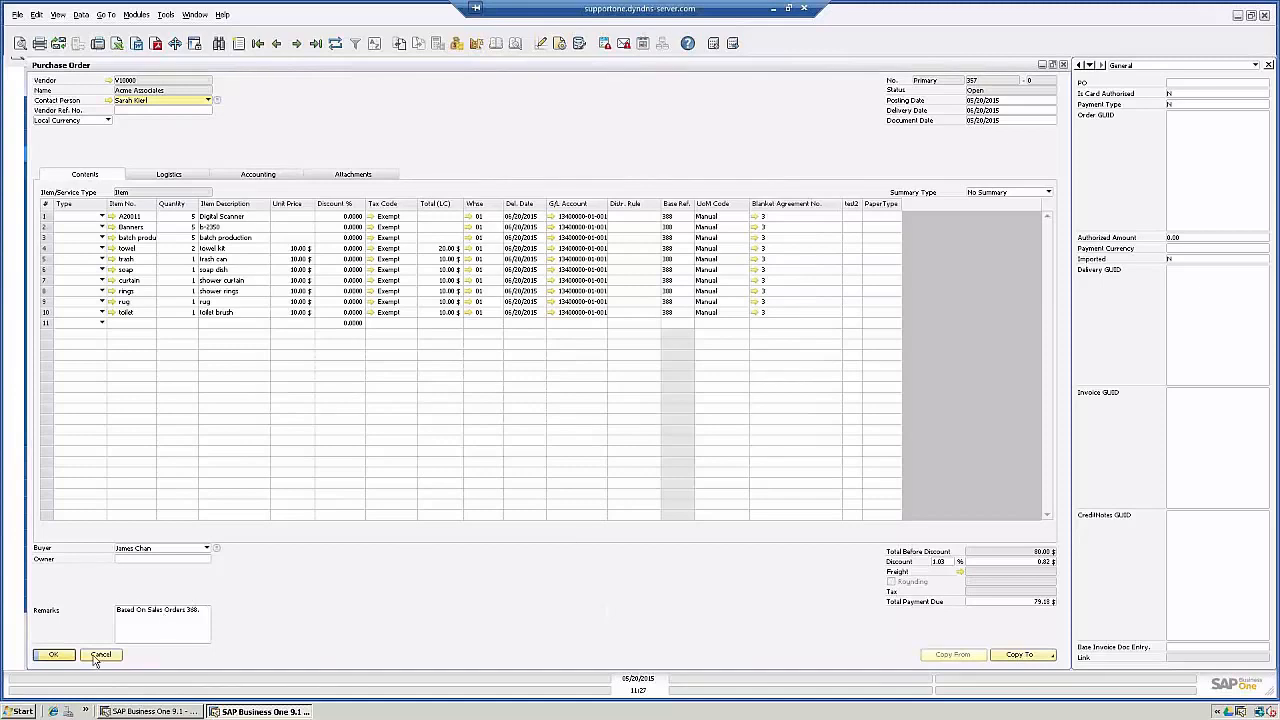
Step: Close the purchase order, the procurement wizard and the sales order, leaving the Sales cockpit
click(52, 654)
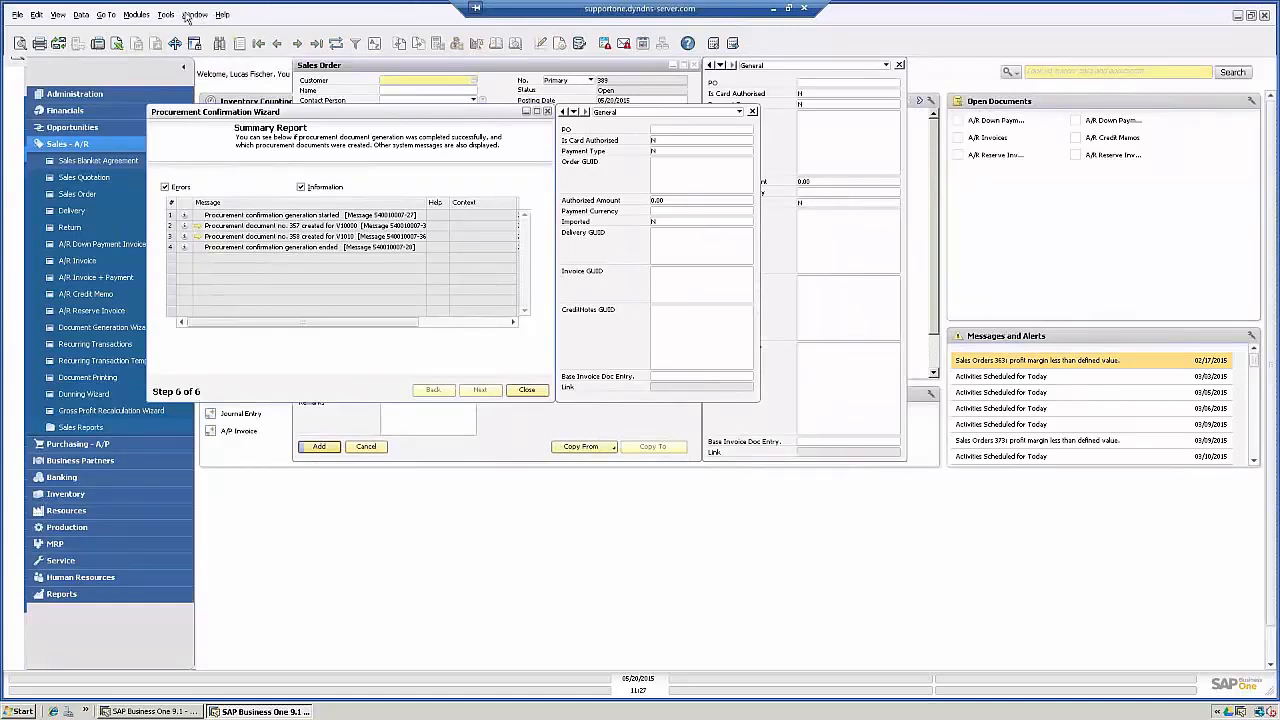
click(194, 14)
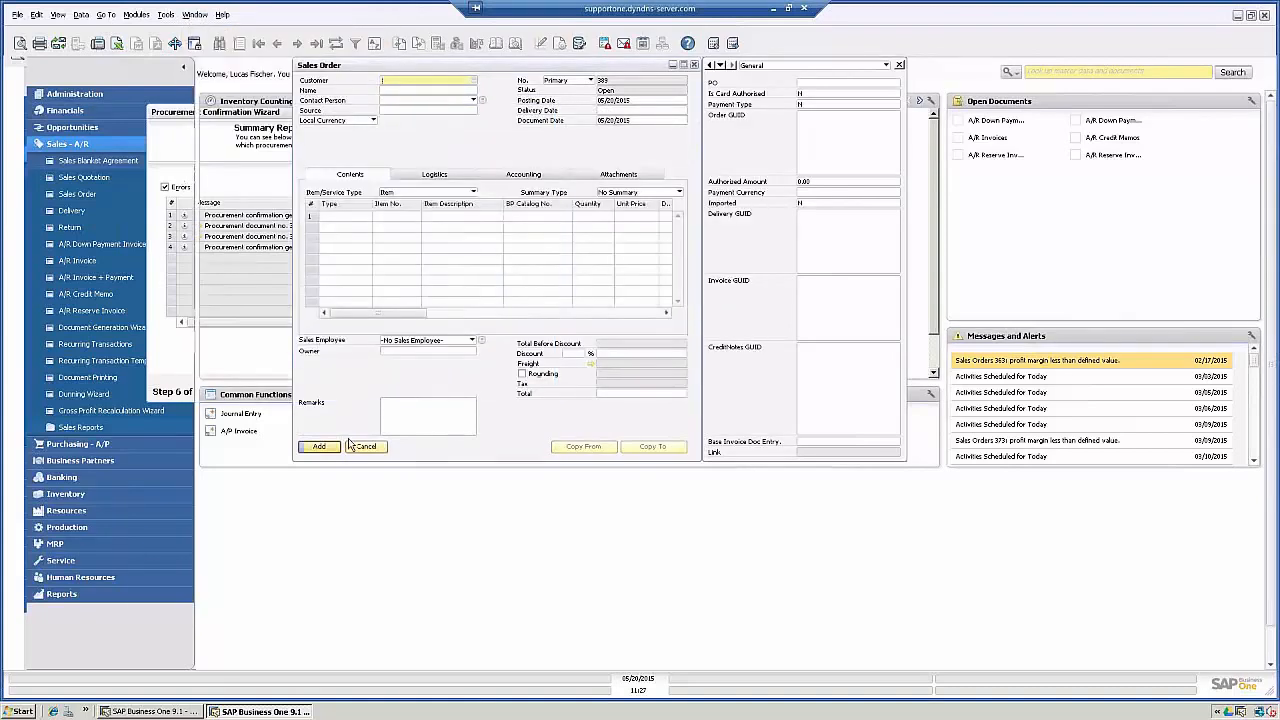
click(364, 446)
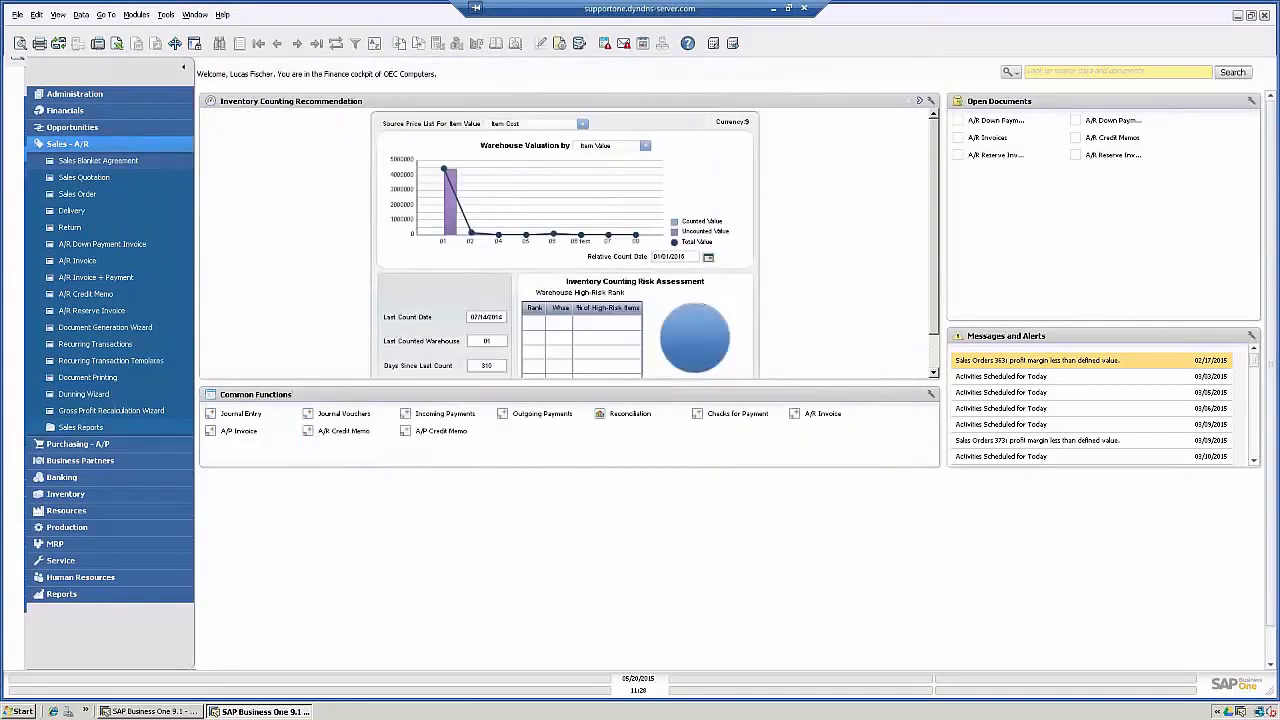